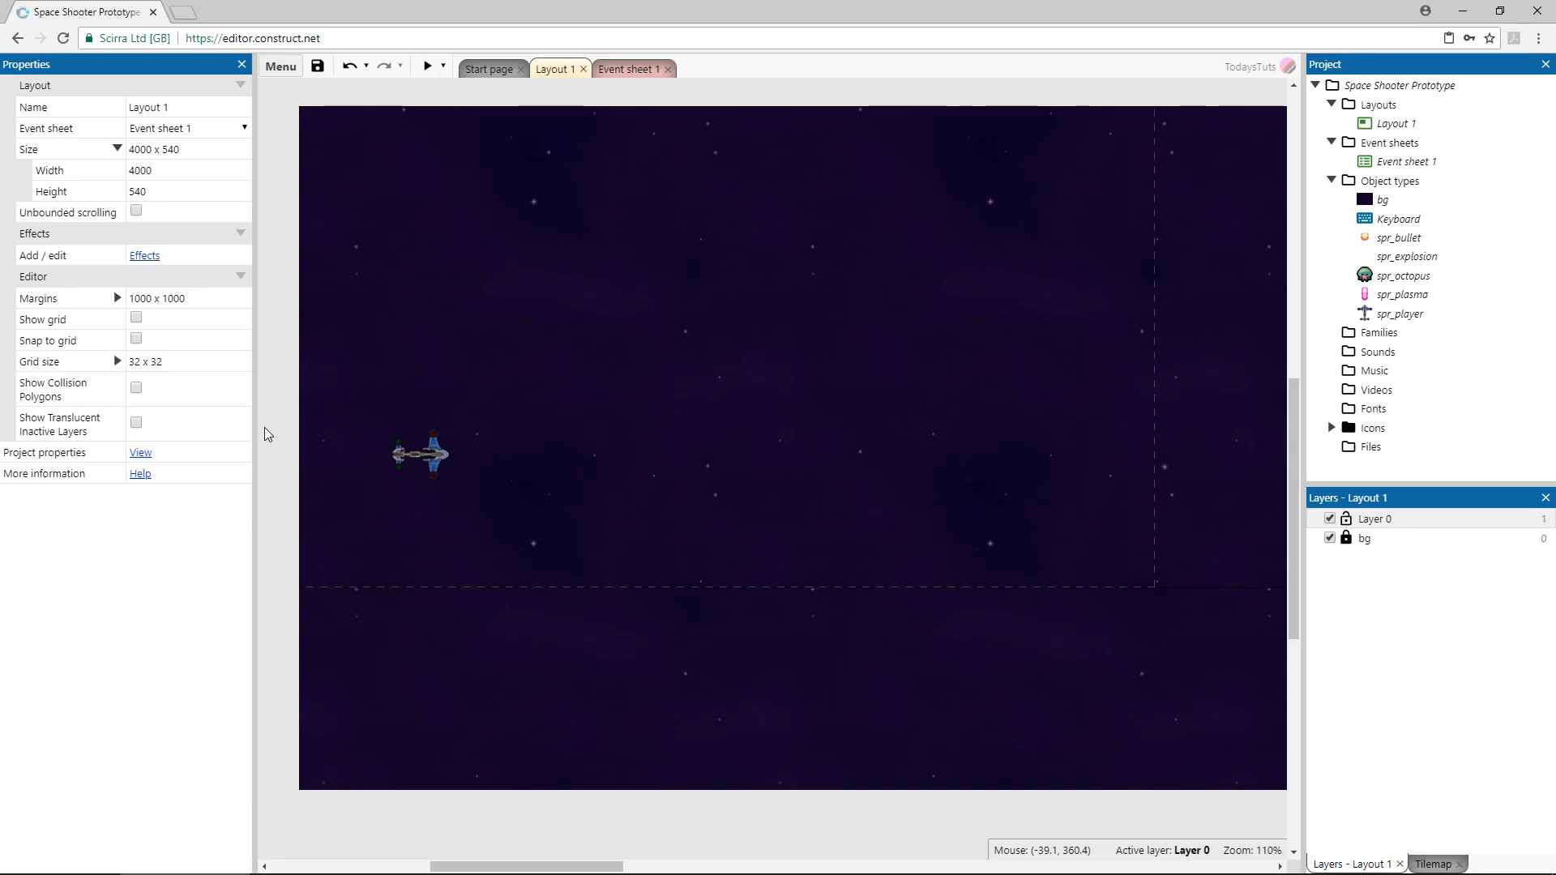
# Start creating a new object type from the layout.
pyautogui.click(425, 65)
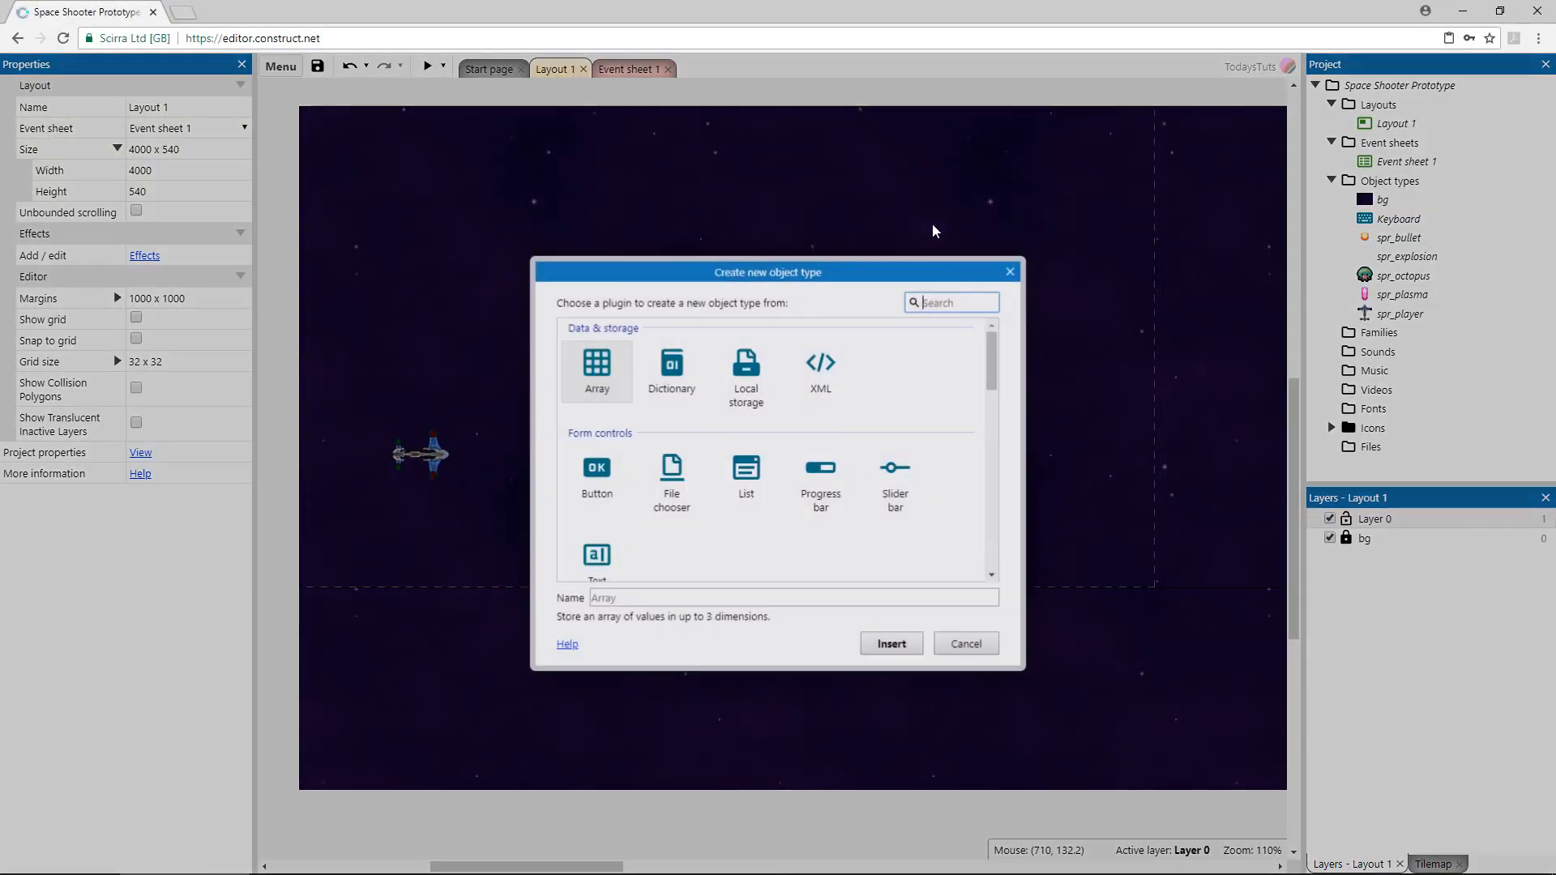
# Scroll to the Input section and insert the Gamepad plugin.
pyautogui.scroll(-3)
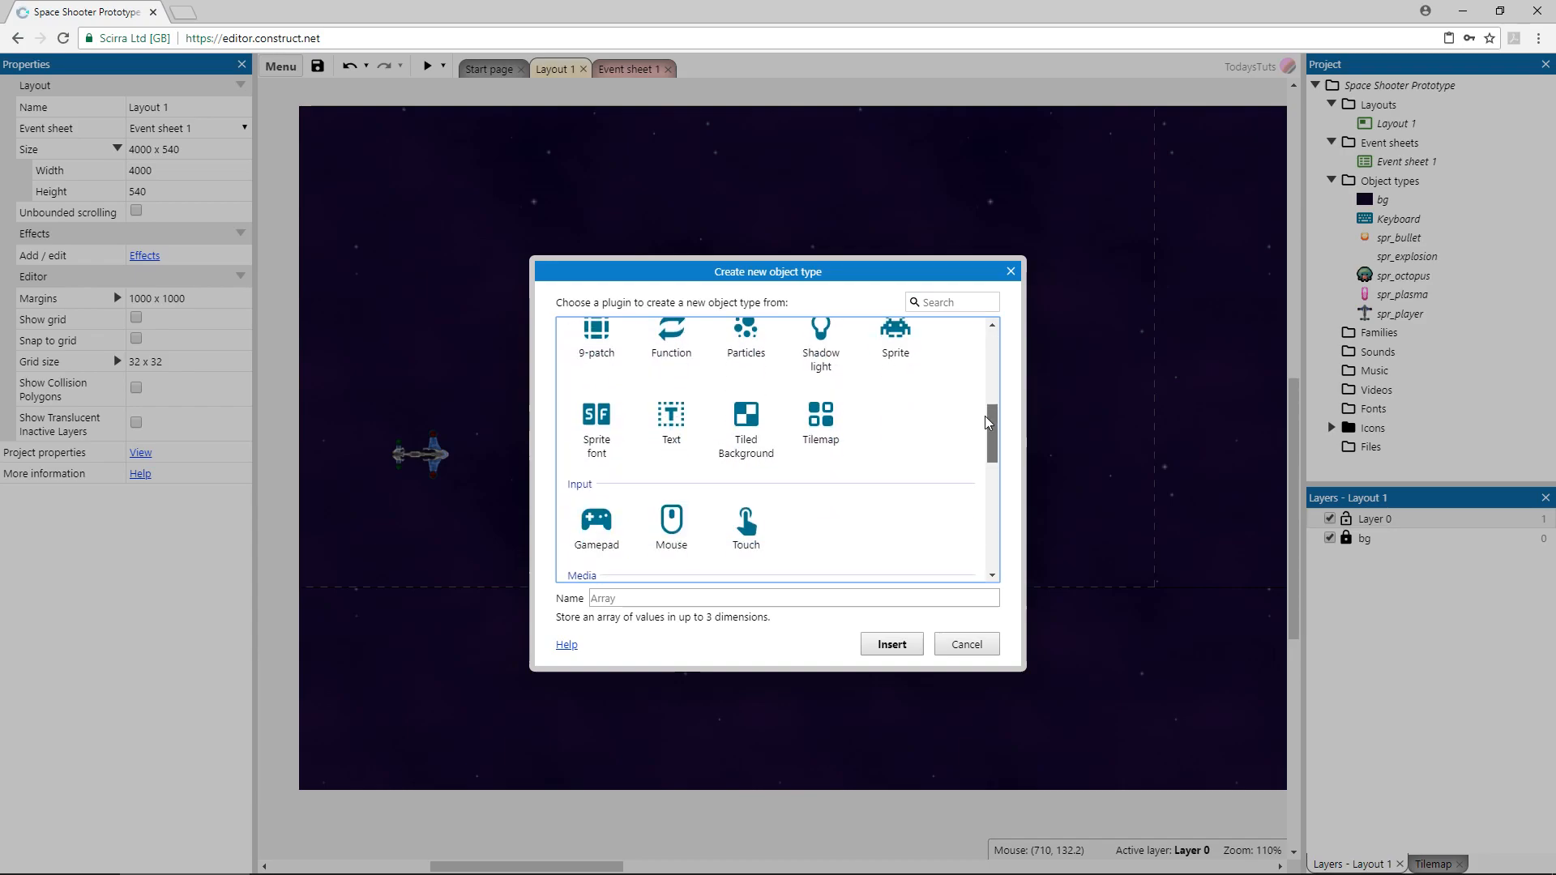
pyautogui.scroll(-3)
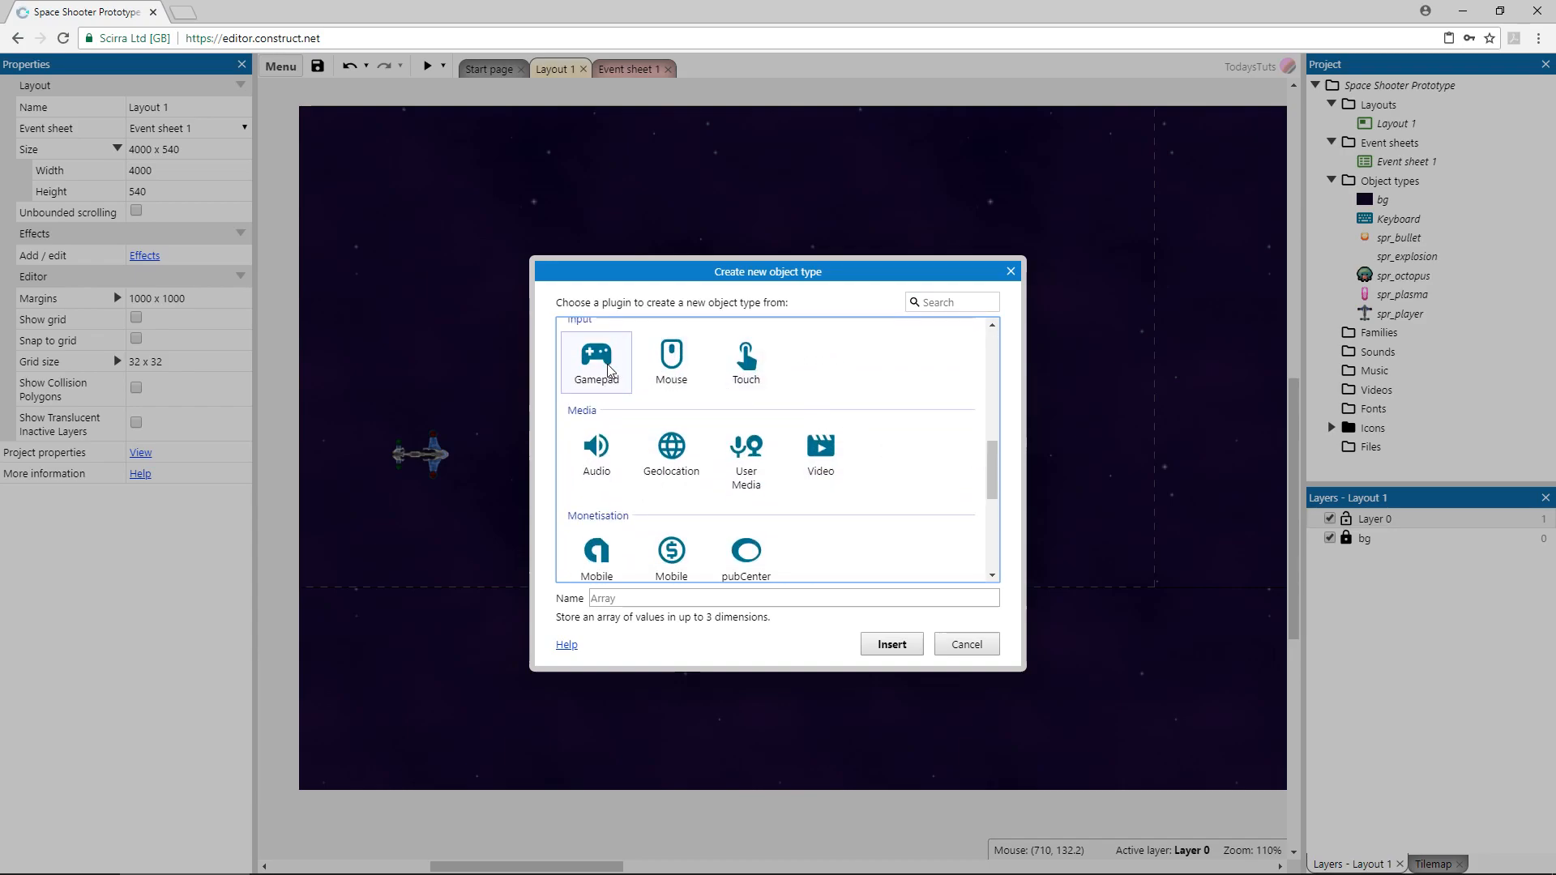
pyautogui.click(890, 644)
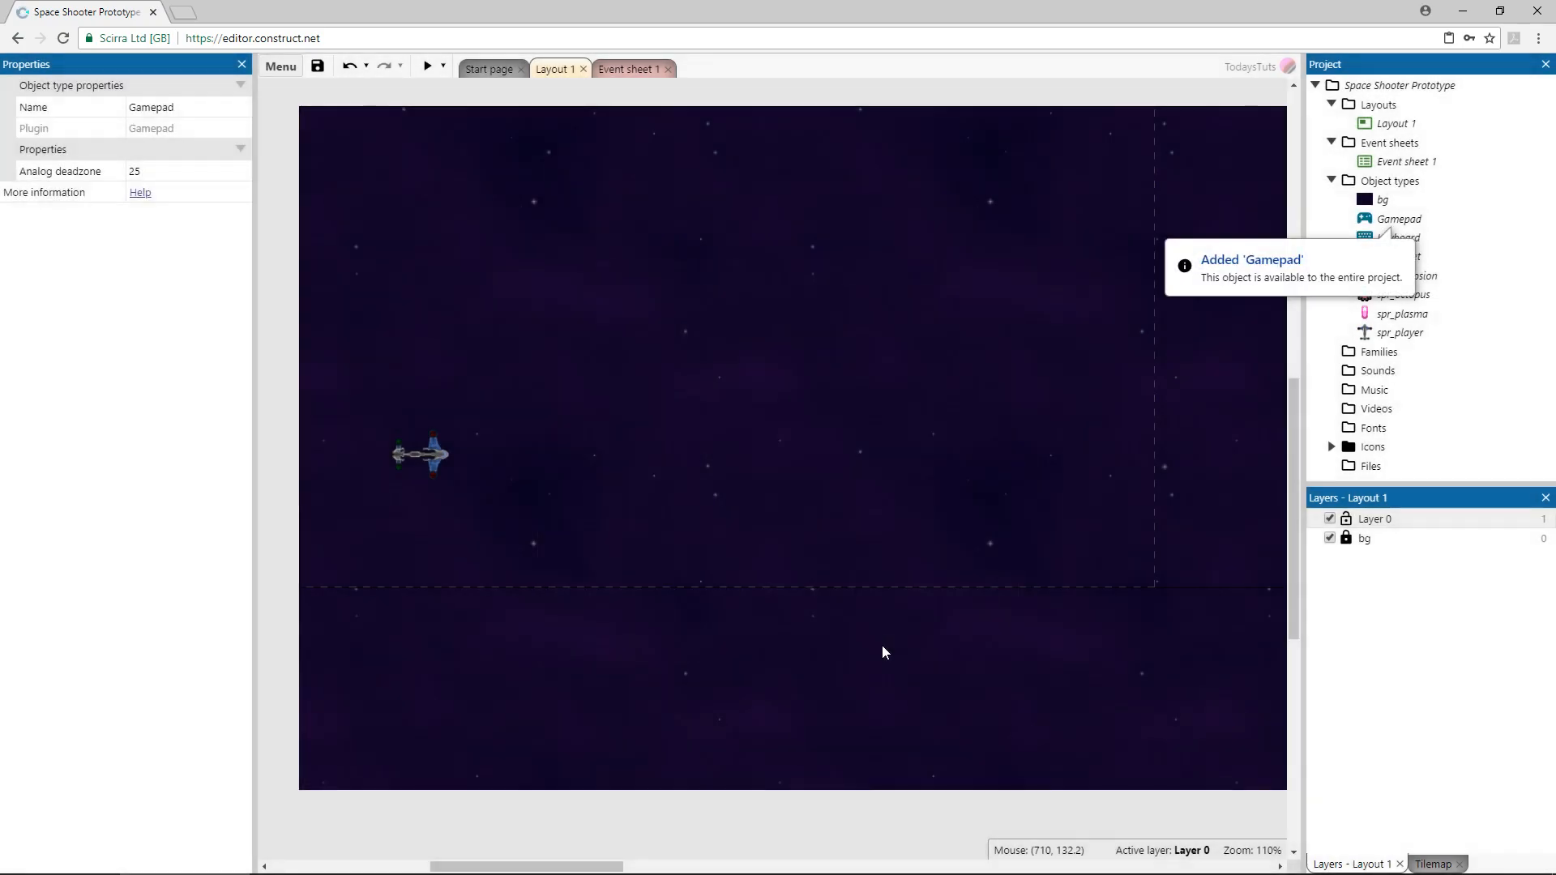
pyautogui.moveTo(918, 494)
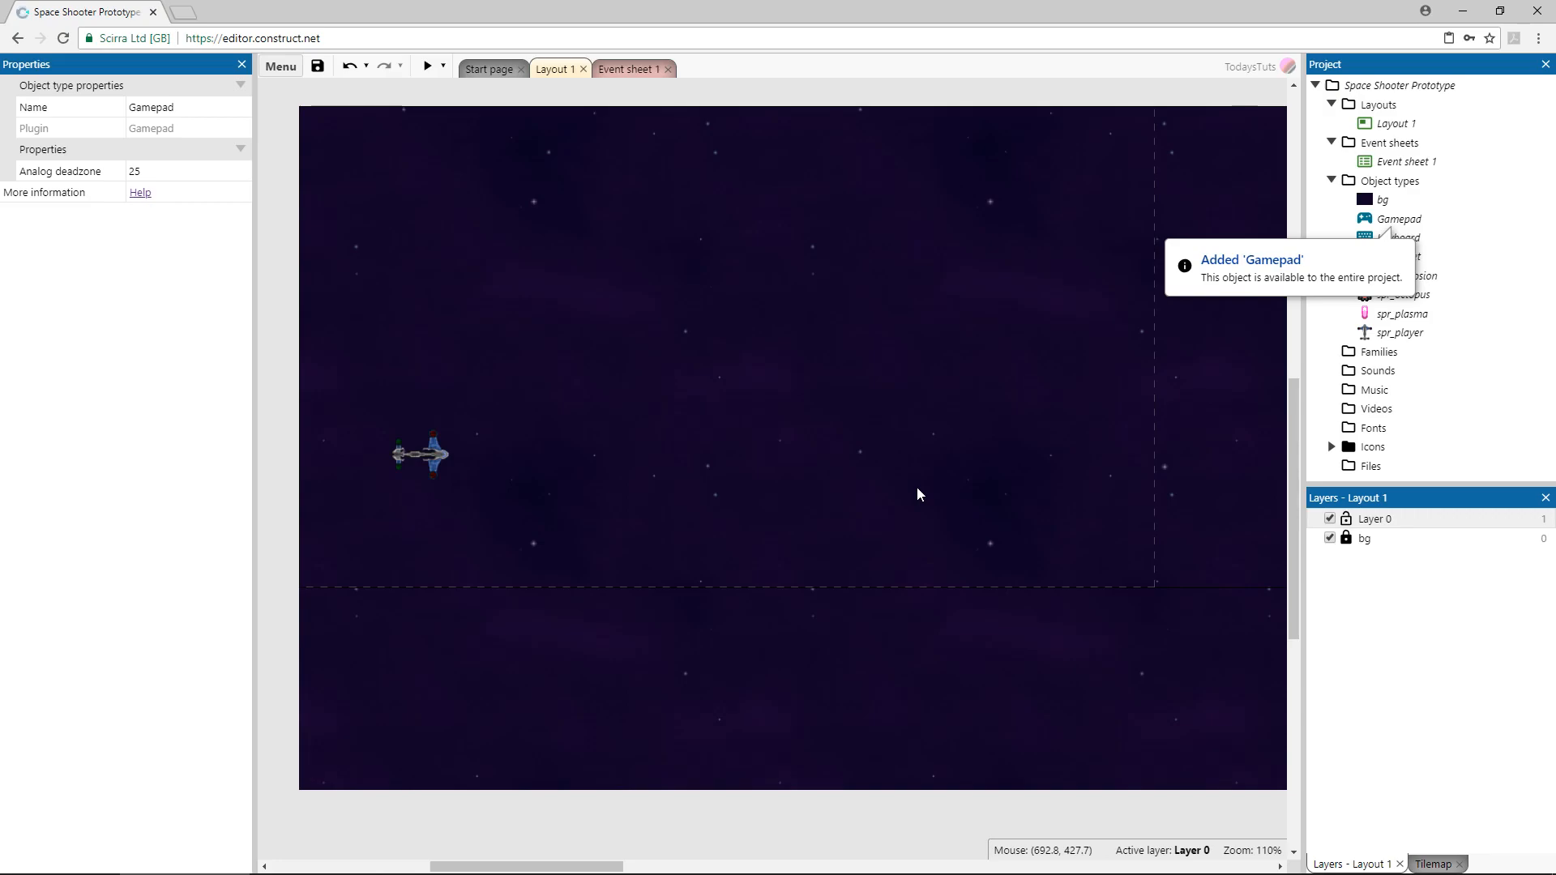
# Open Event sheet 1, run a game preview, then close it.
pyautogui.click(629, 68)
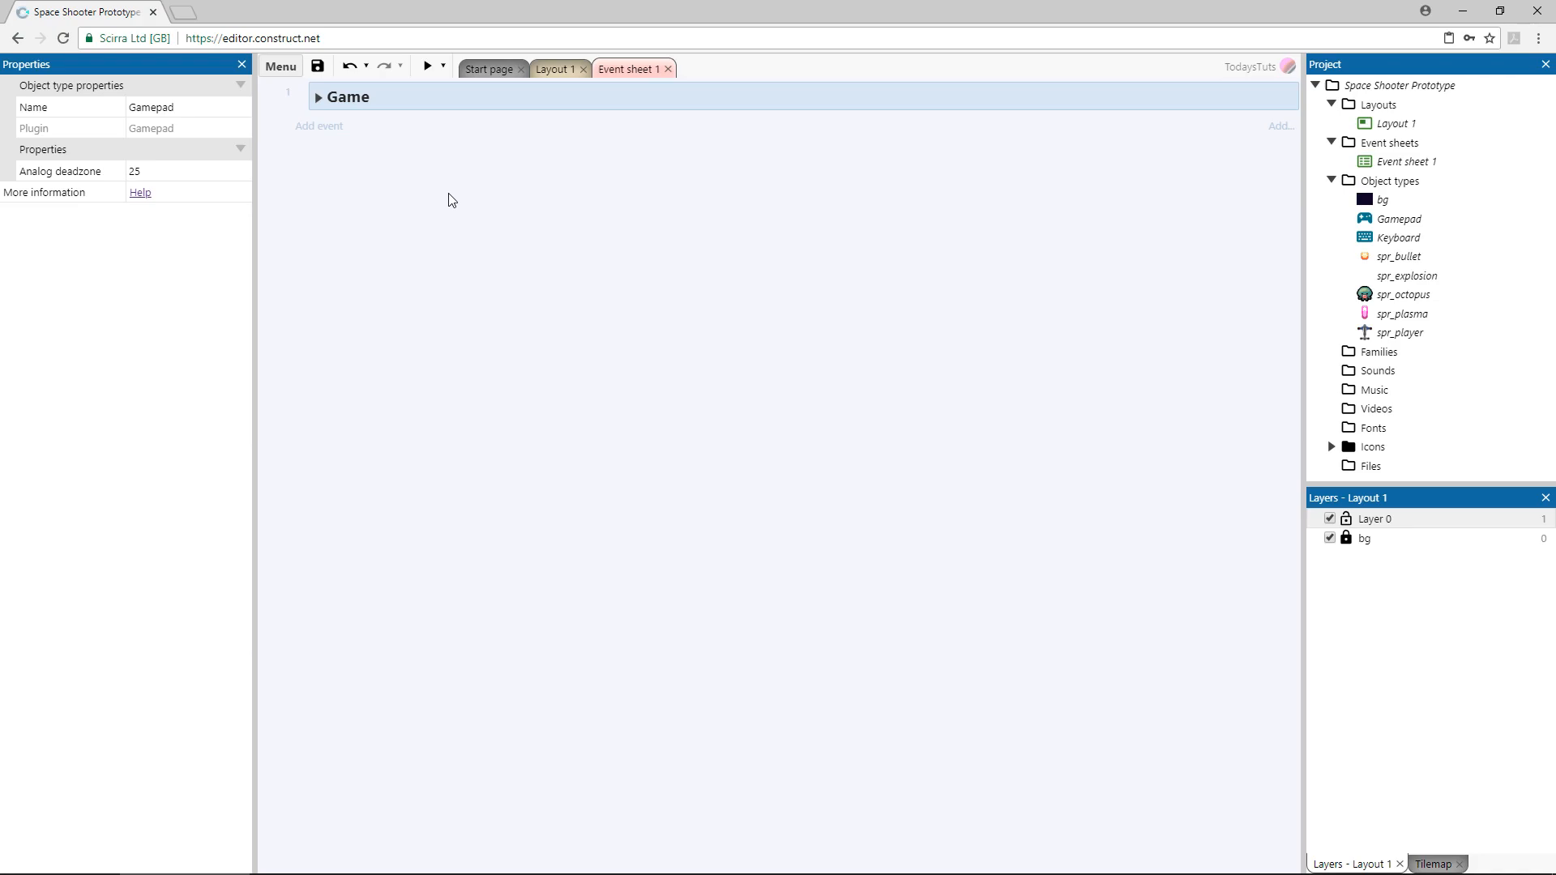
pyautogui.click(425, 66)
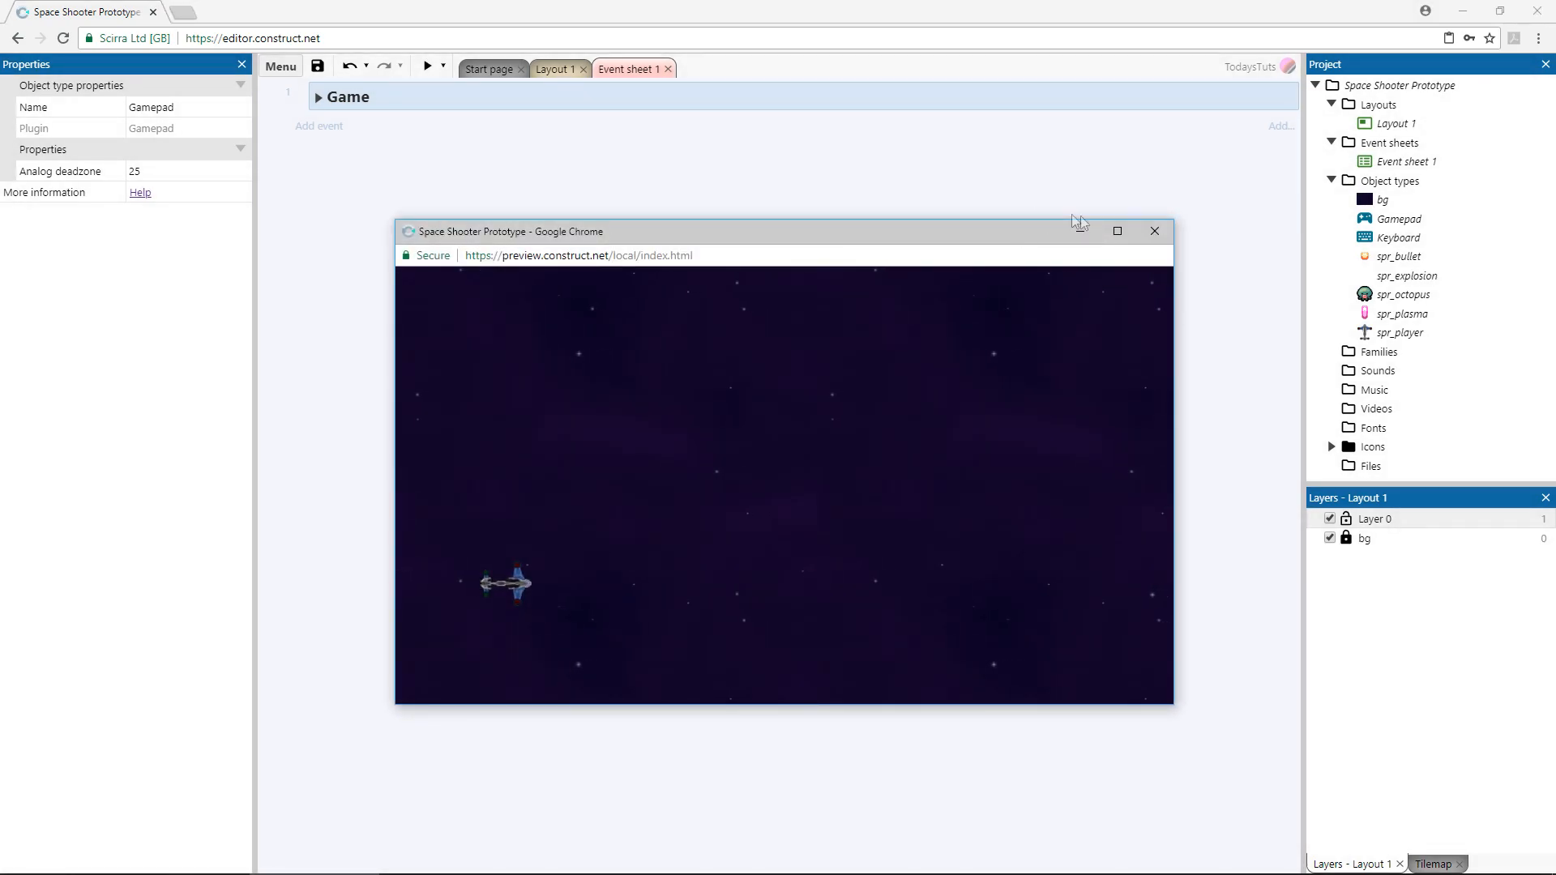
pyautogui.click(1153, 231)
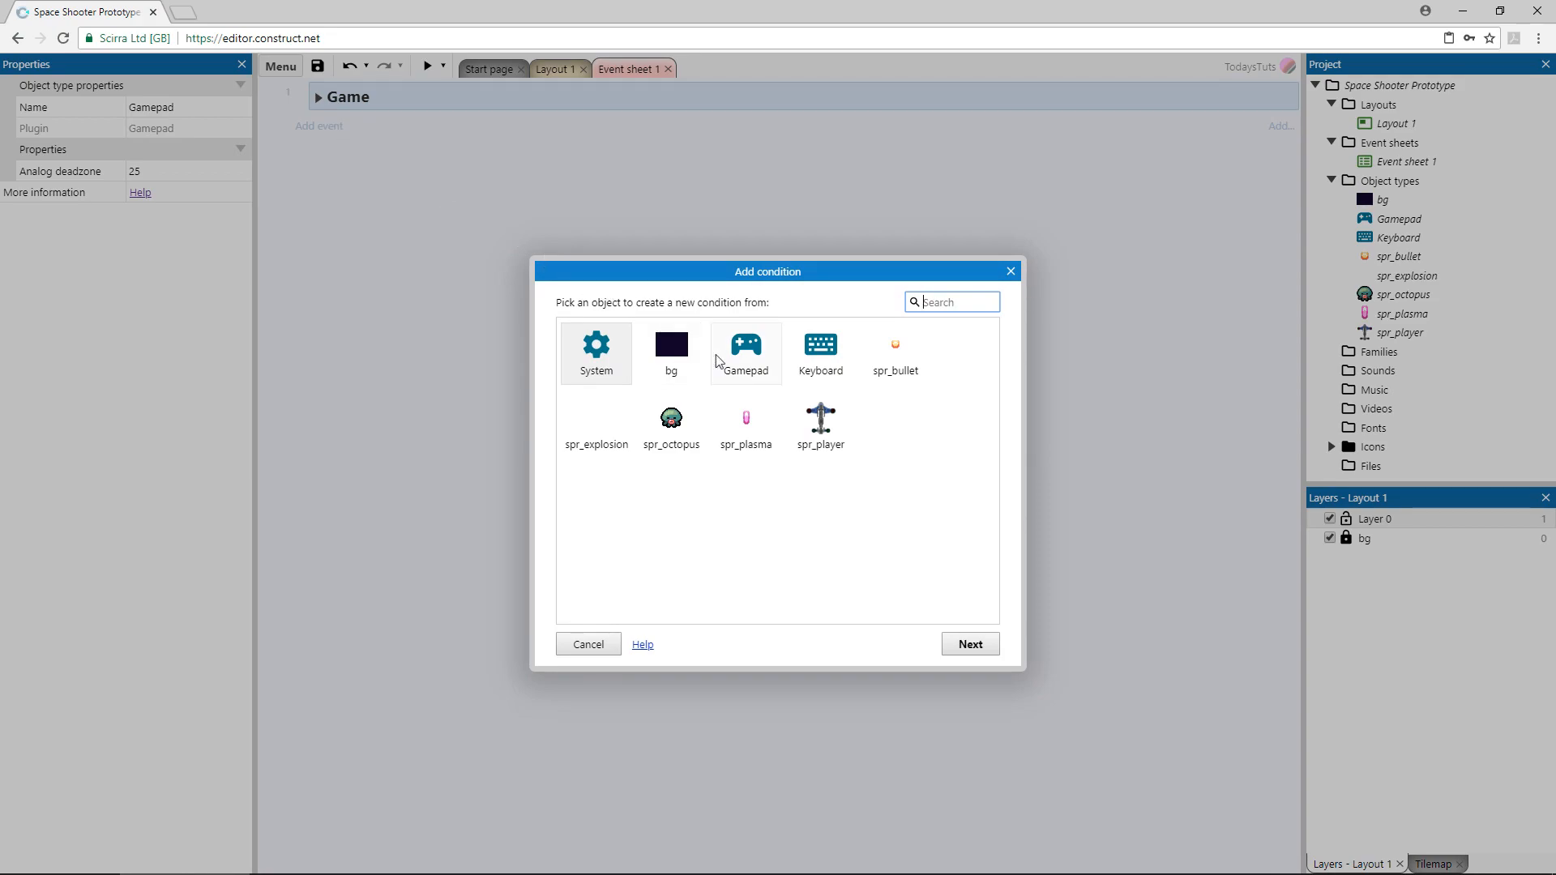
# Add an event with the Gamepad 'Has gamepads' condition.
pyautogui.click(744, 352)
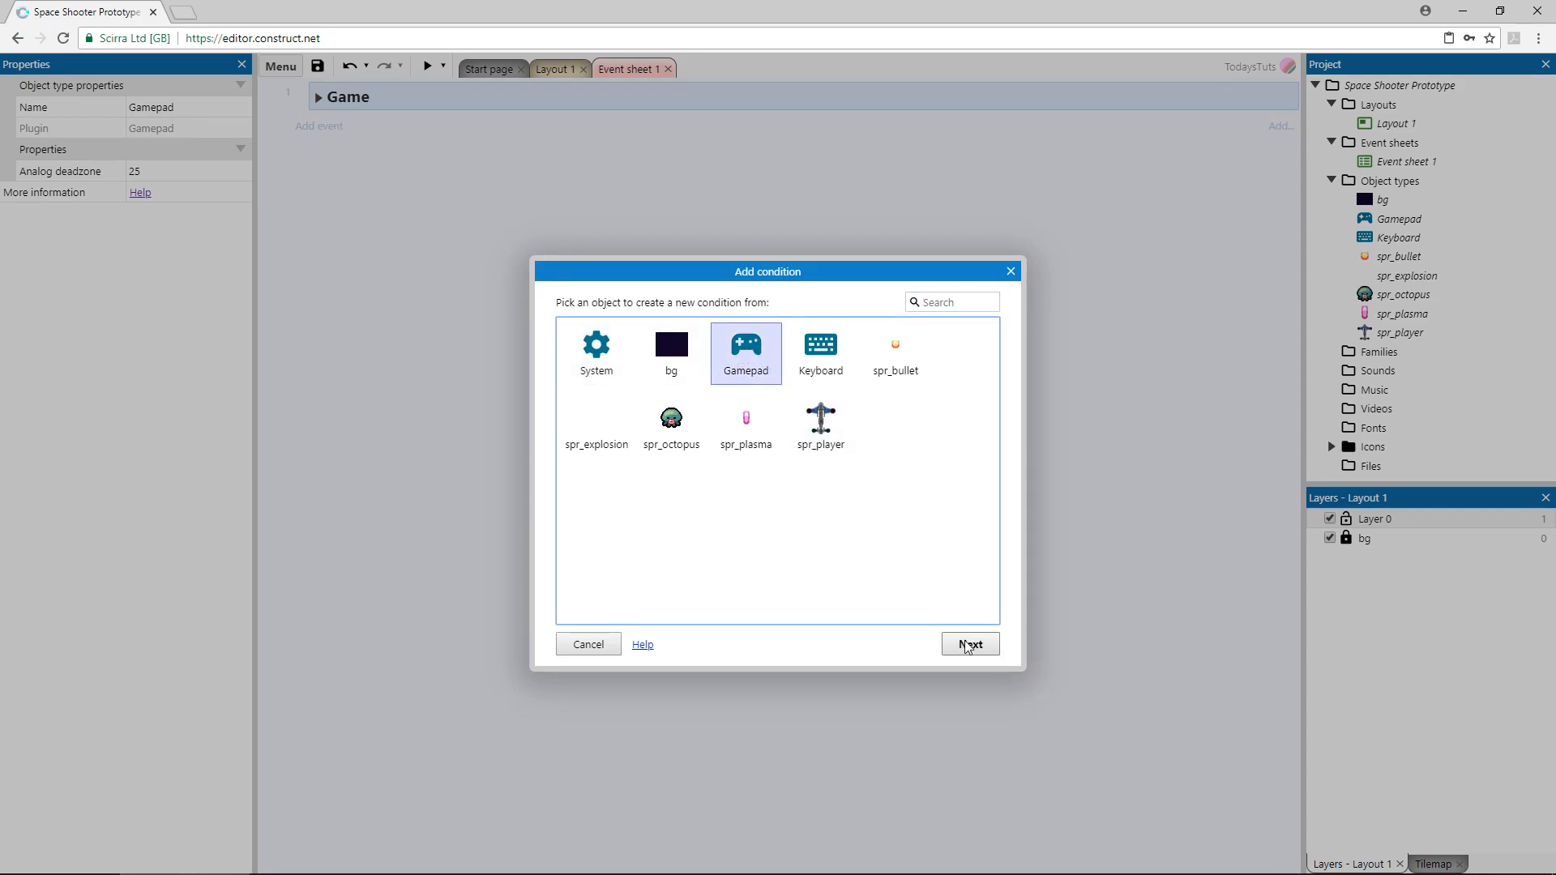
pyautogui.click(968, 644)
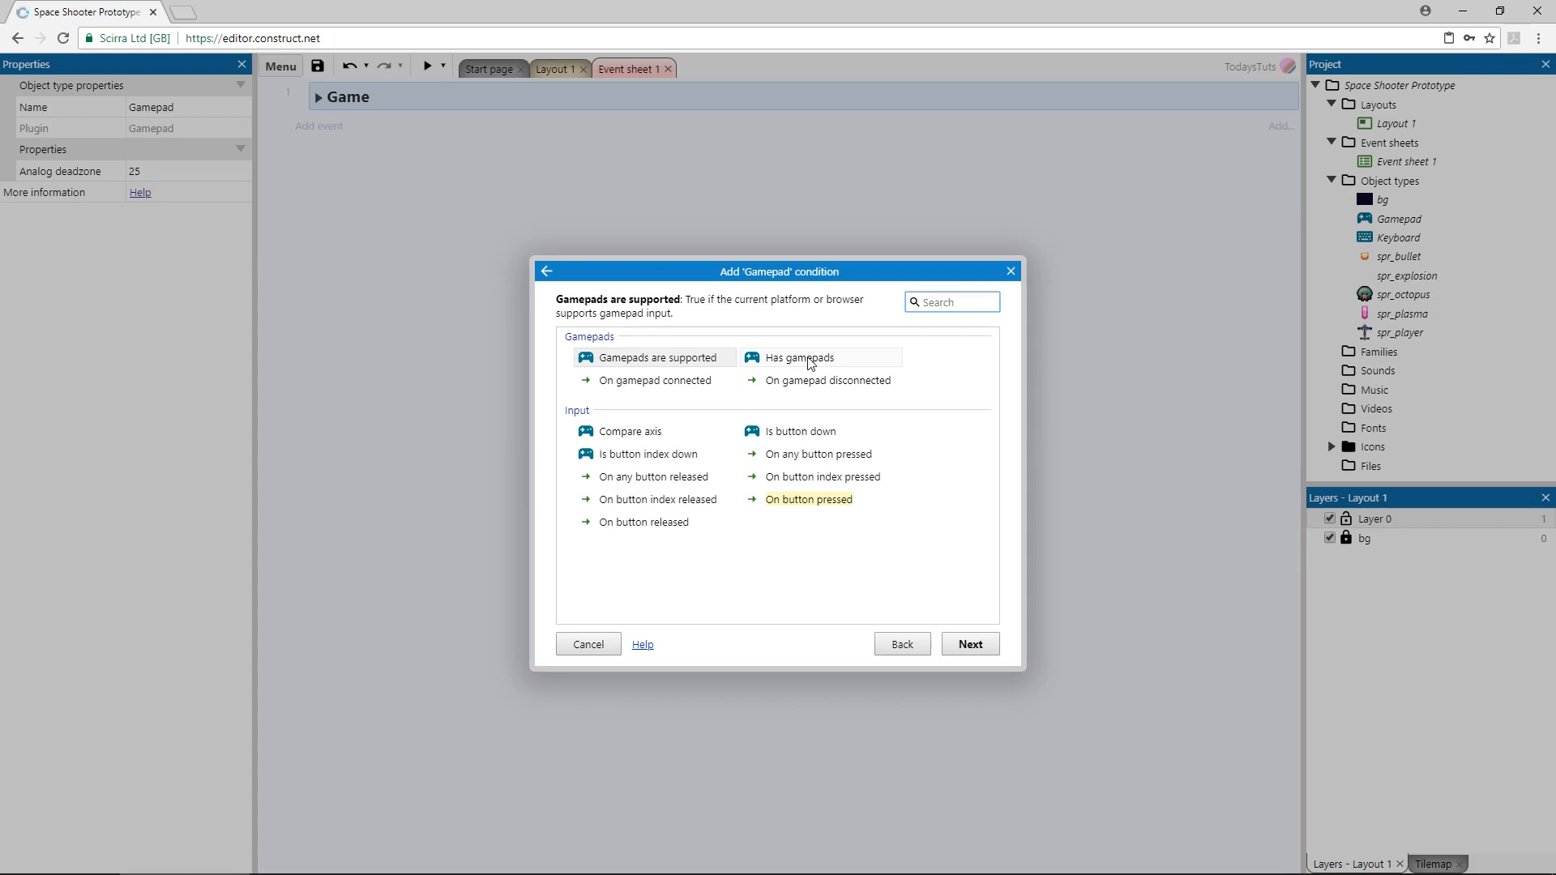
pyautogui.click(804, 358)
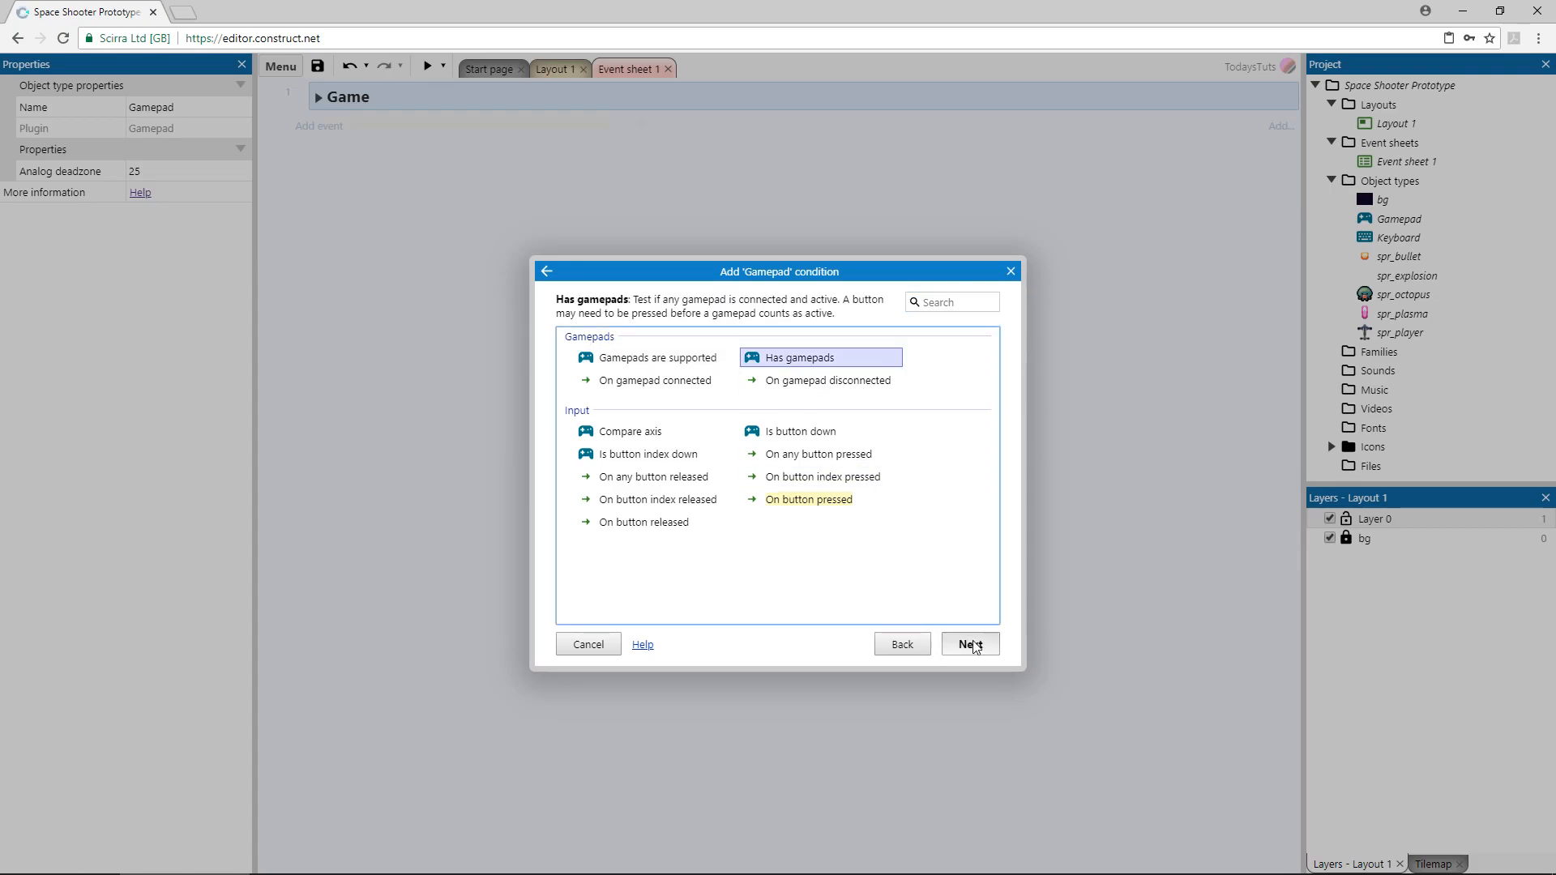
pyautogui.click(967, 644)
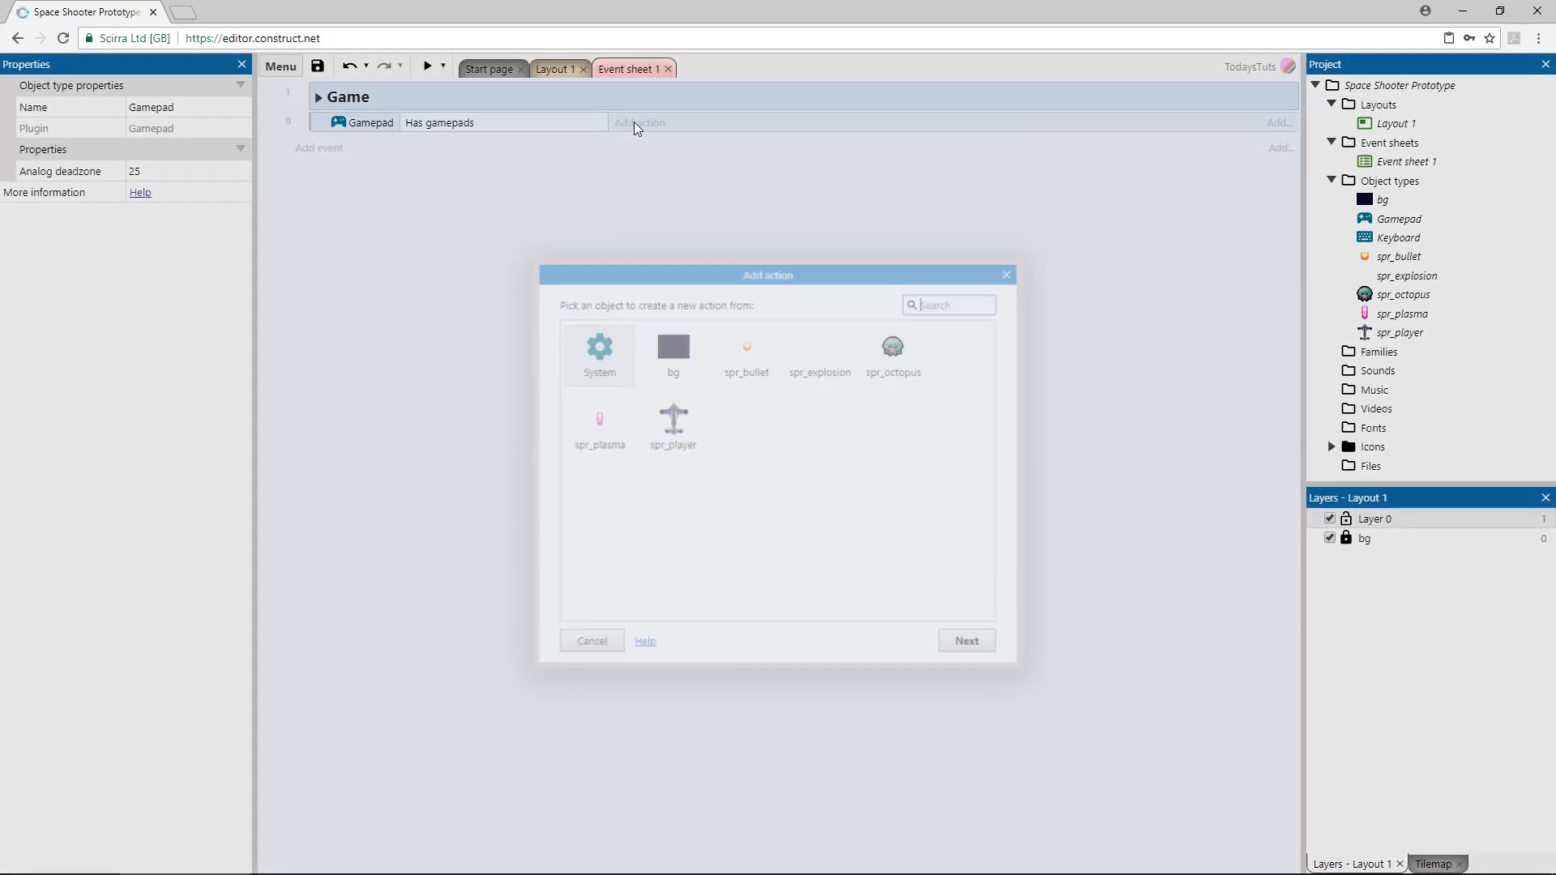
# Give it a spr_player Set animation action using 'Gamepad'.
pyautogui.click(671, 427)
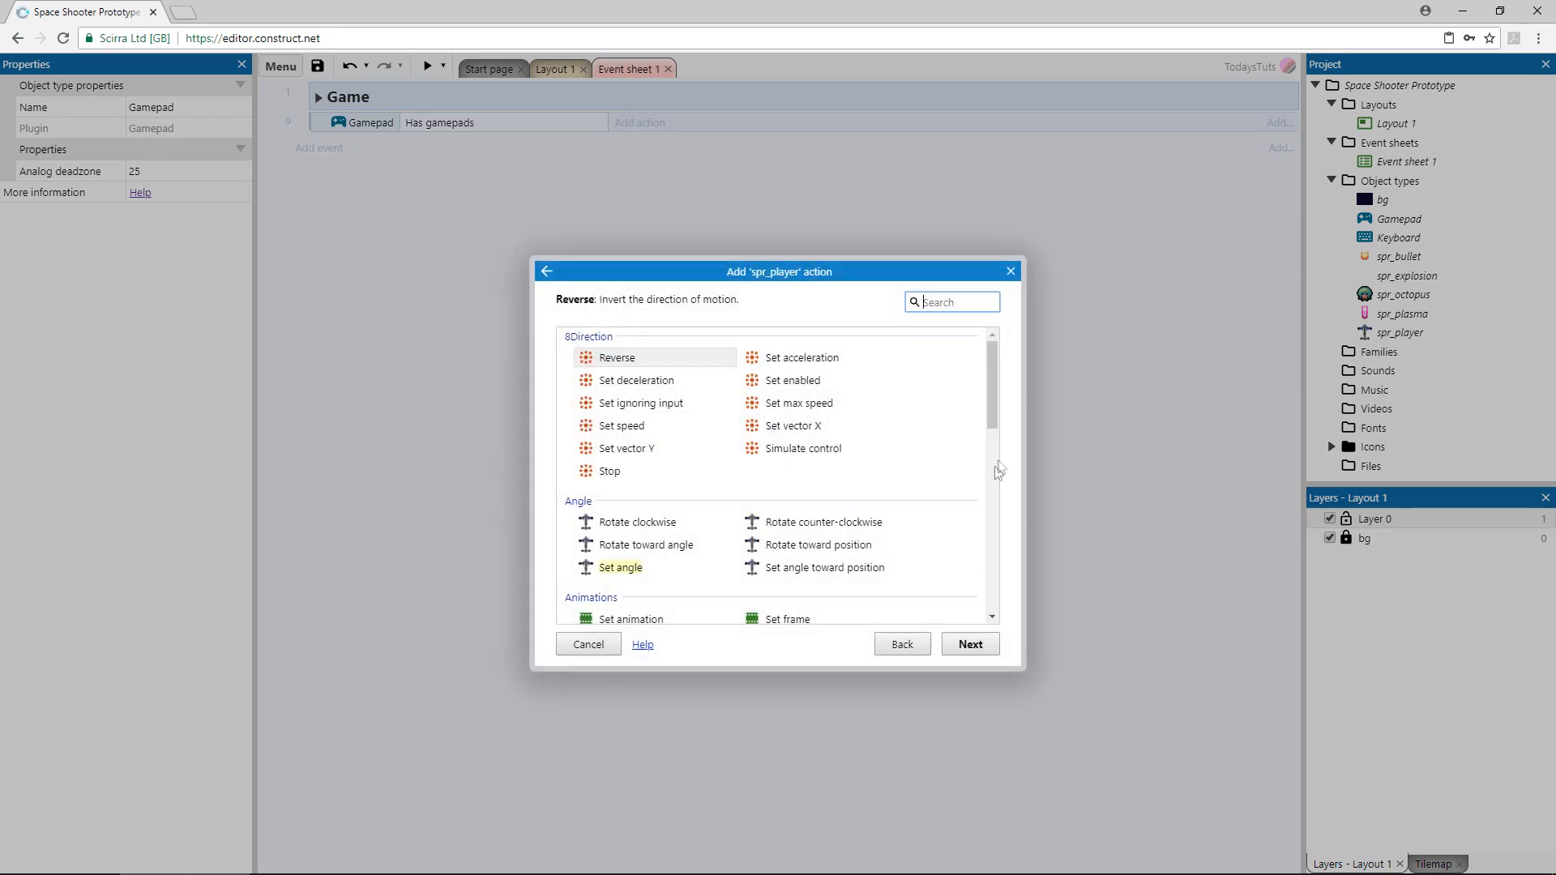
pyautogui.scroll(-3)
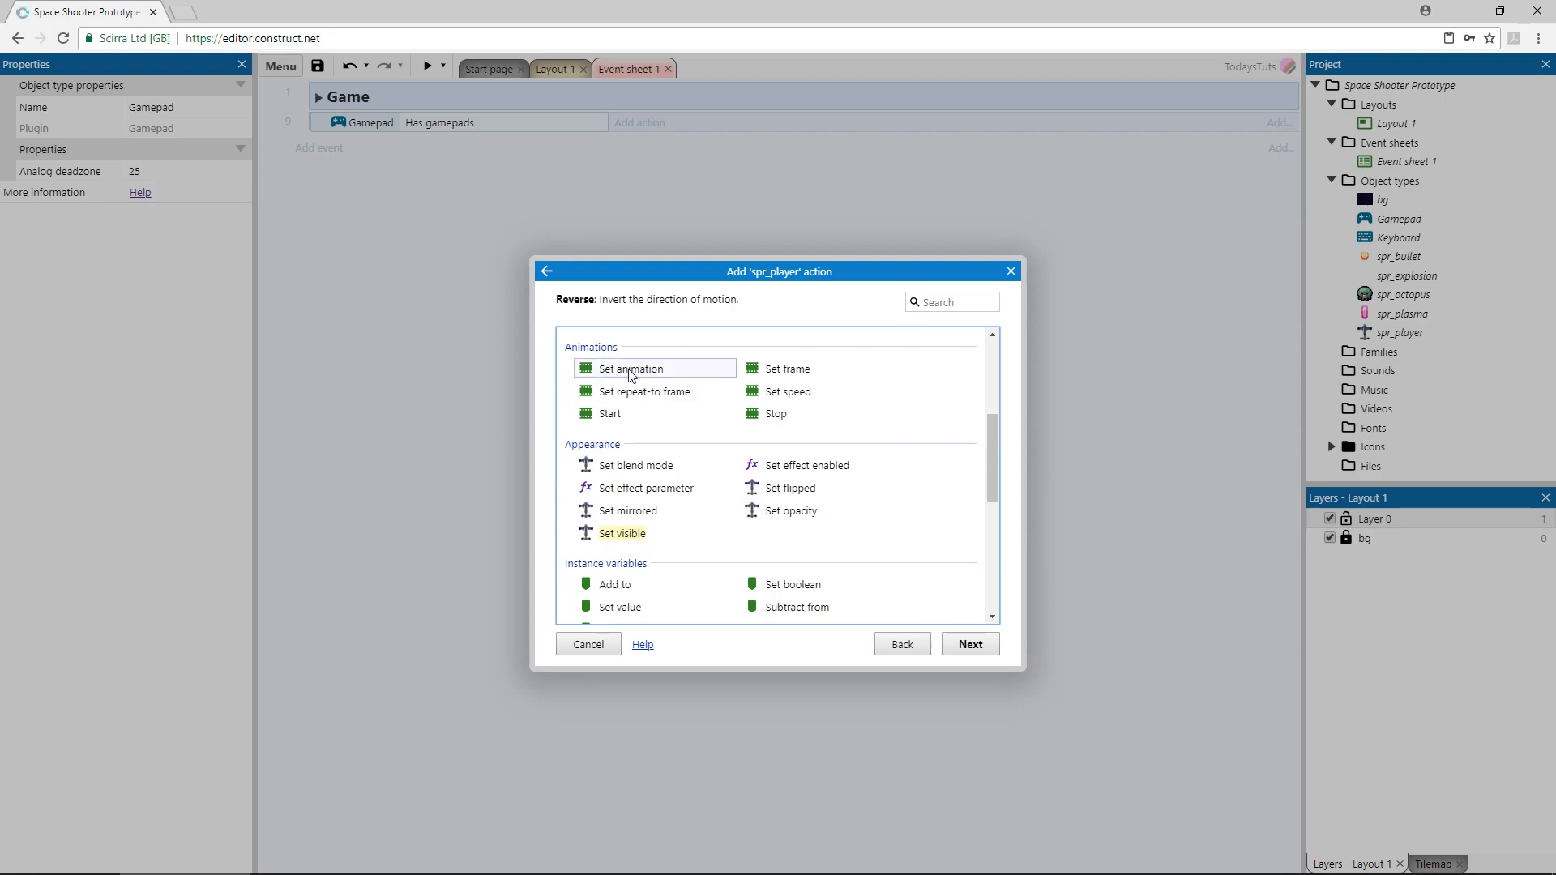
pyautogui.click(621, 367)
pyautogui.write('"Gamepad"')
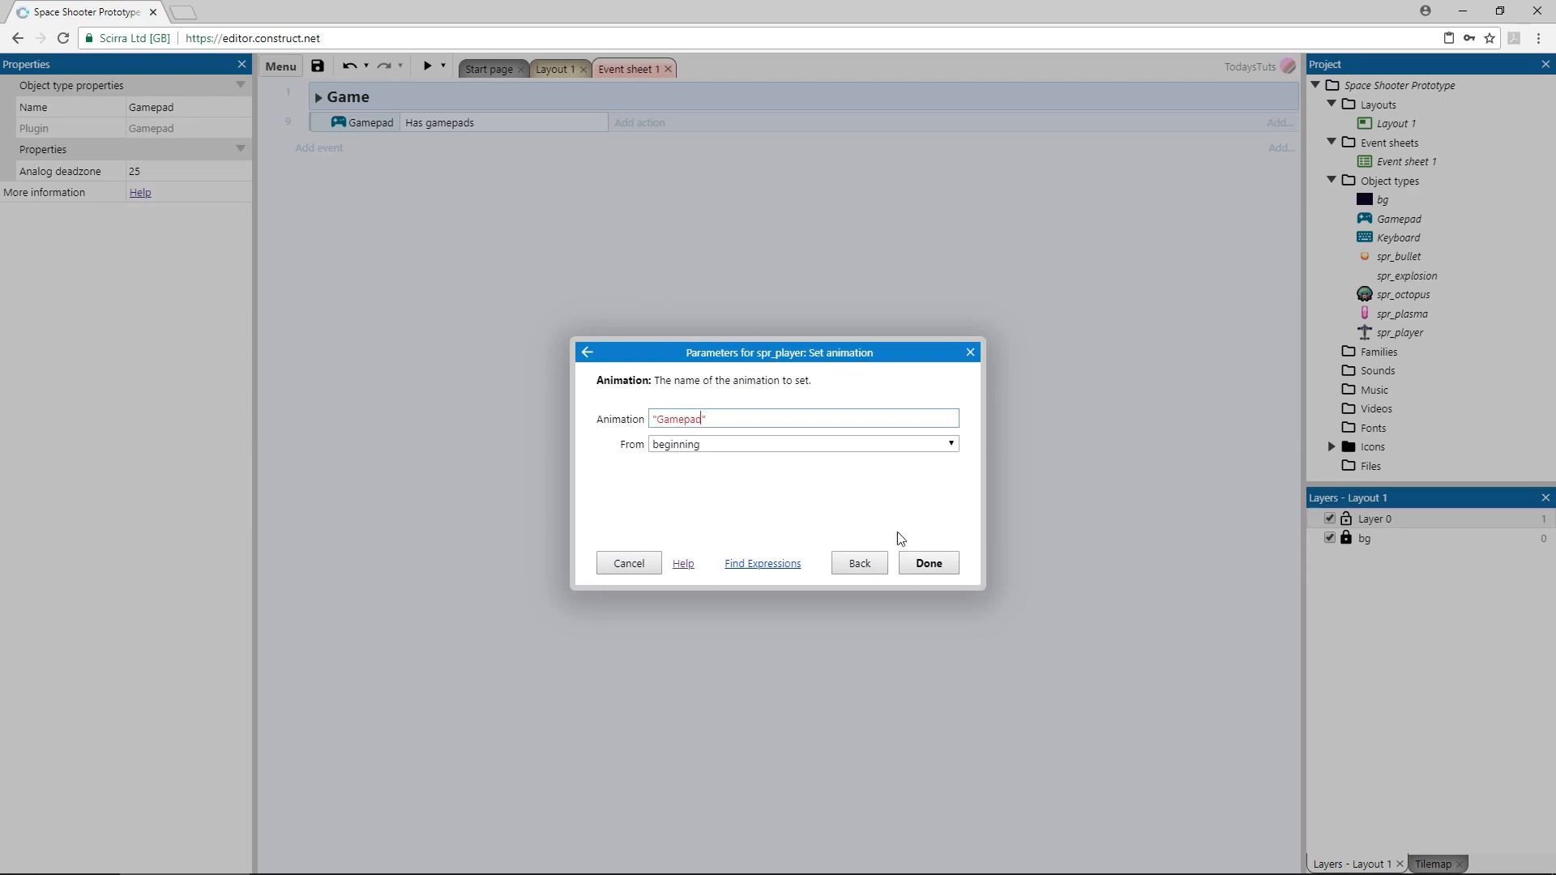
pyautogui.click(925, 562)
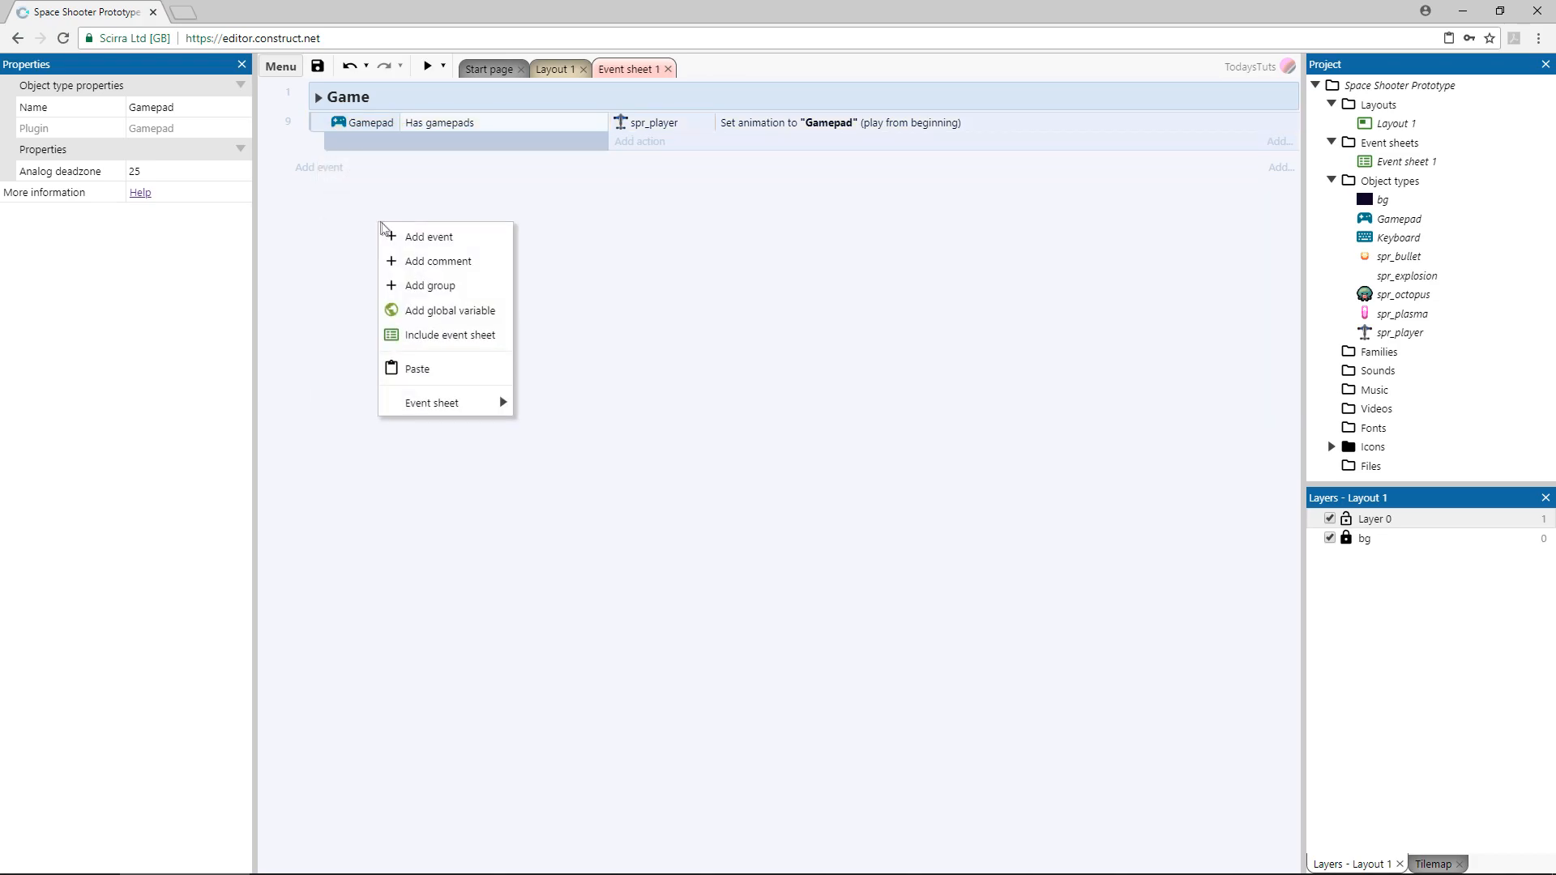
# Paste the event, invert Has gamepads, set animation to 'No Gamepad', and preview.
pyautogui.click(416, 368)
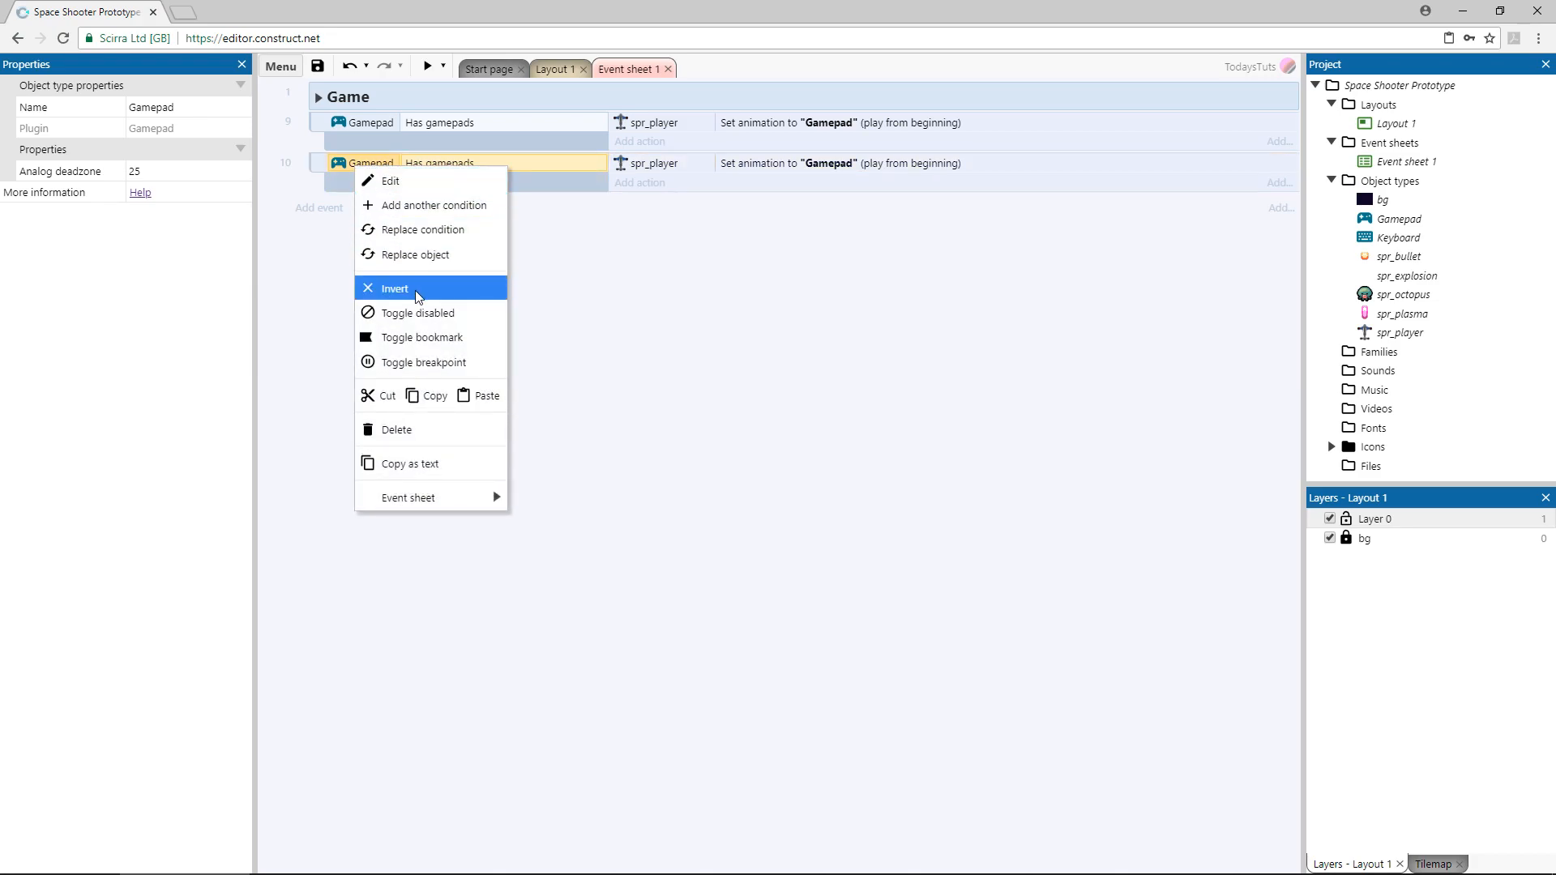
pyautogui.click(395, 287)
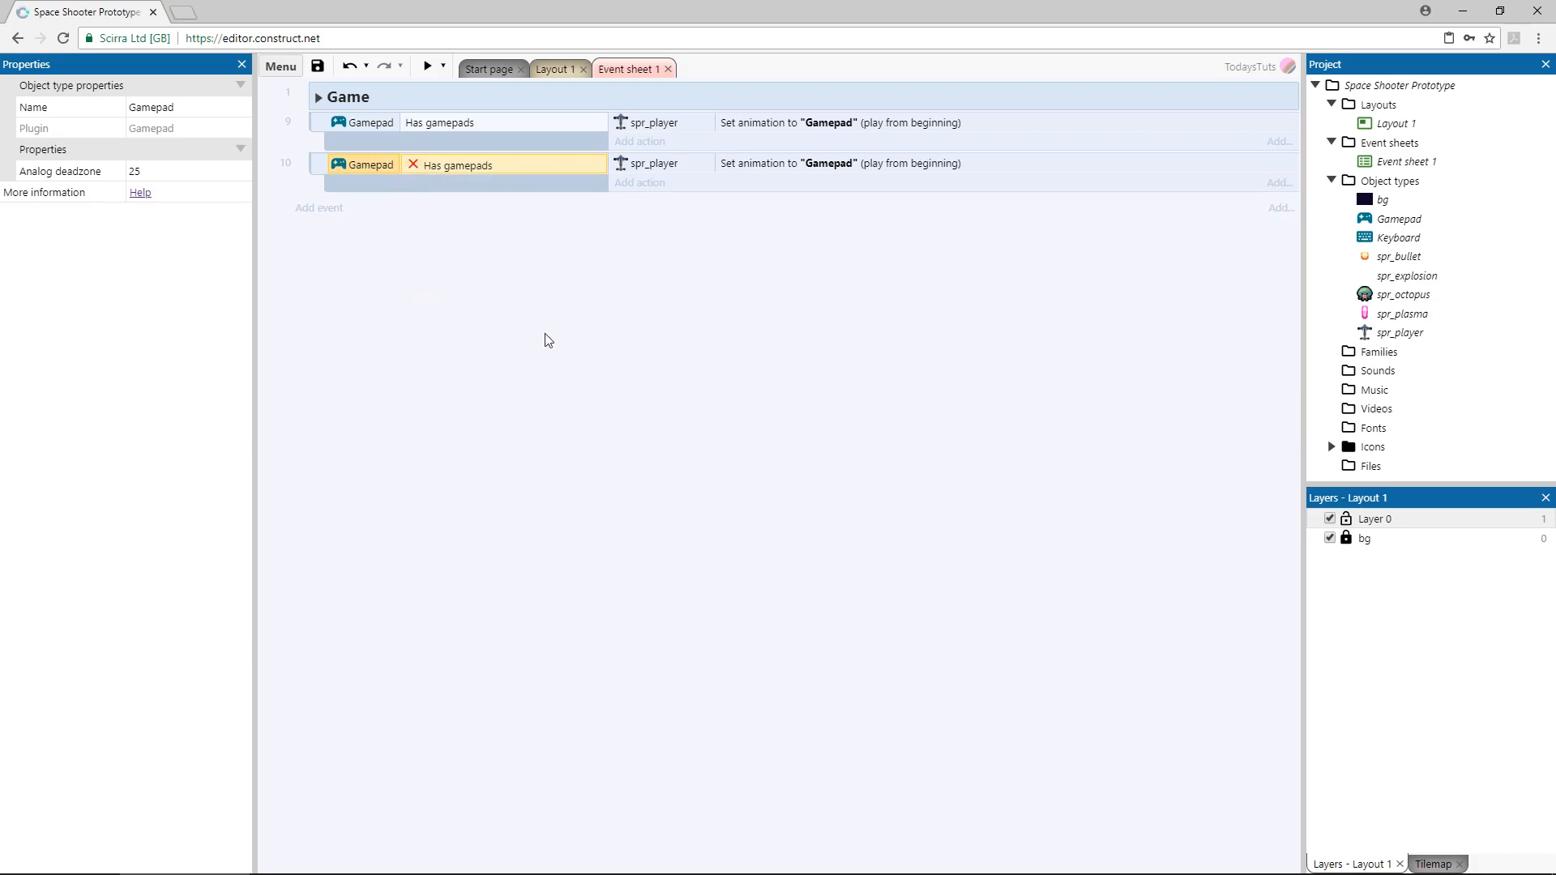
pyautogui.doubleClick(838, 163)
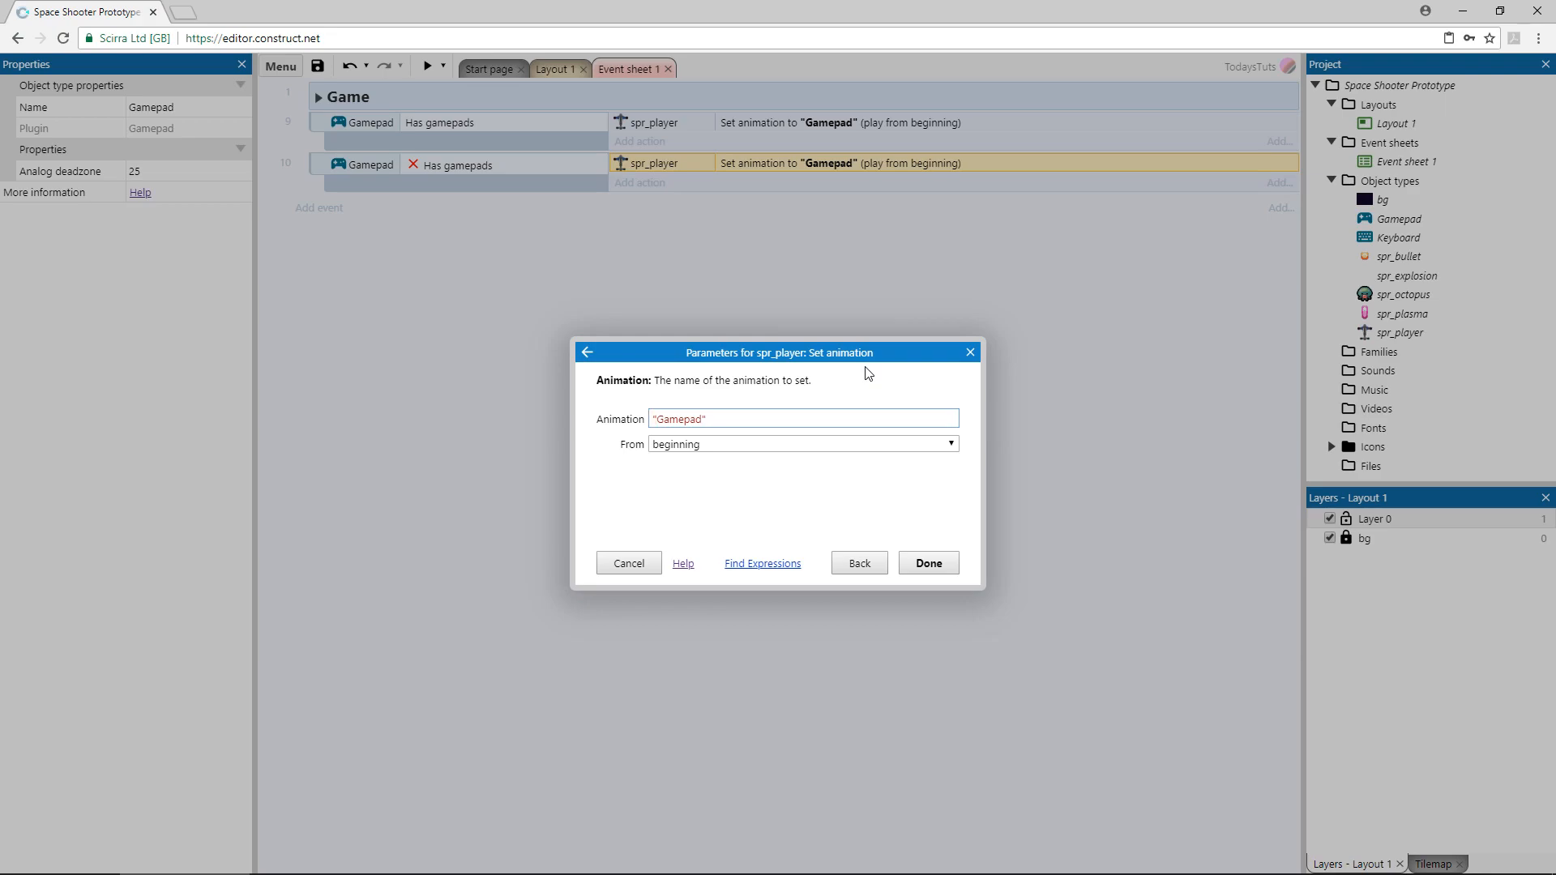
pyautogui.write('No')
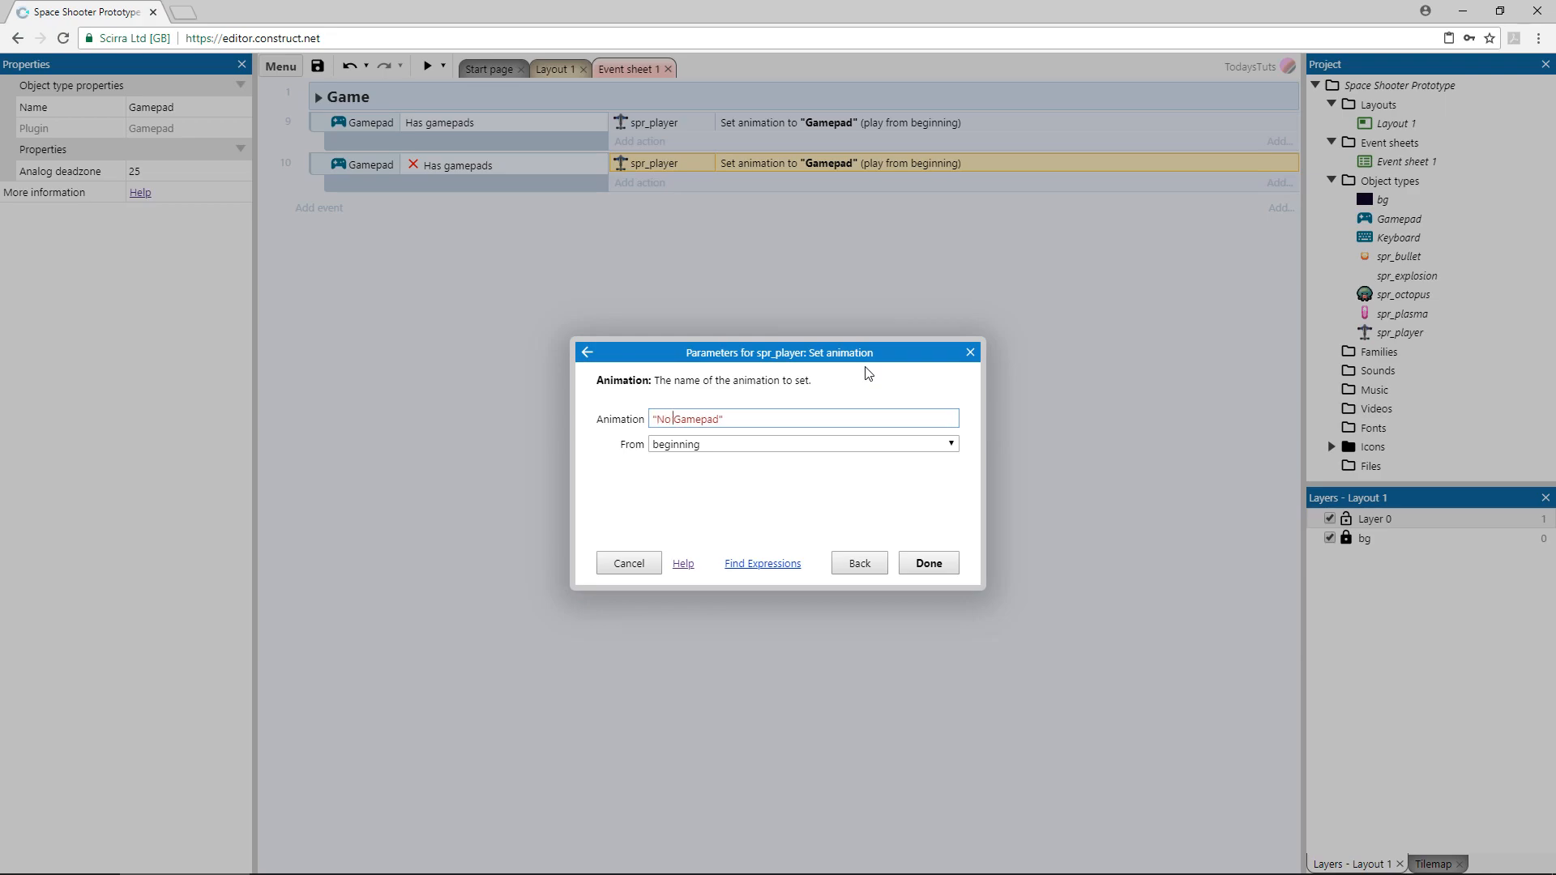
pyautogui.click(925, 563)
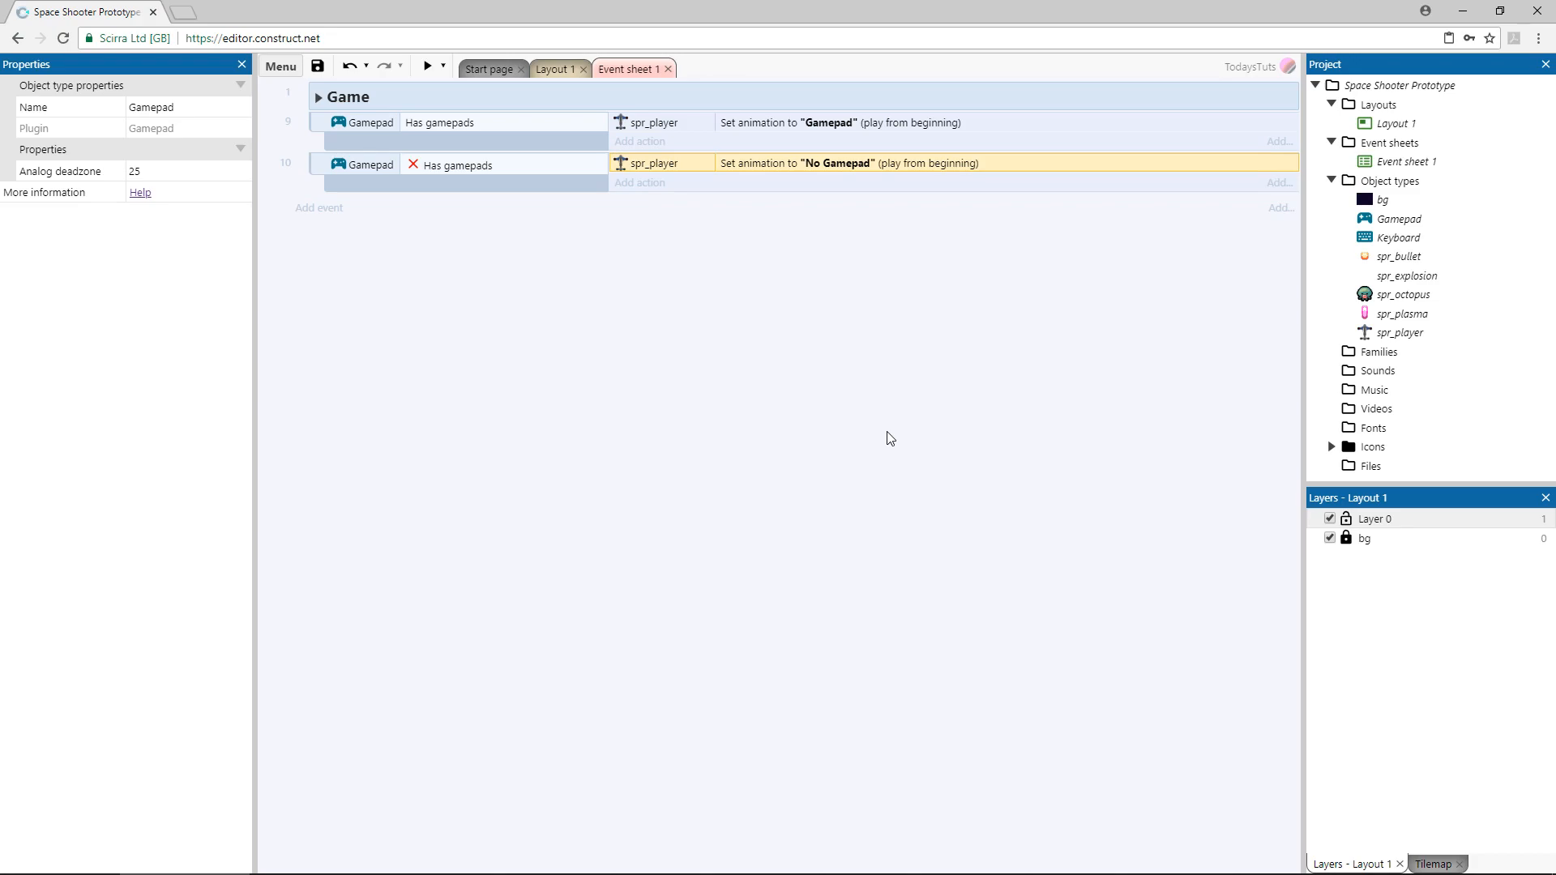
pyautogui.click(425, 66)
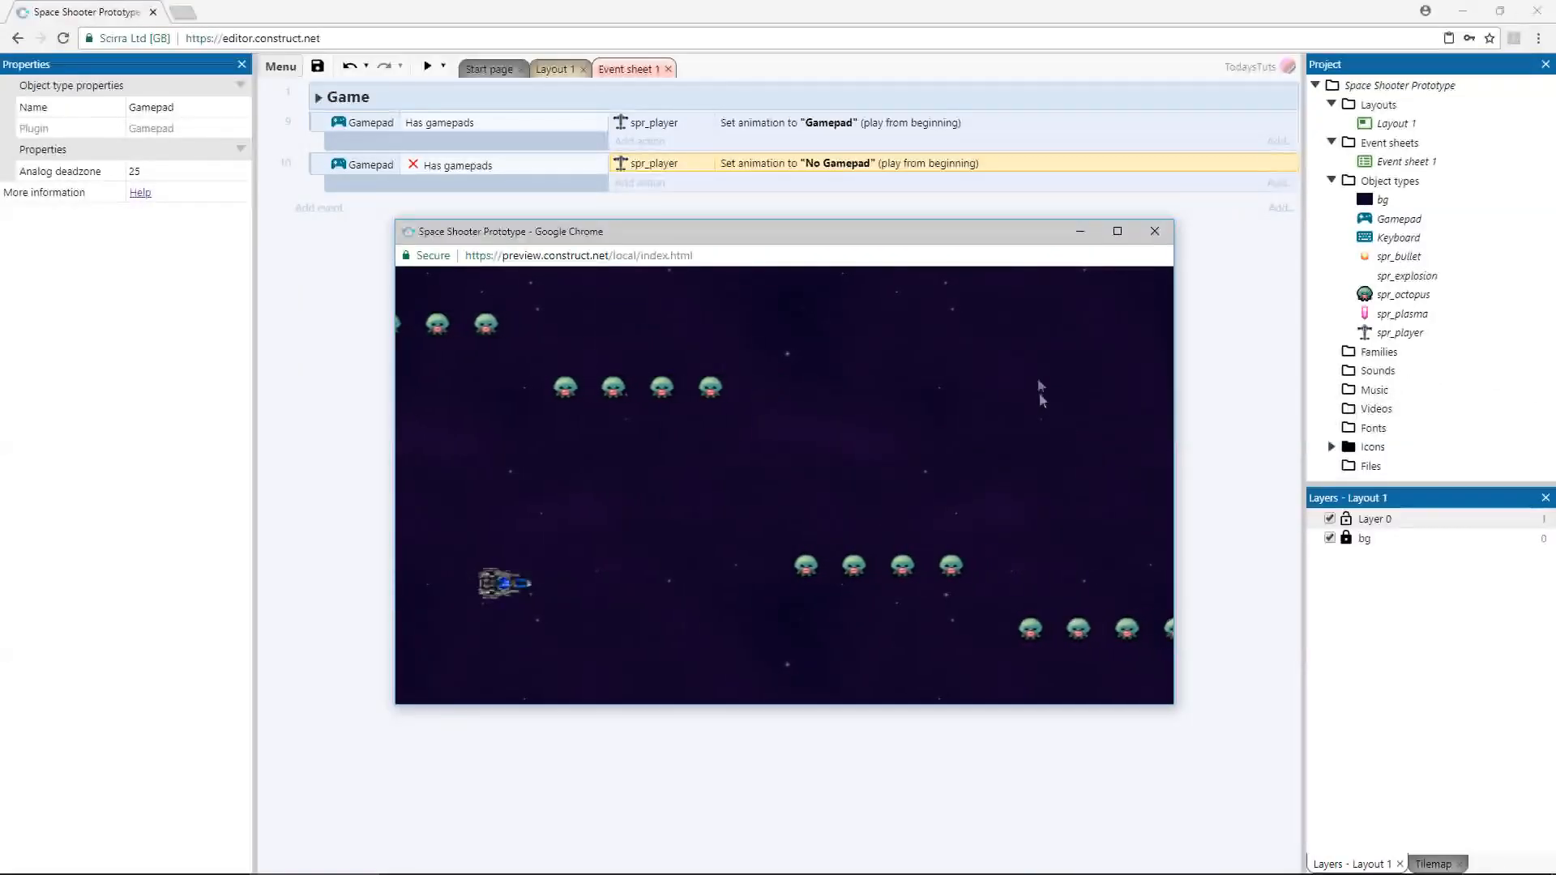
# Close the game preview and start a new event at the sheet's end.
pyautogui.click(1153, 231)
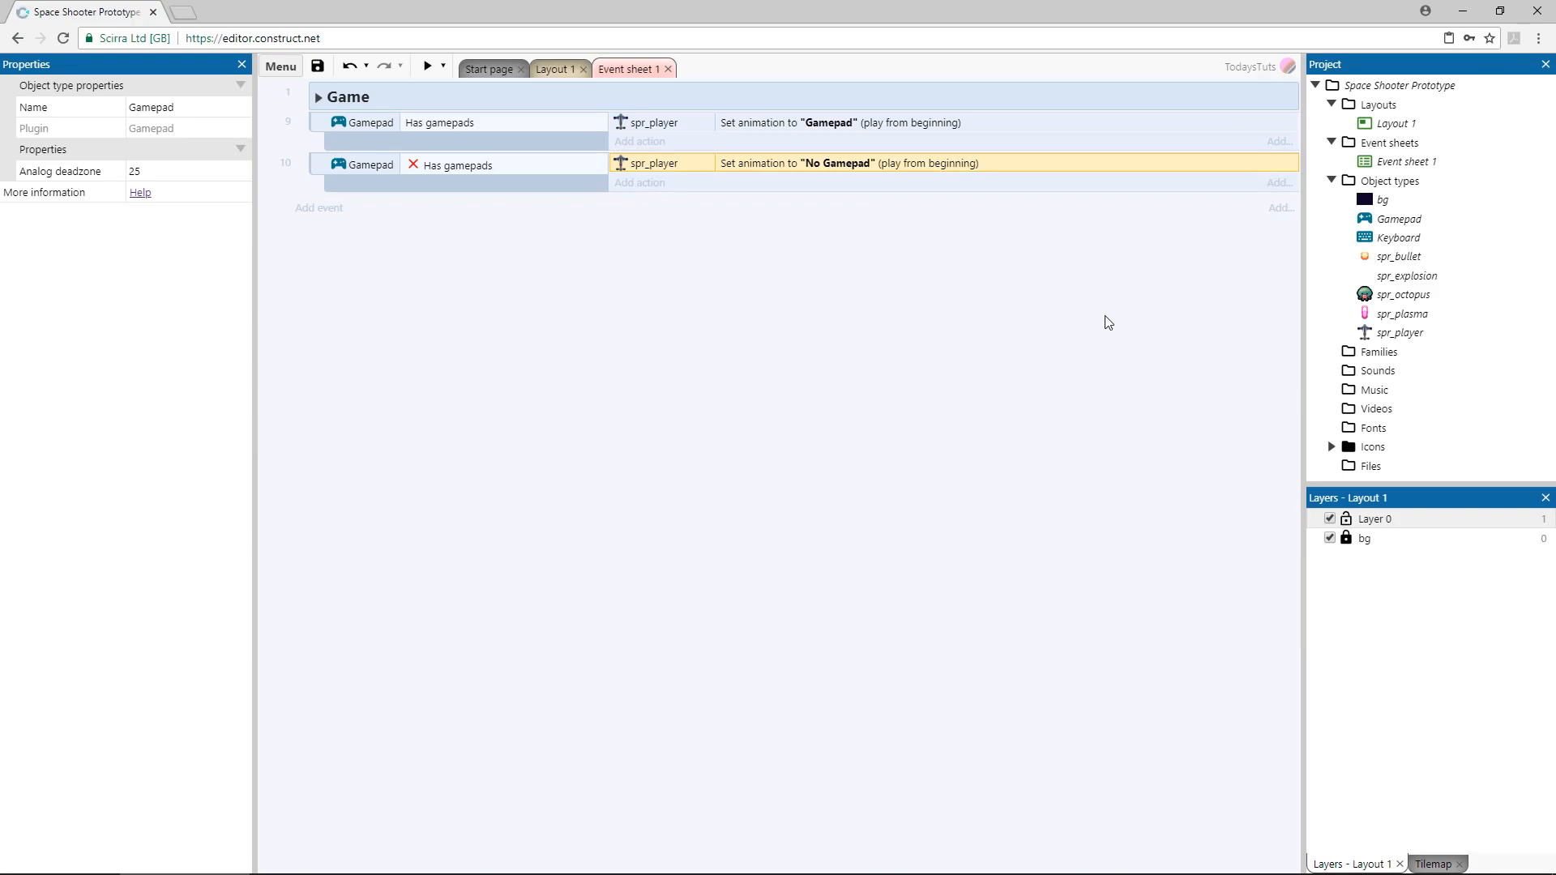
pyautogui.click(319, 207)
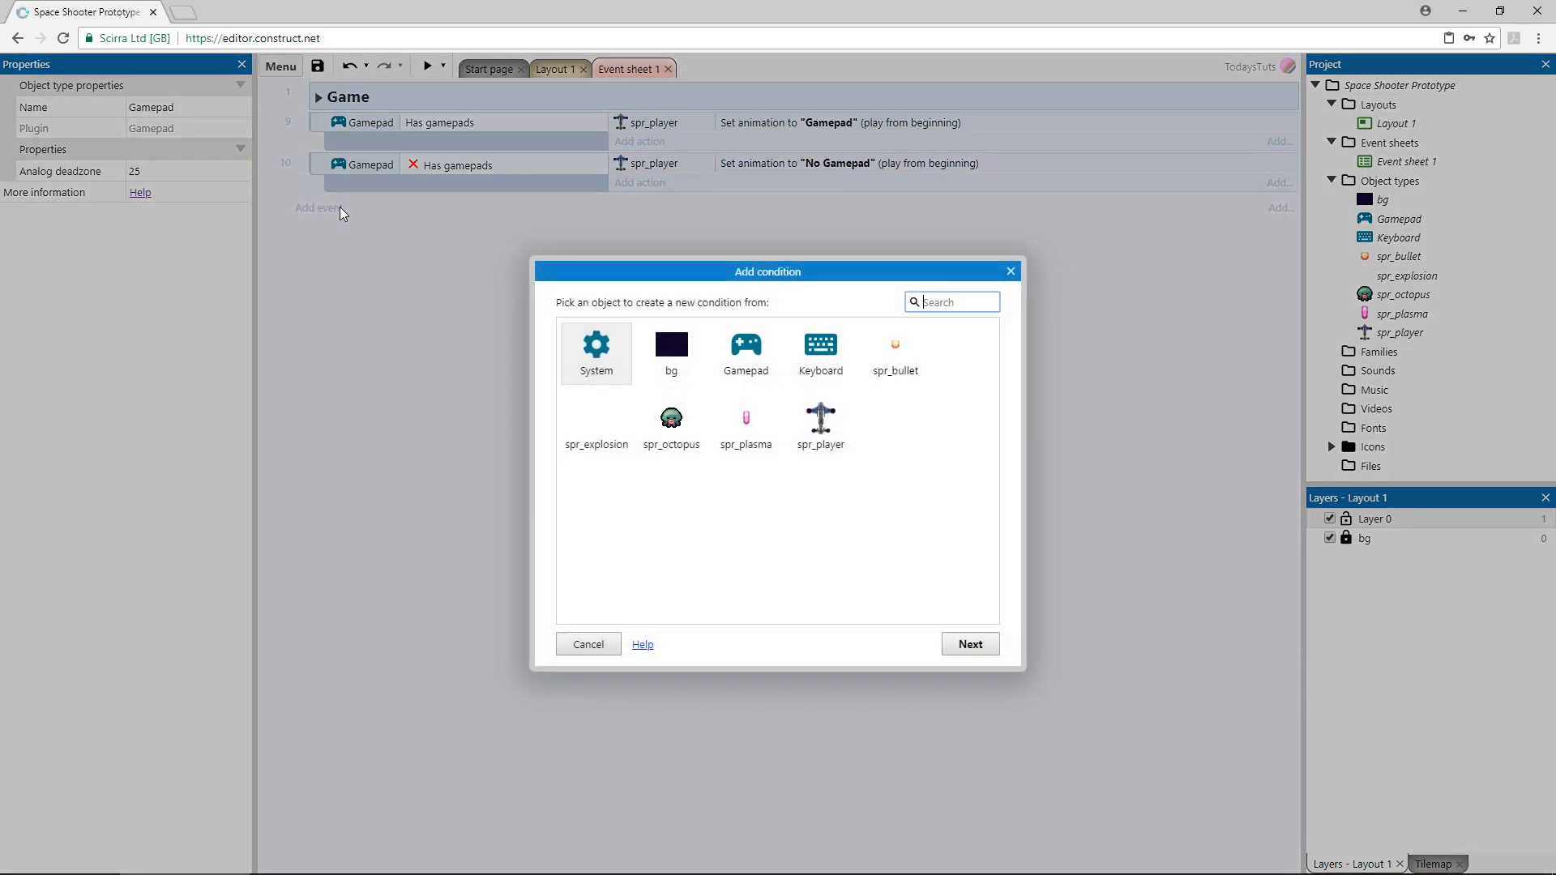
# Add a Gamepad Compare axis condition: left analog X less than -25.
pyautogui.click(746, 348)
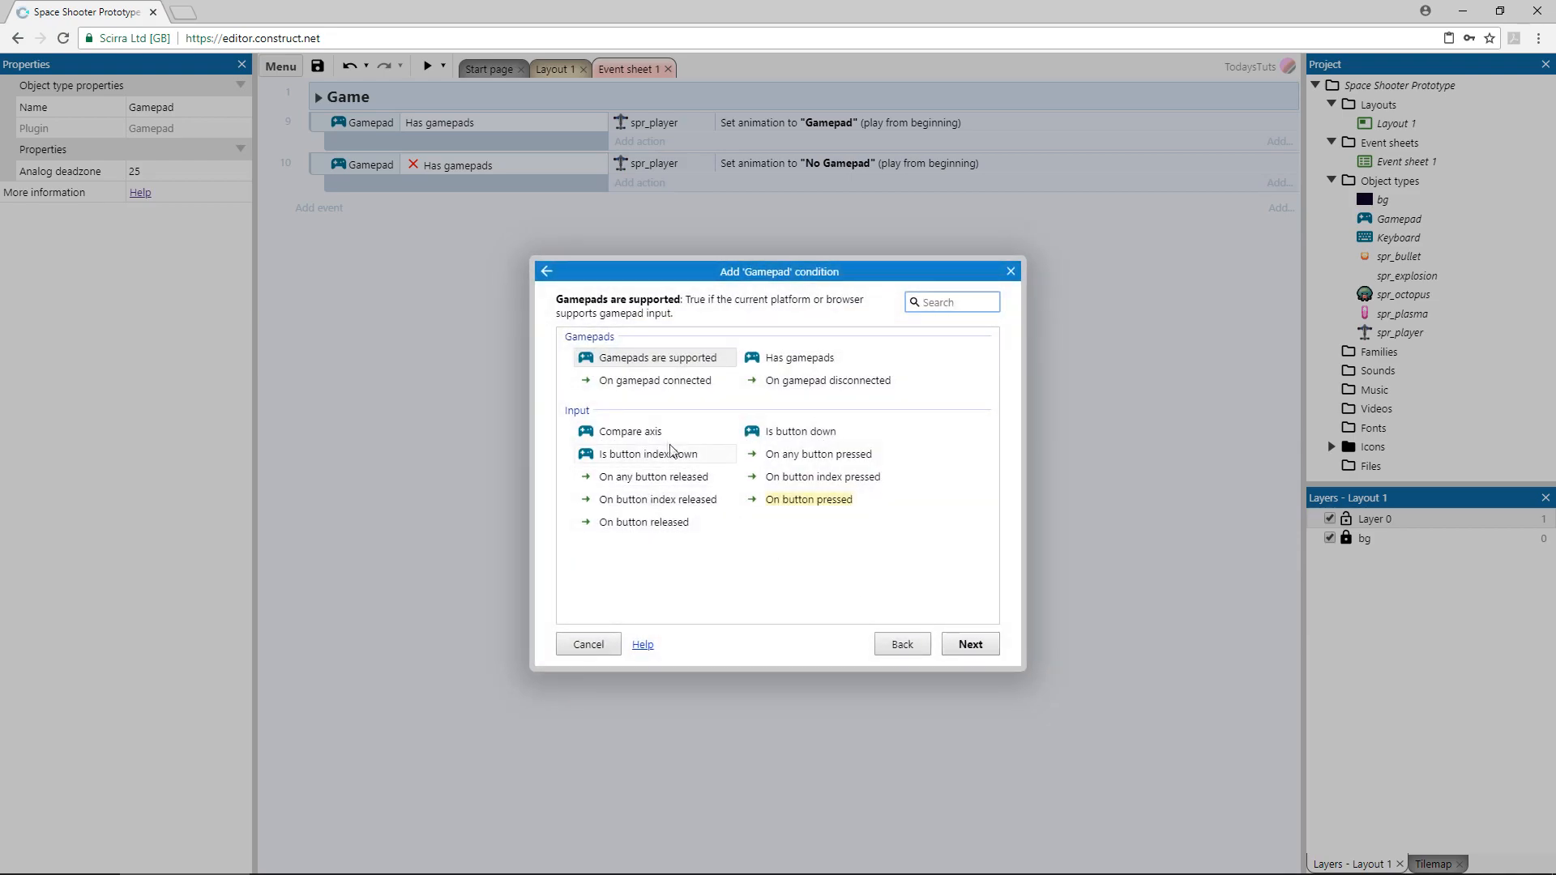
pyautogui.click(628, 430)
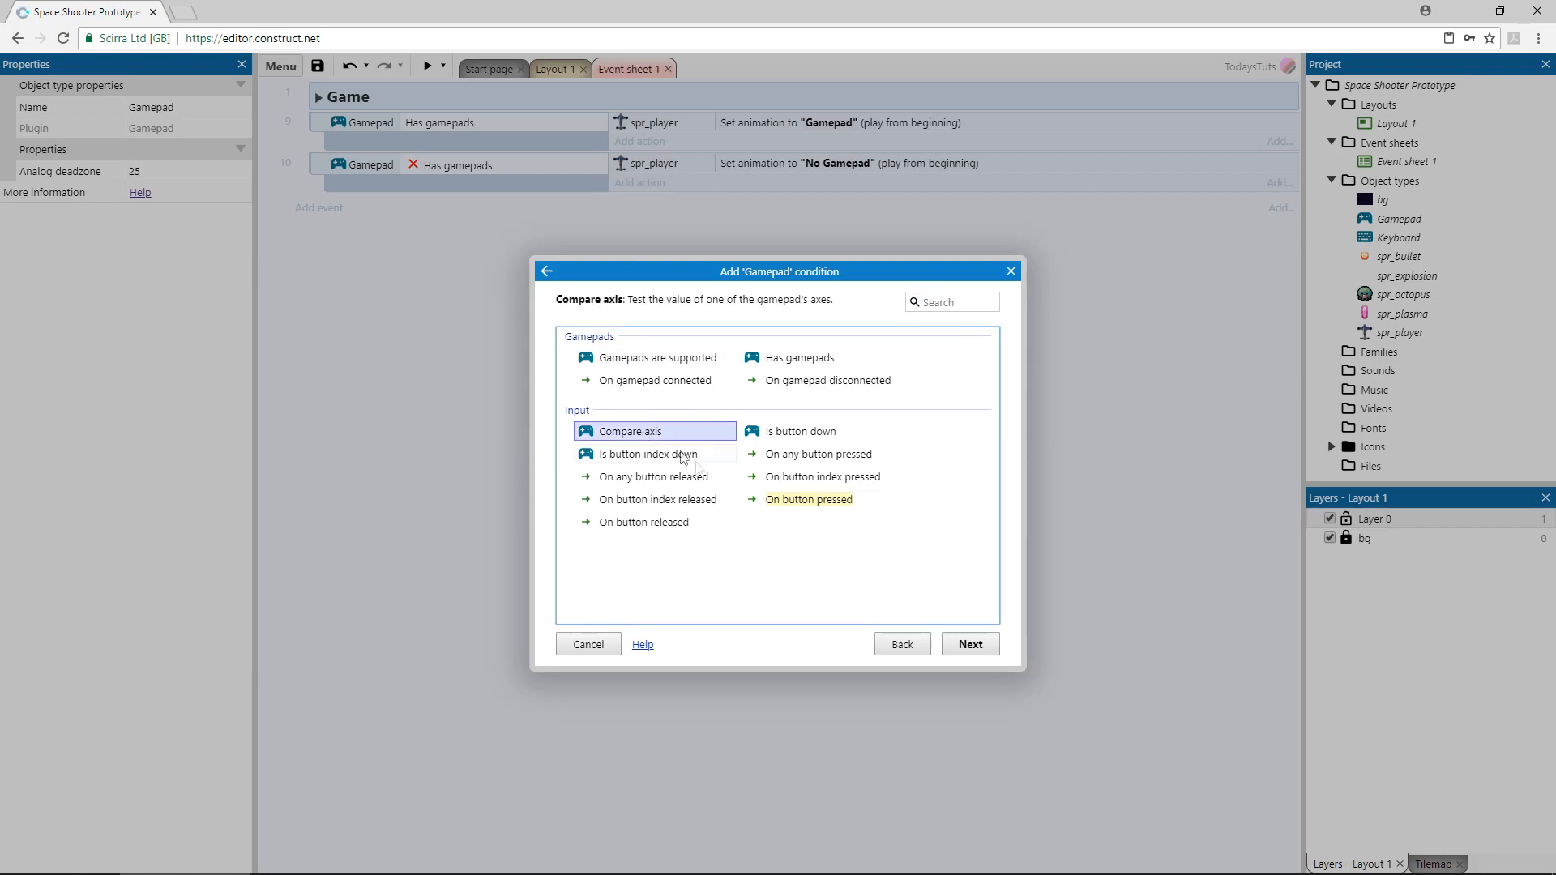
pyautogui.click(967, 642)
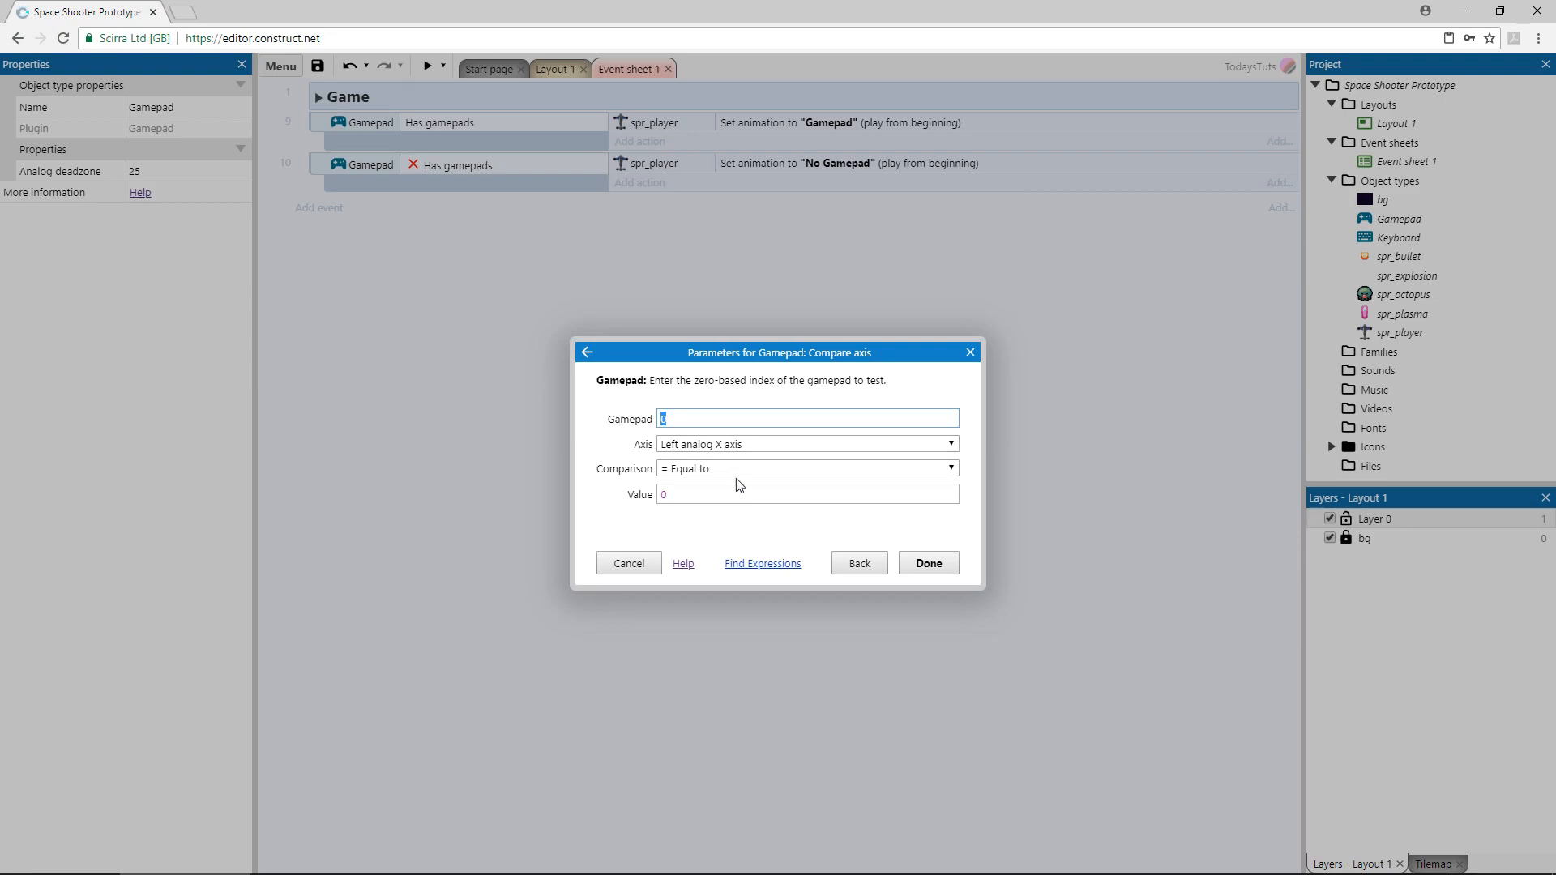
pyautogui.click(805, 467)
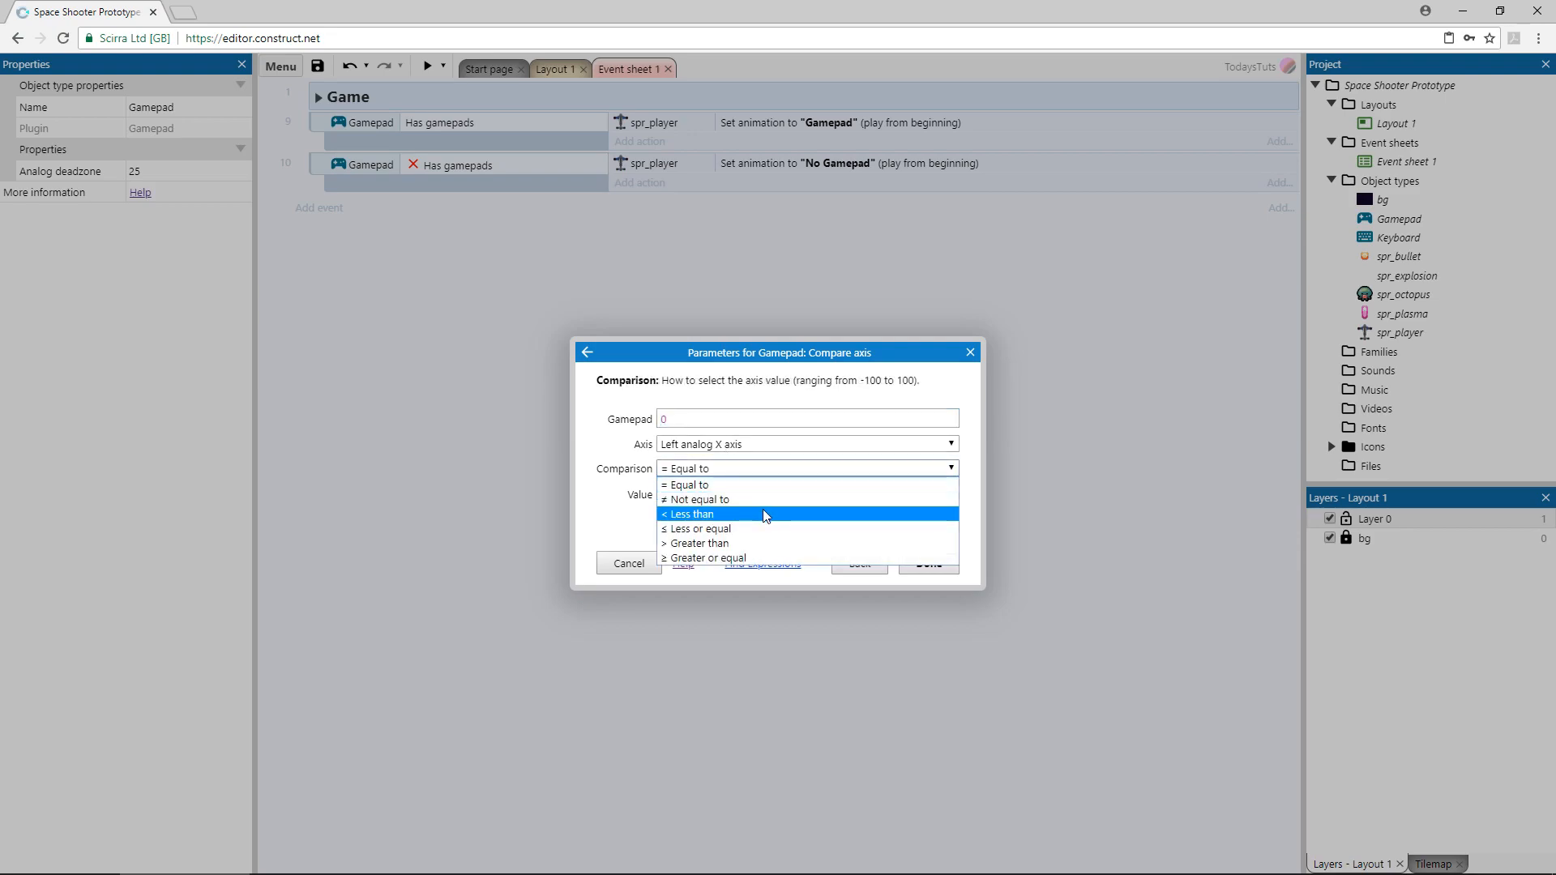
pyautogui.click(688, 514)
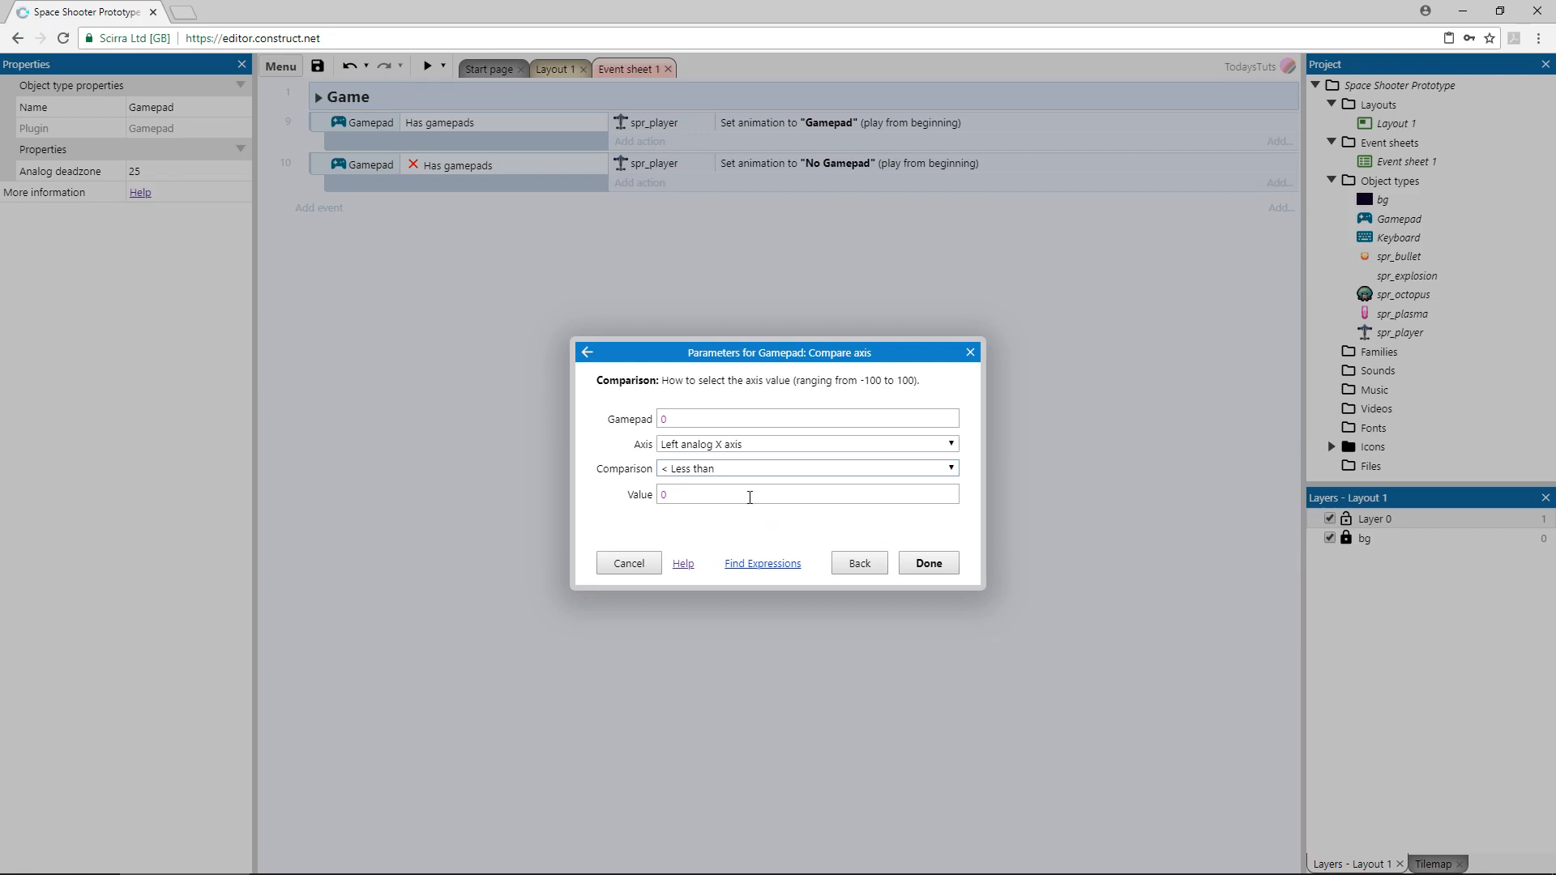
pyautogui.click(805, 494)
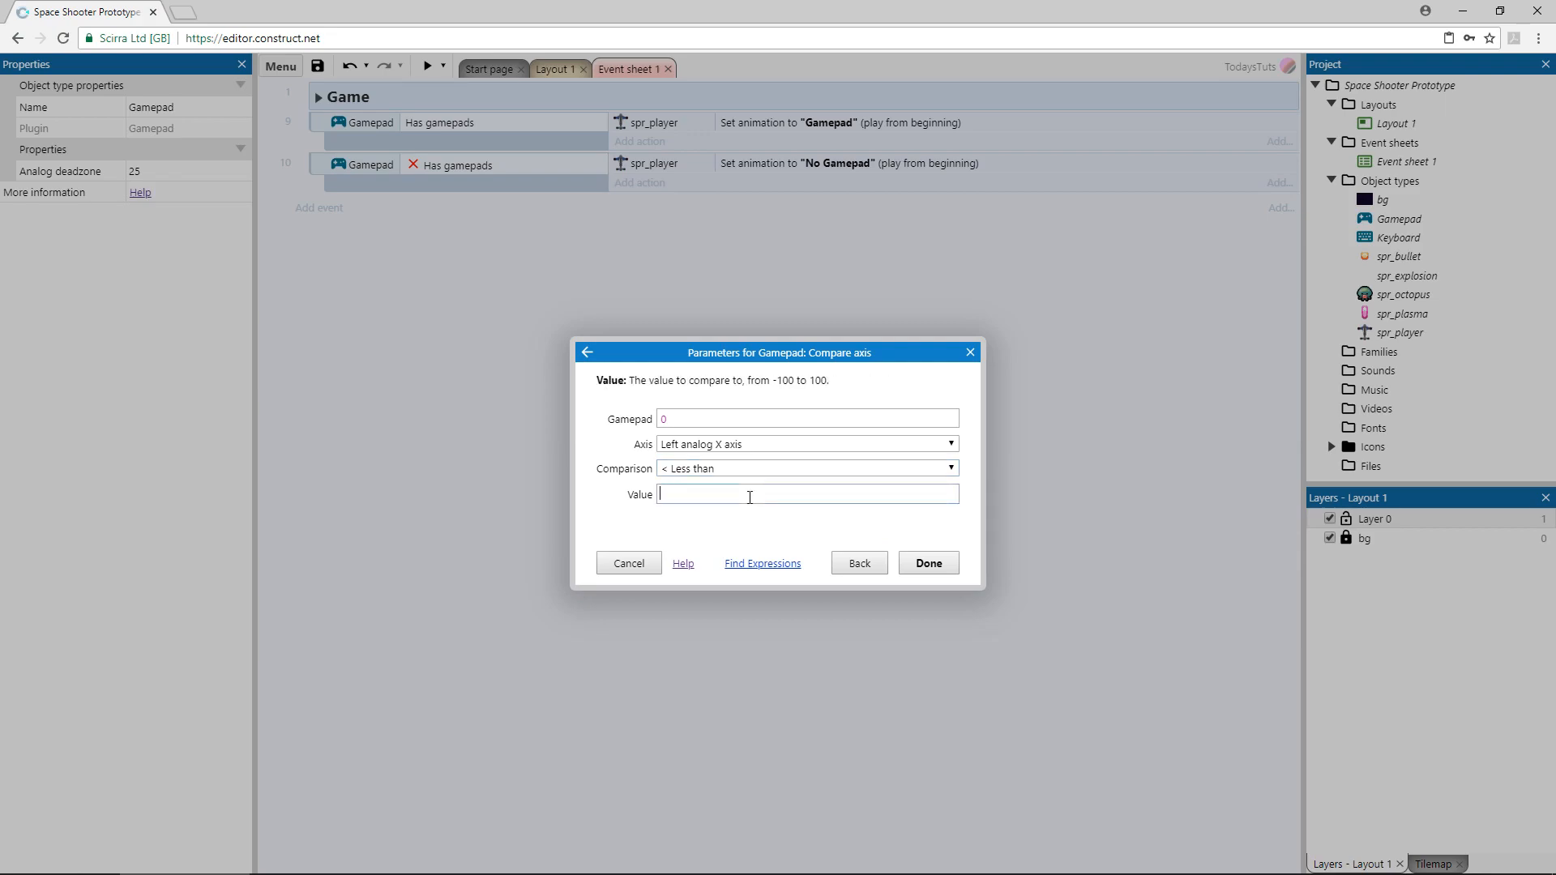
pyautogui.write('-25')
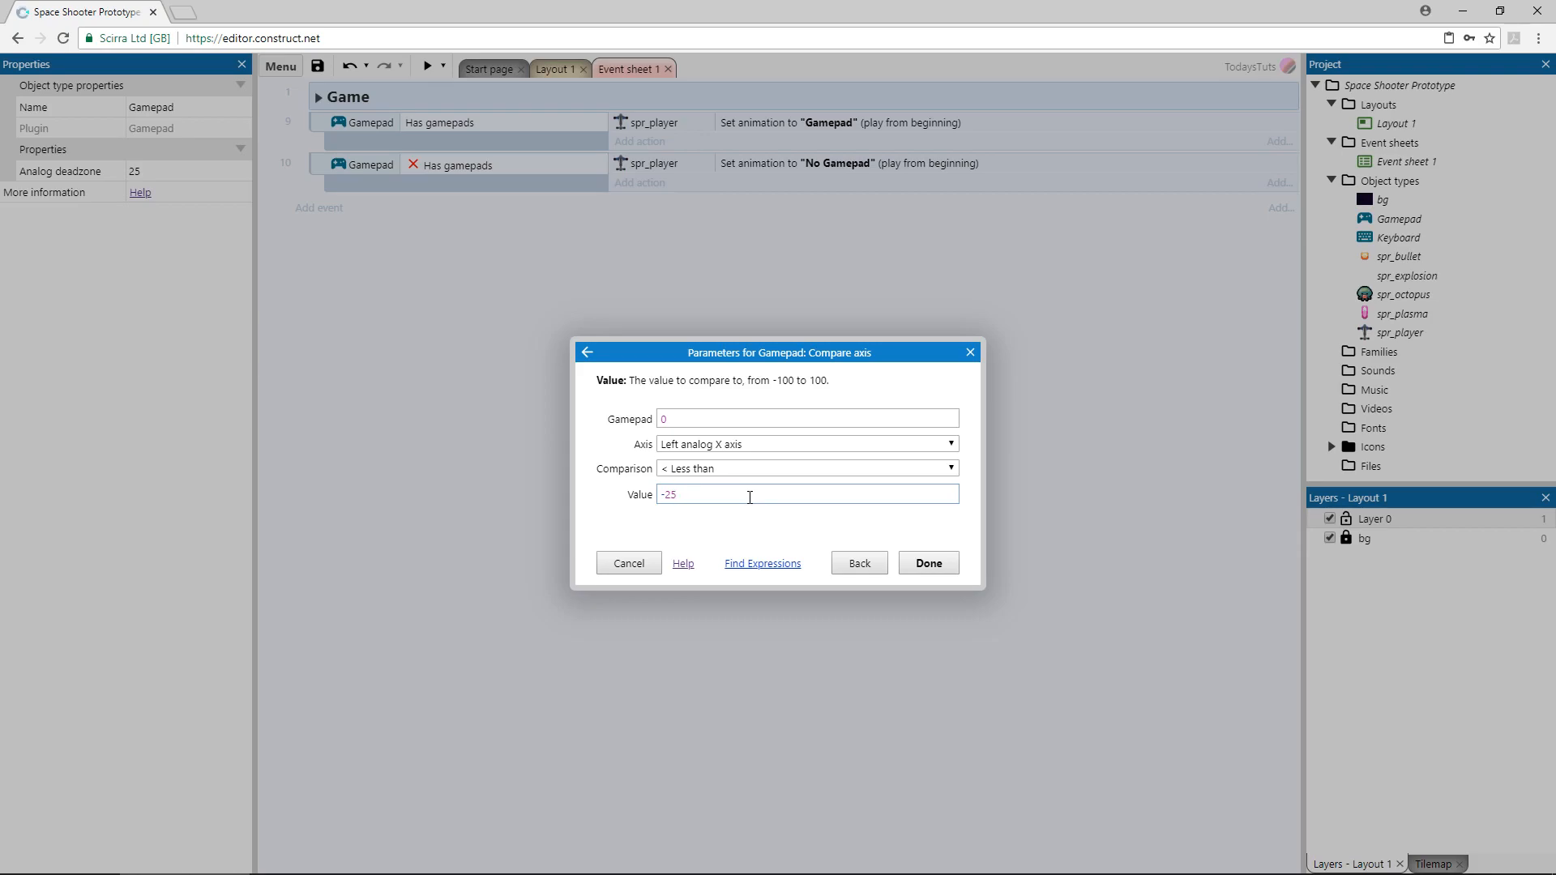
pyautogui.click(925, 562)
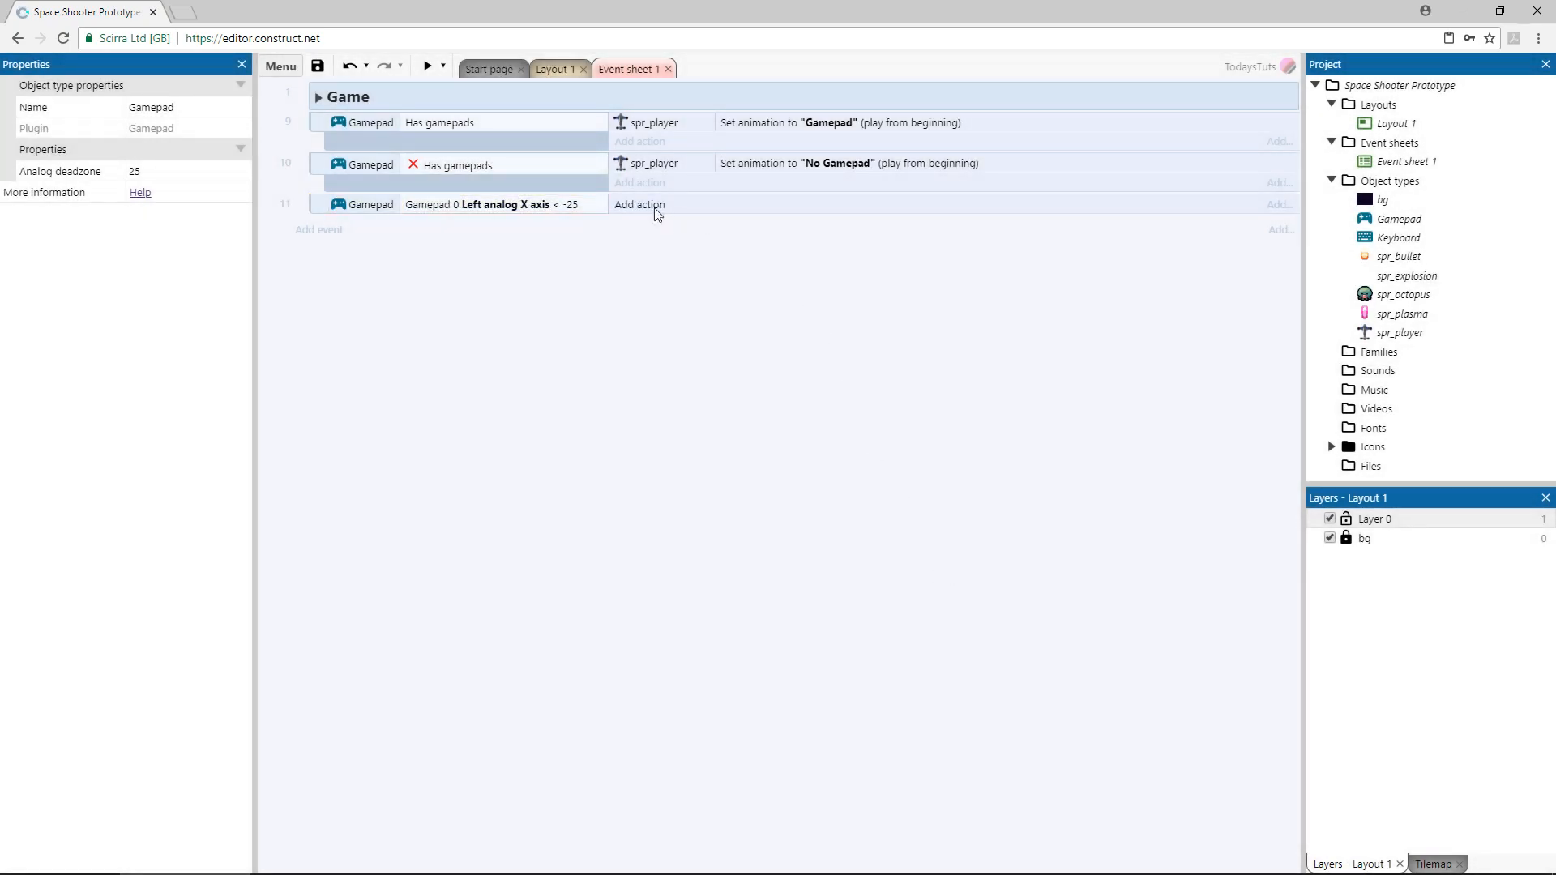
pyautogui.click(639, 205)
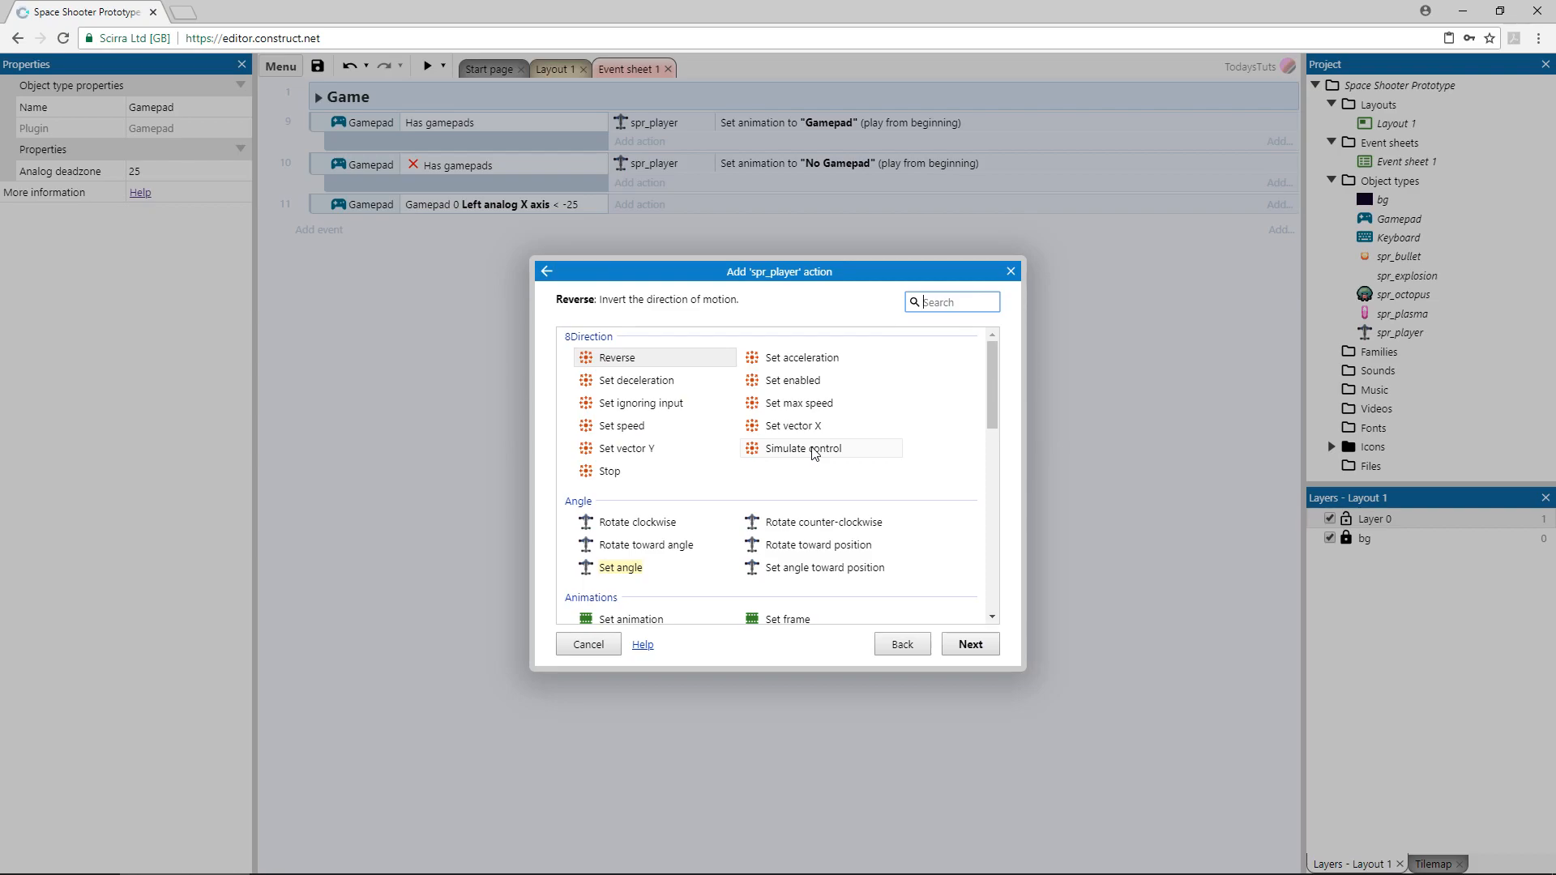
# Make event 11 simulate 8Direction Left, then open duplicate event 12's condition.
pyautogui.click(801, 447)
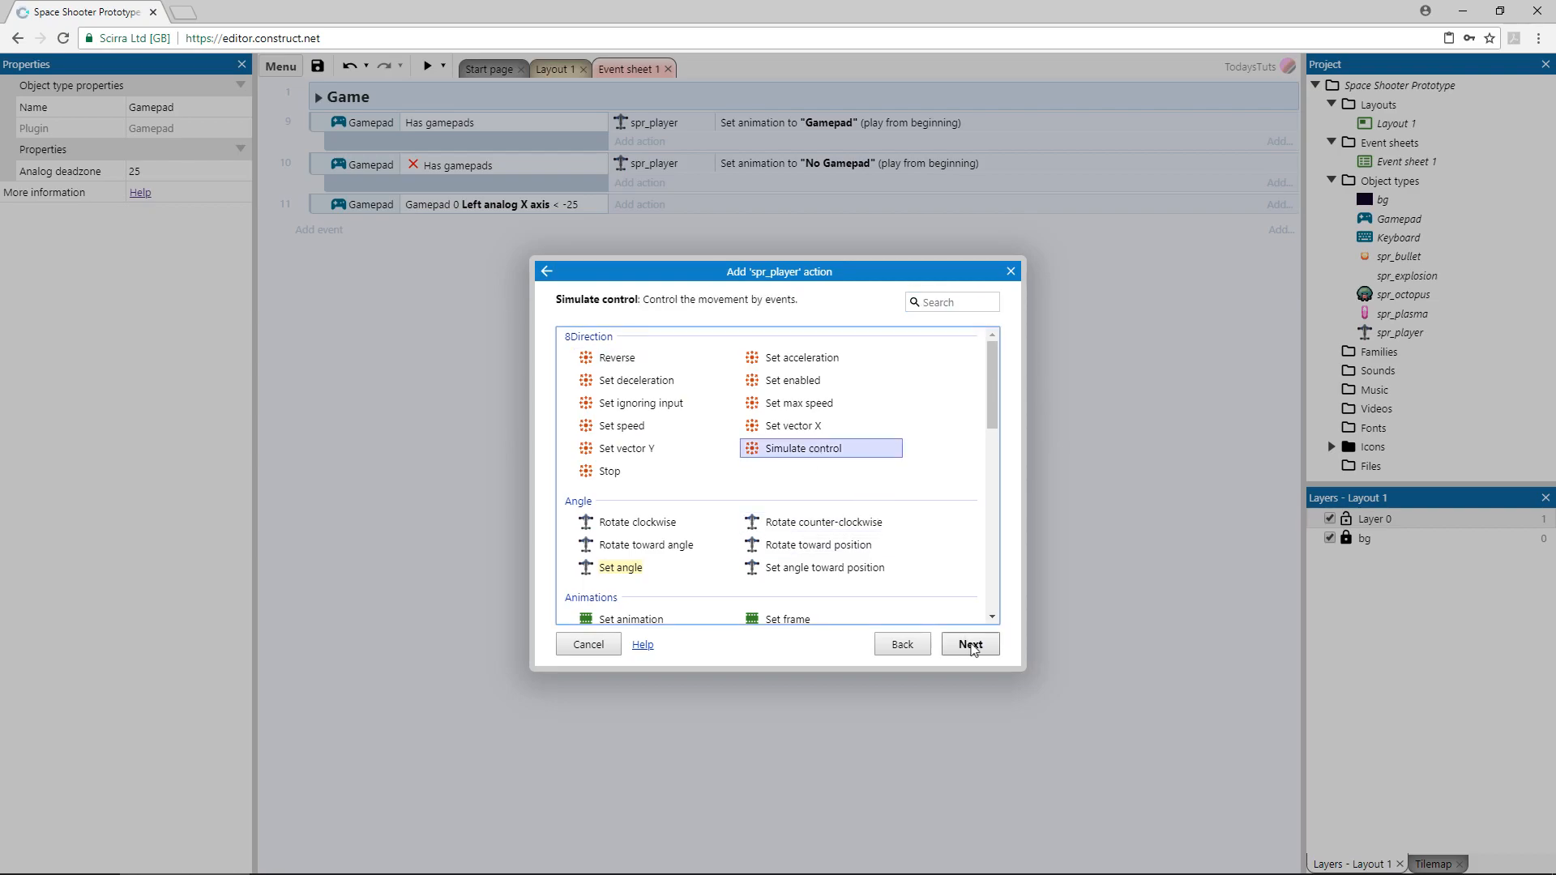
pyautogui.click(967, 644)
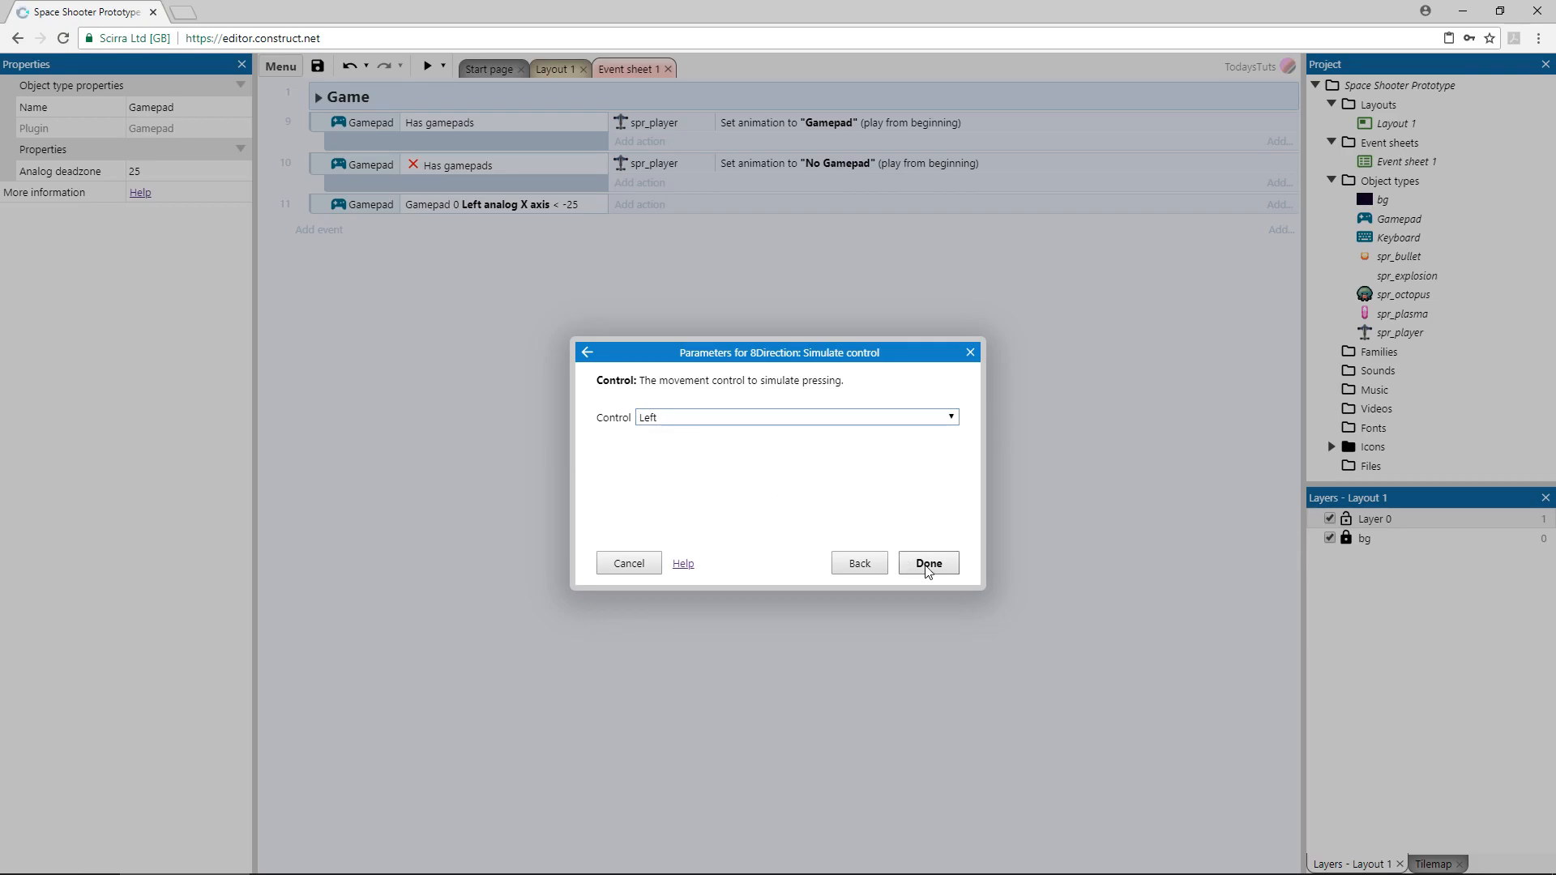
pyautogui.click(927, 562)
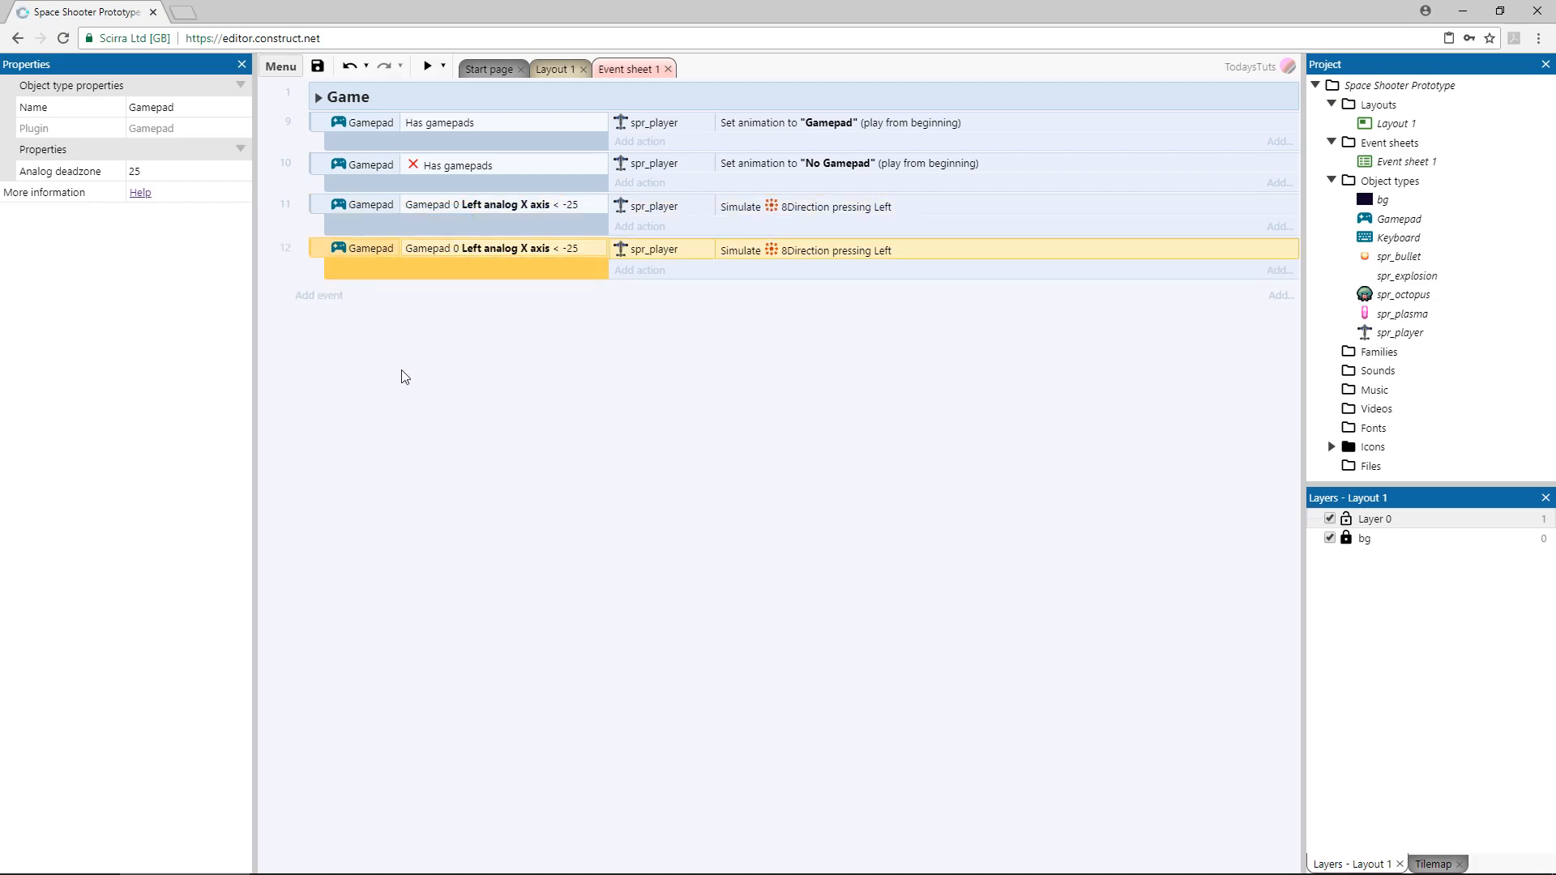
pyautogui.doubleClick(500, 248)
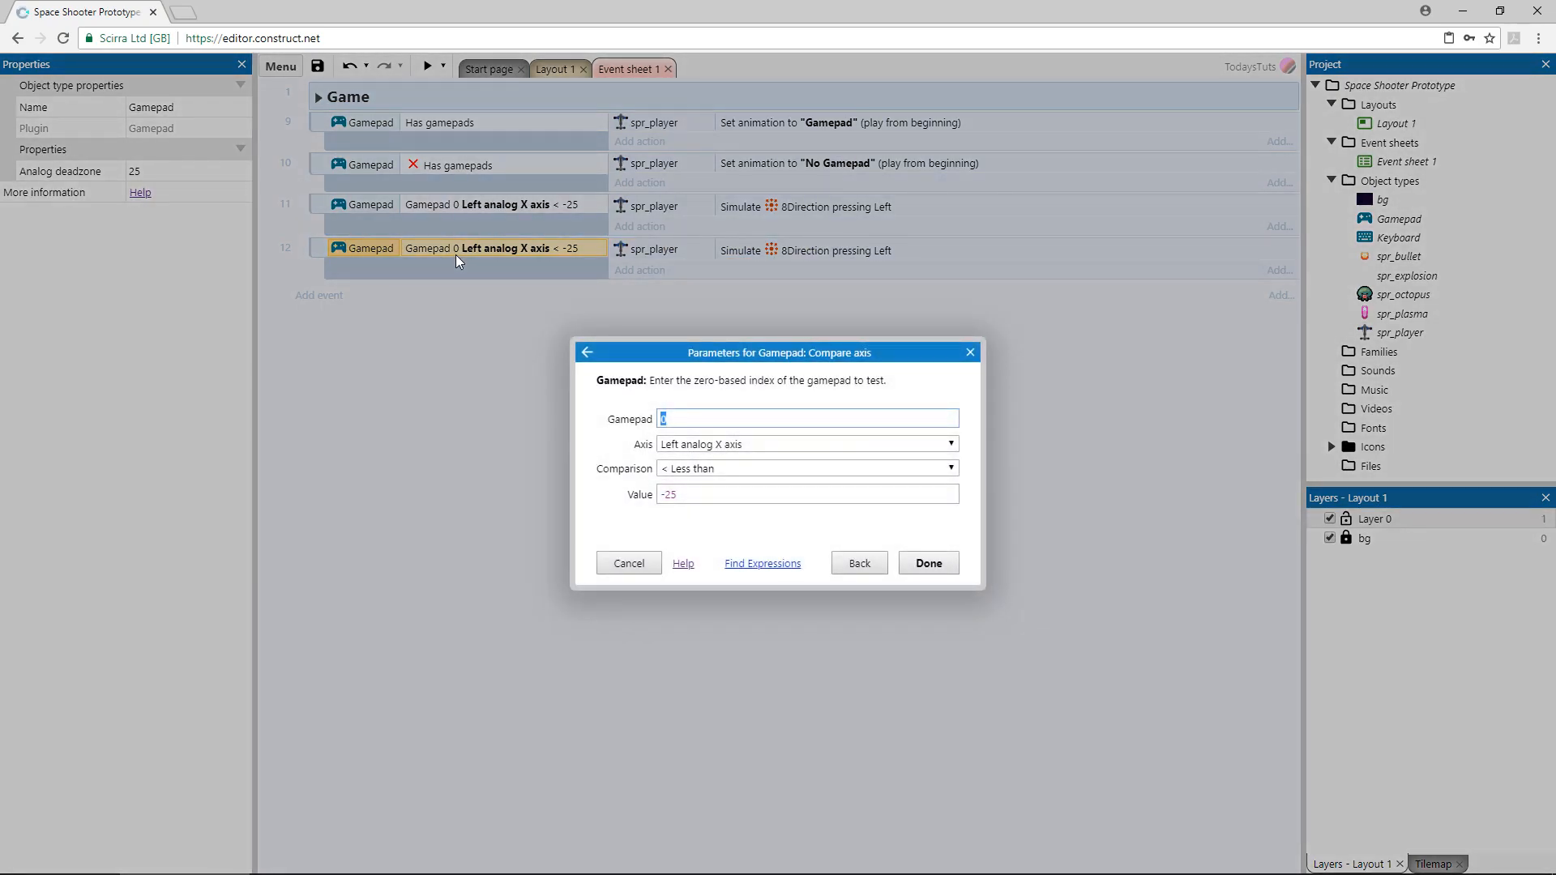
# Change event 12's condition to left analog X greater than 25.
pyautogui.click(804, 467)
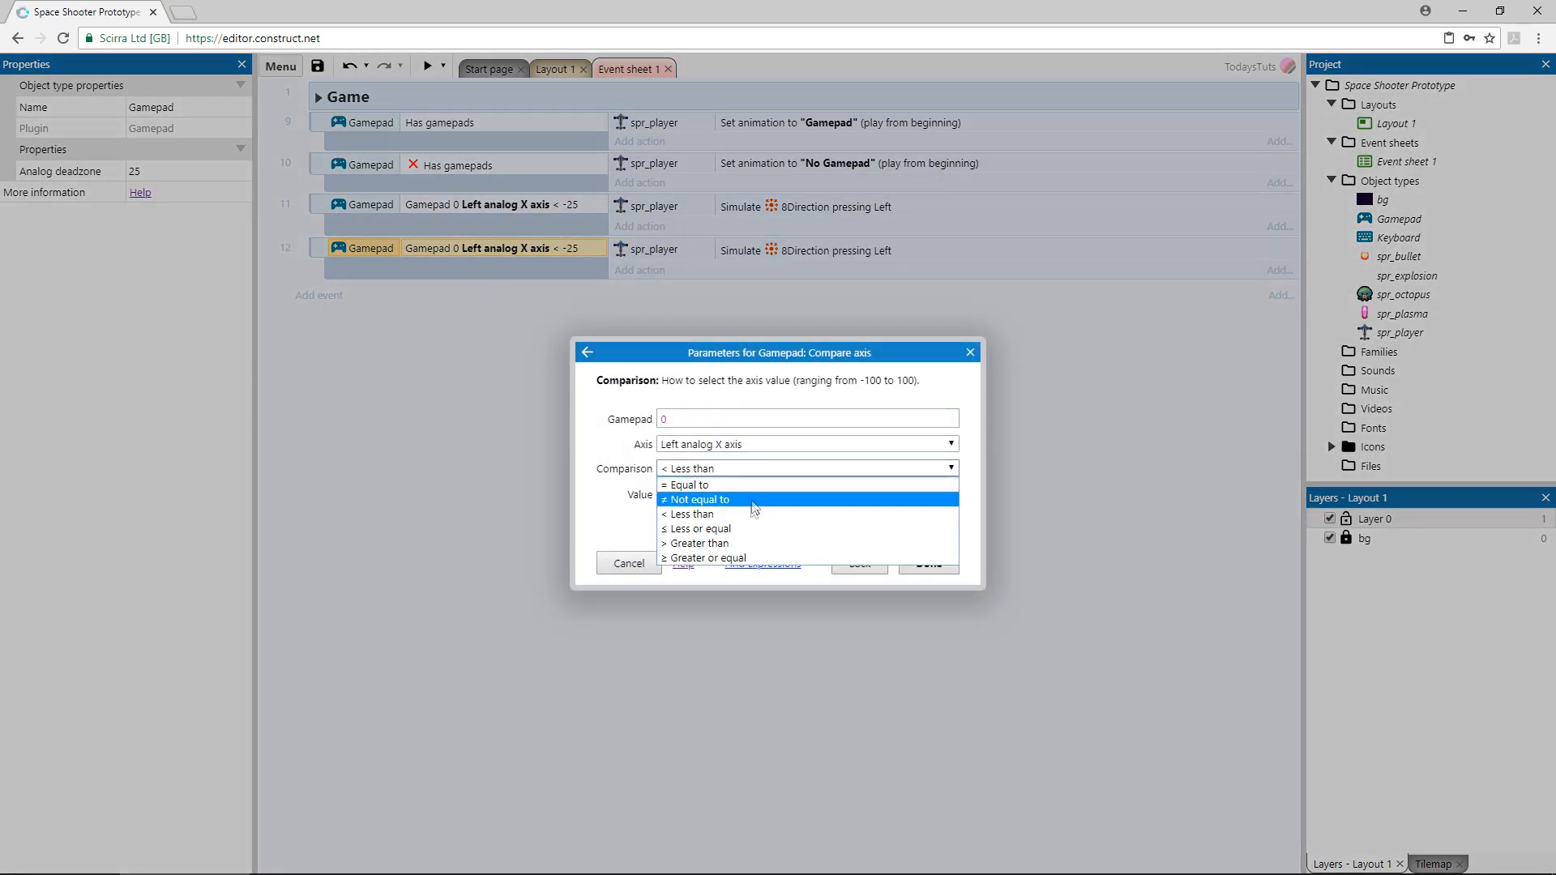
pyautogui.click(700, 543)
pyautogui.write('25')
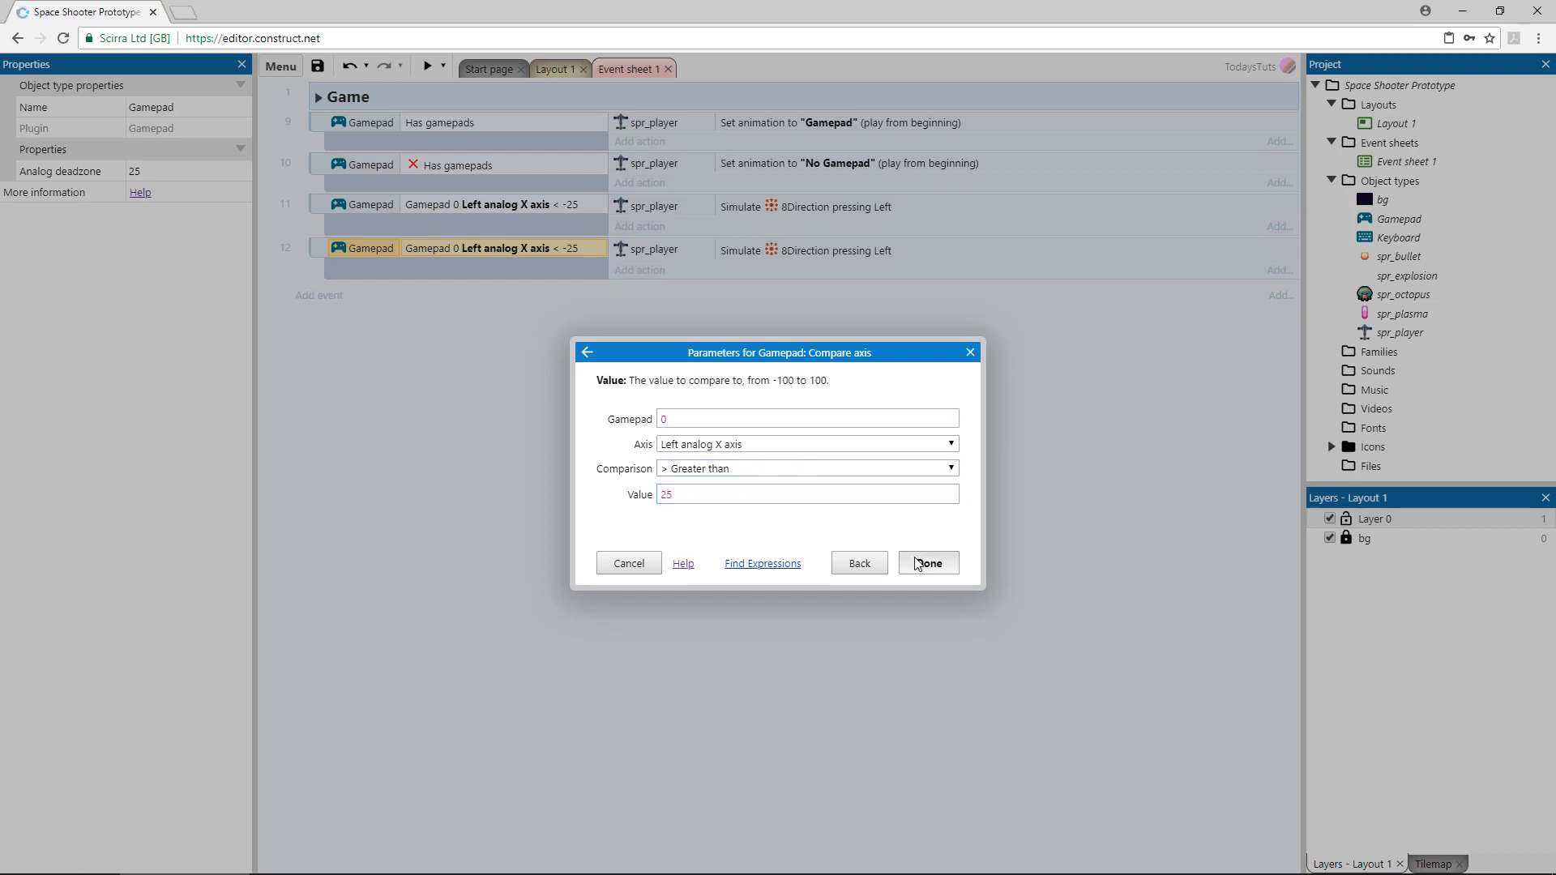
pyautogui.click(927, 562)
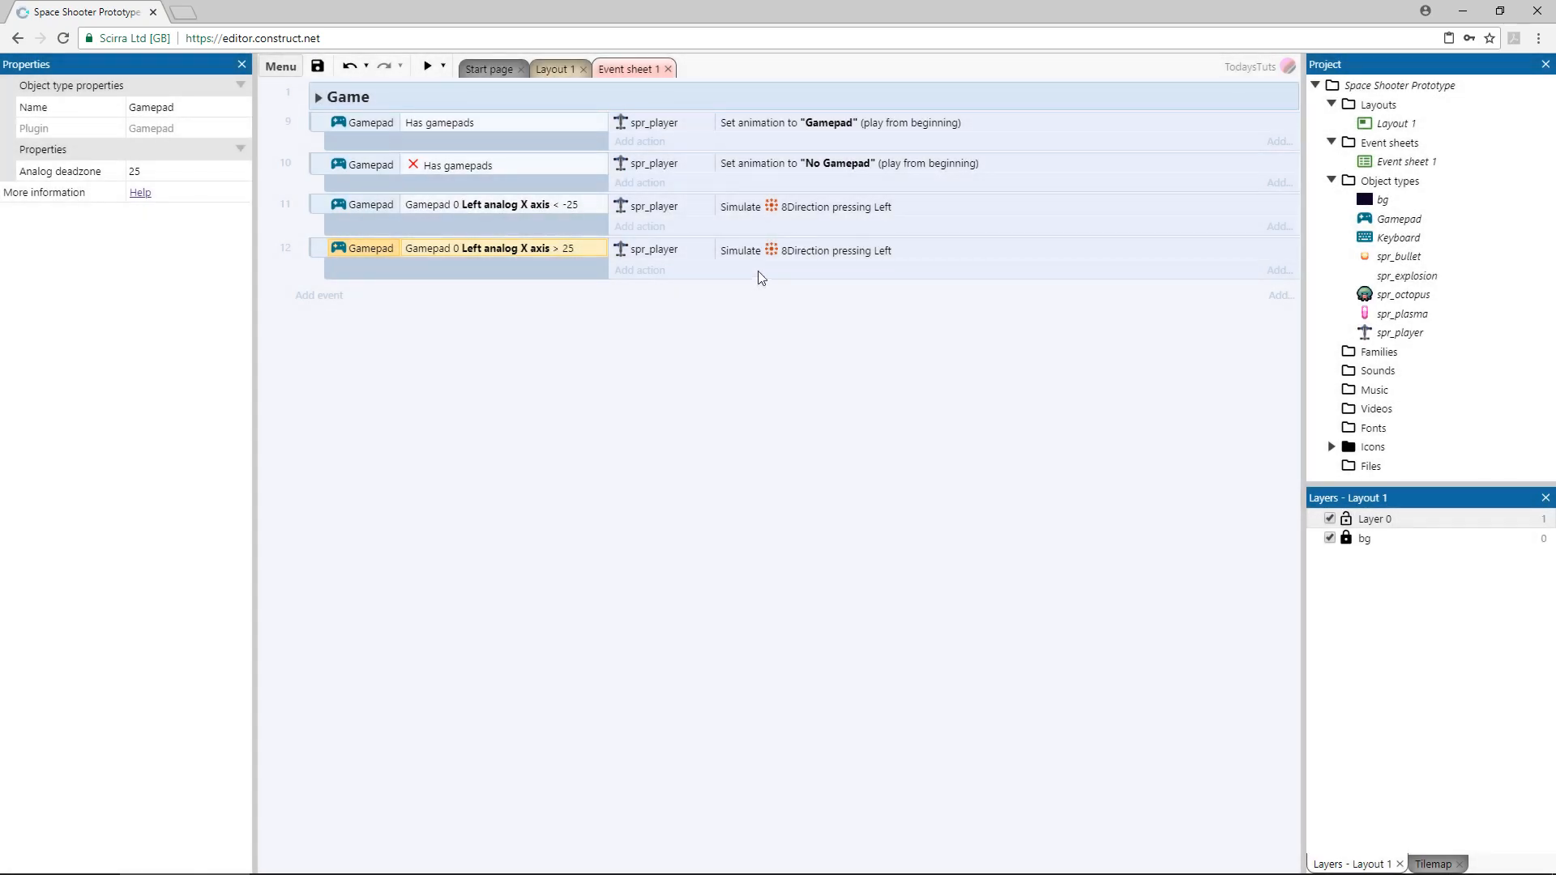
# Set event 12's simulated control to Right.
pyautogui.doubleClick(836, 250)
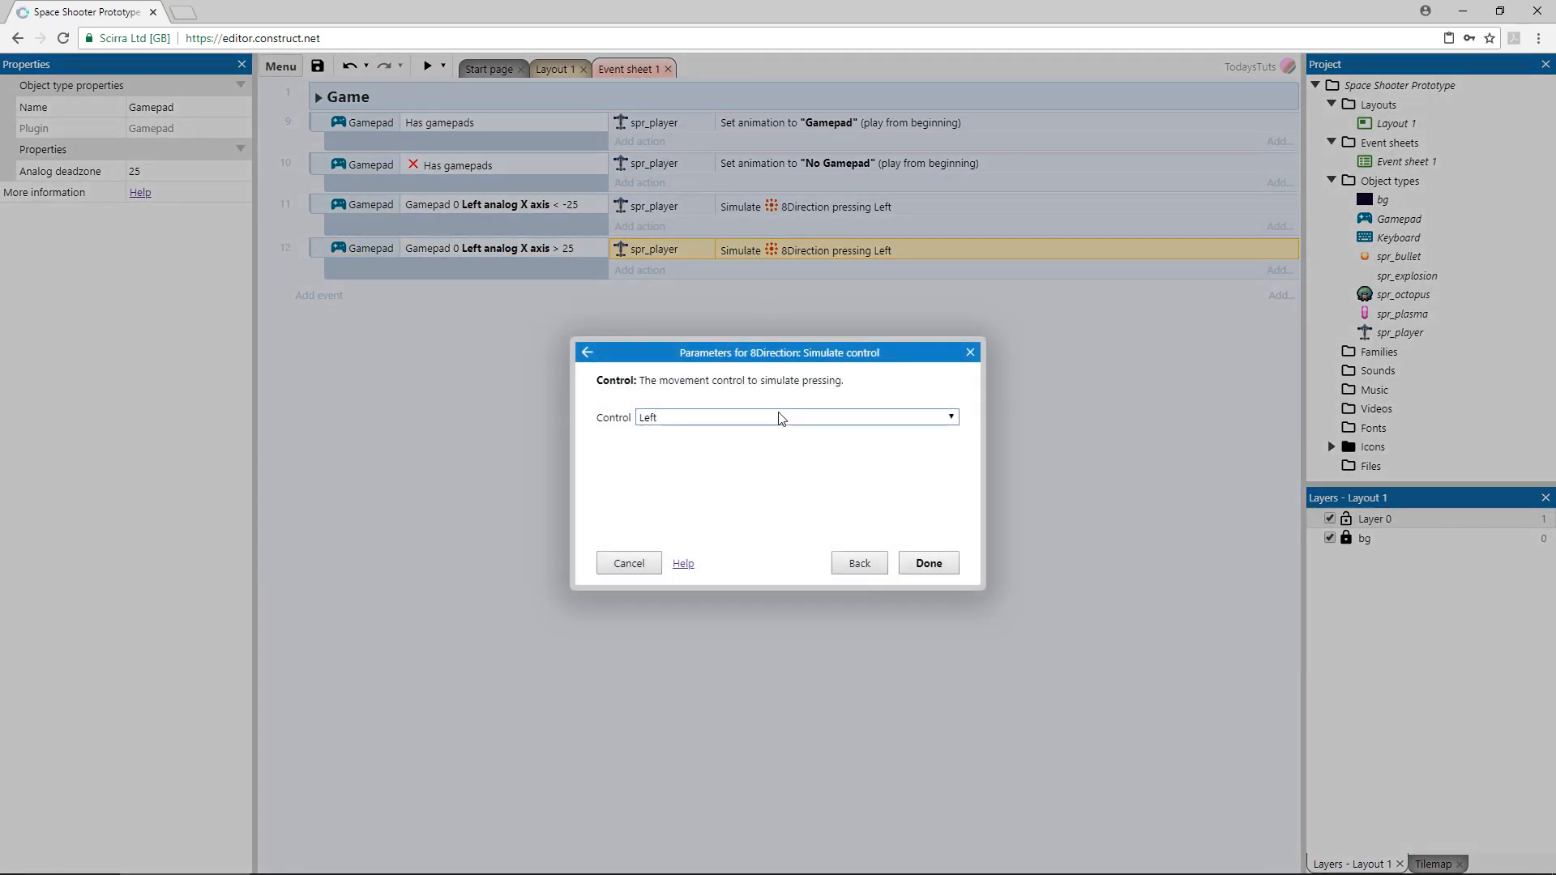
pyautogui.click(794, 416)
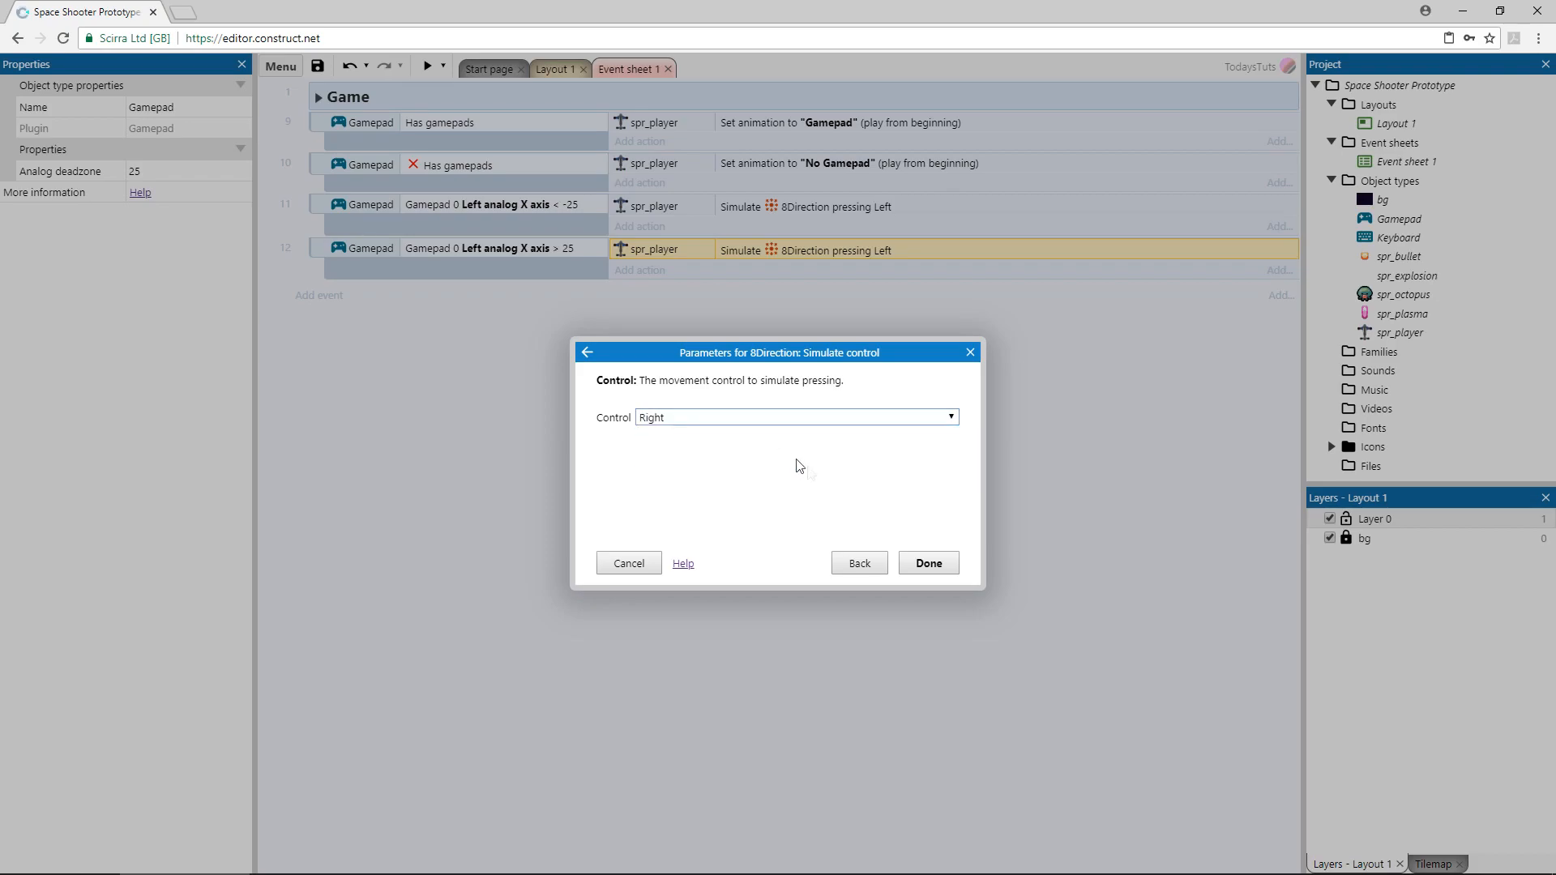
pyautogui.click(925, 562)
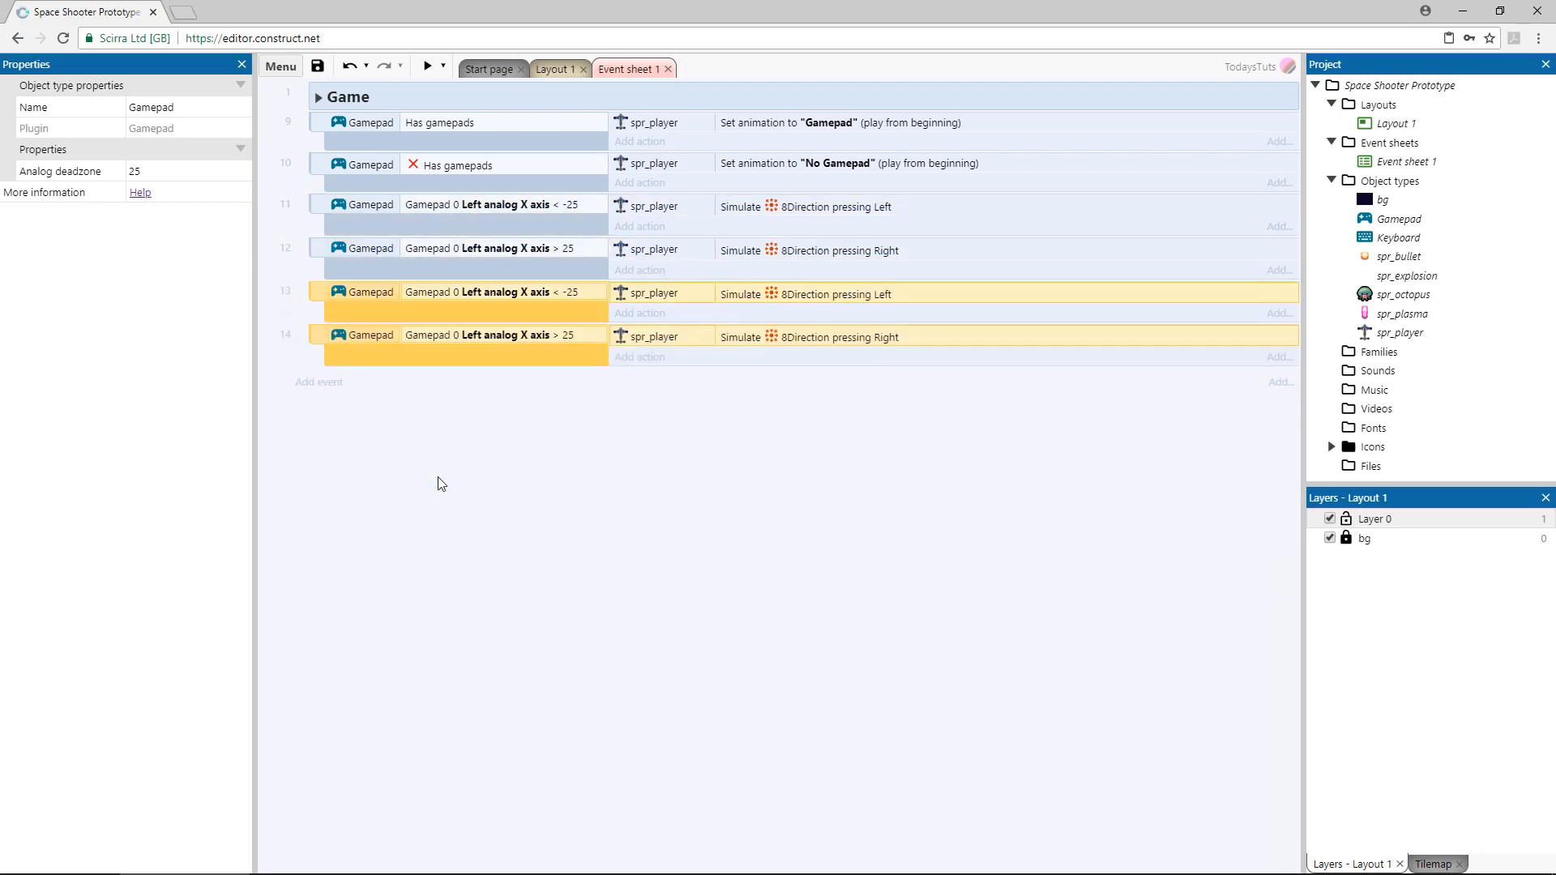
pyautogui.moveTo(513, 425)
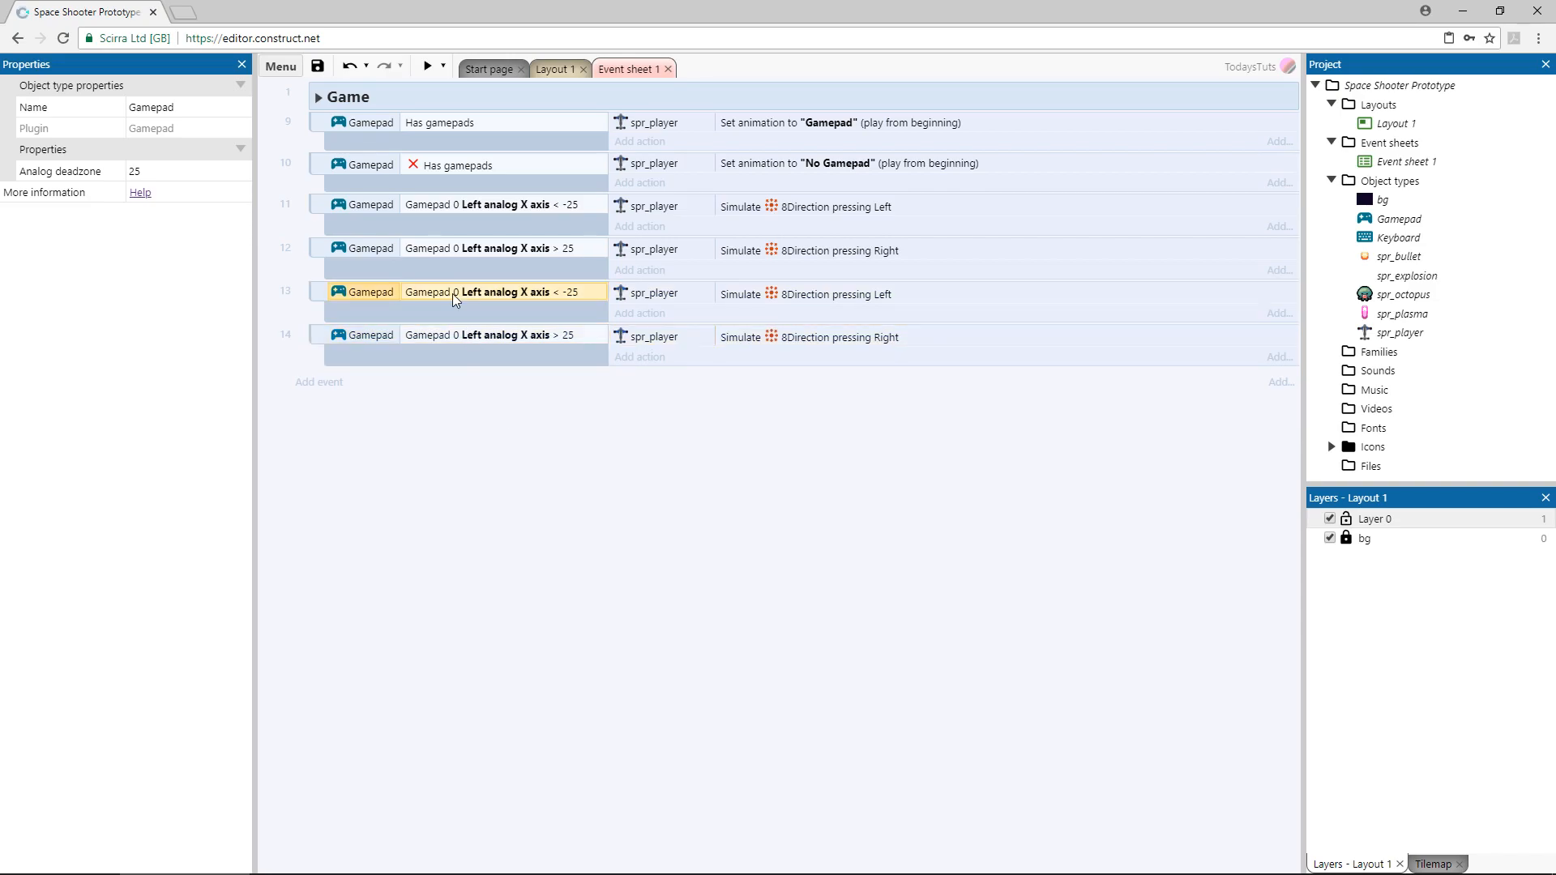
# Switch the conditions of events 13 and 14 to the left analog Y axis.
pyautogui.click(806, 443)
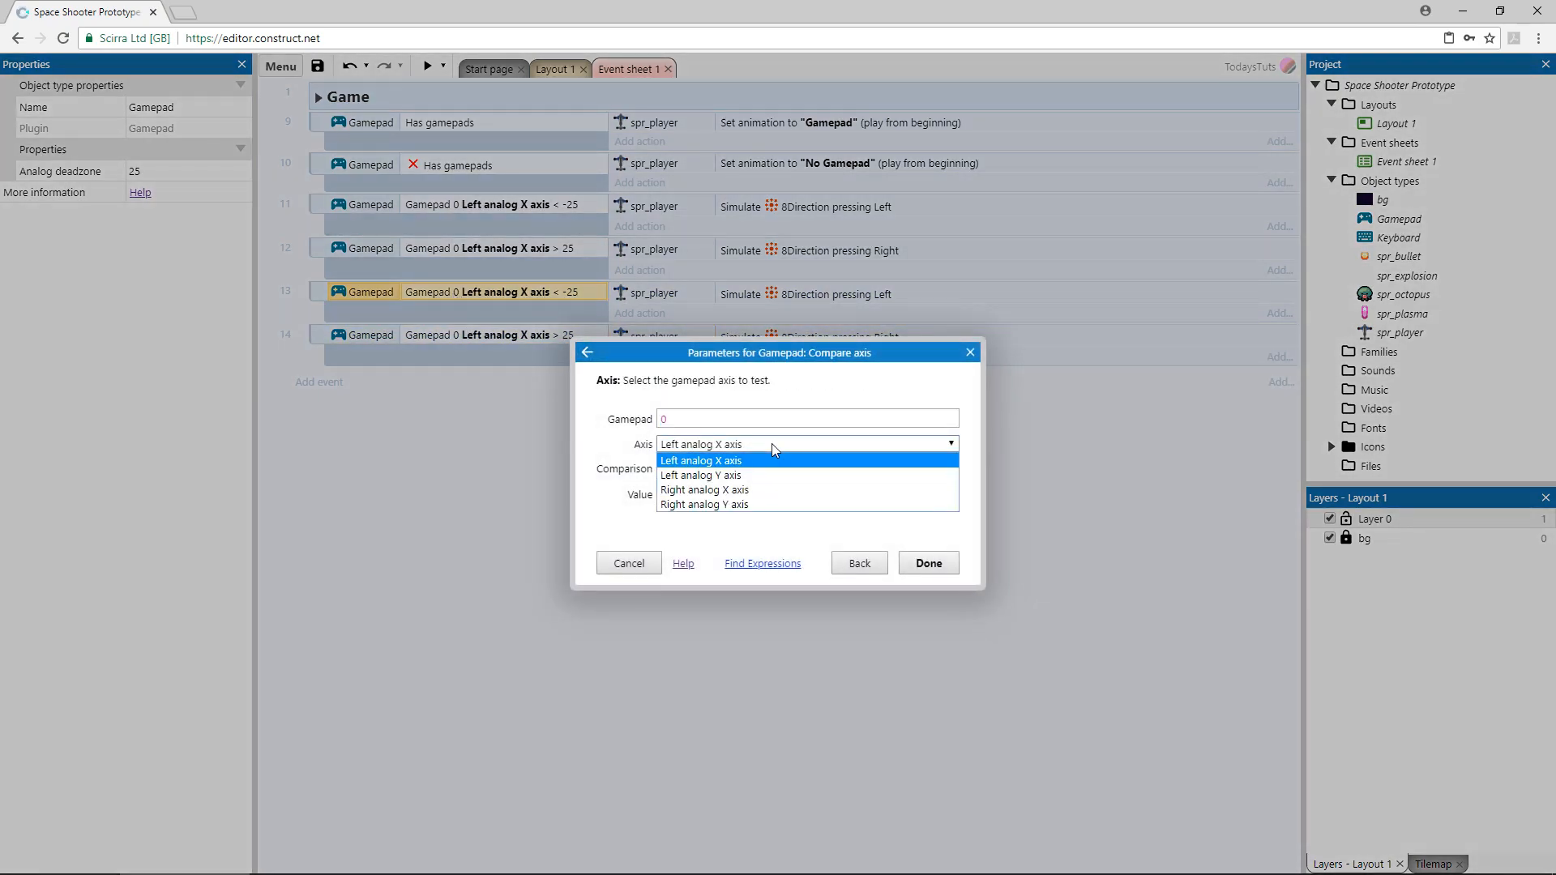
pyautogui.click(699, 474)
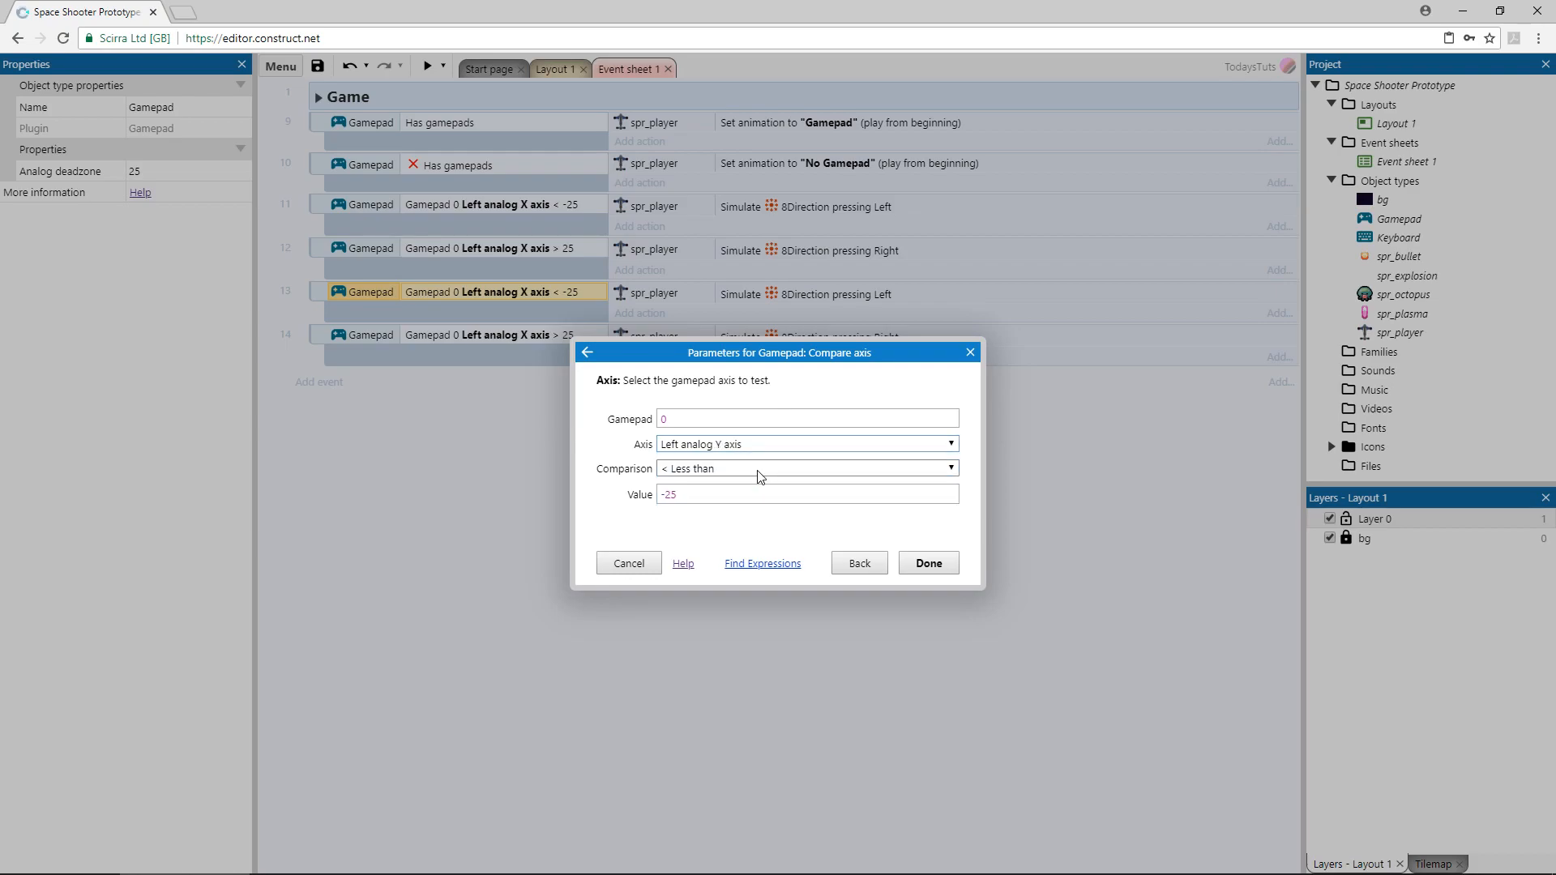
pyautogui.click(926, 562)
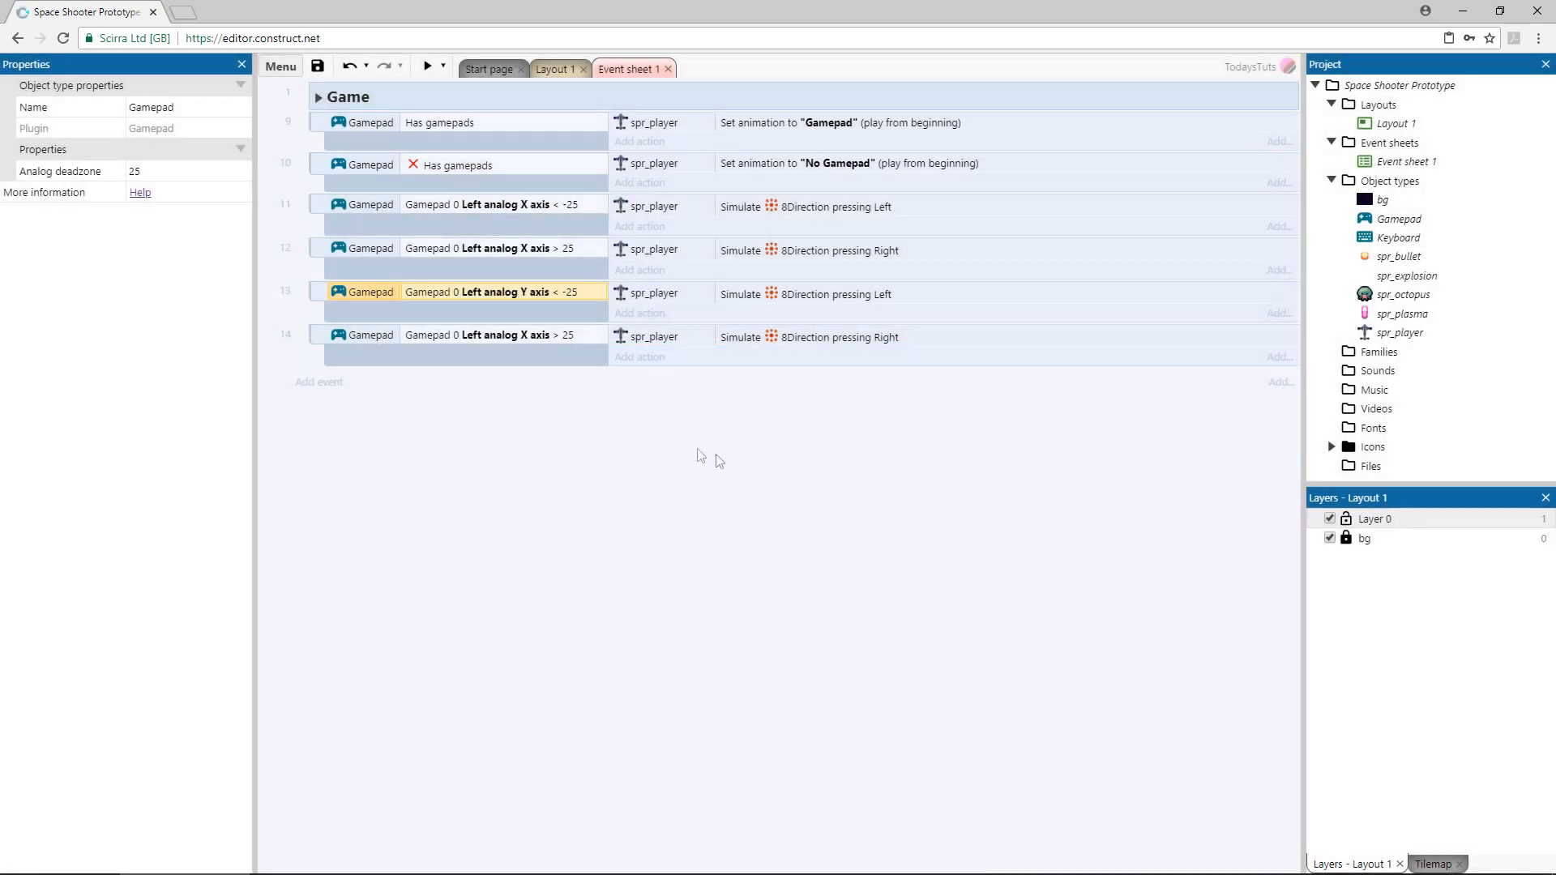
pyautogui.doubleClick(499, 335)
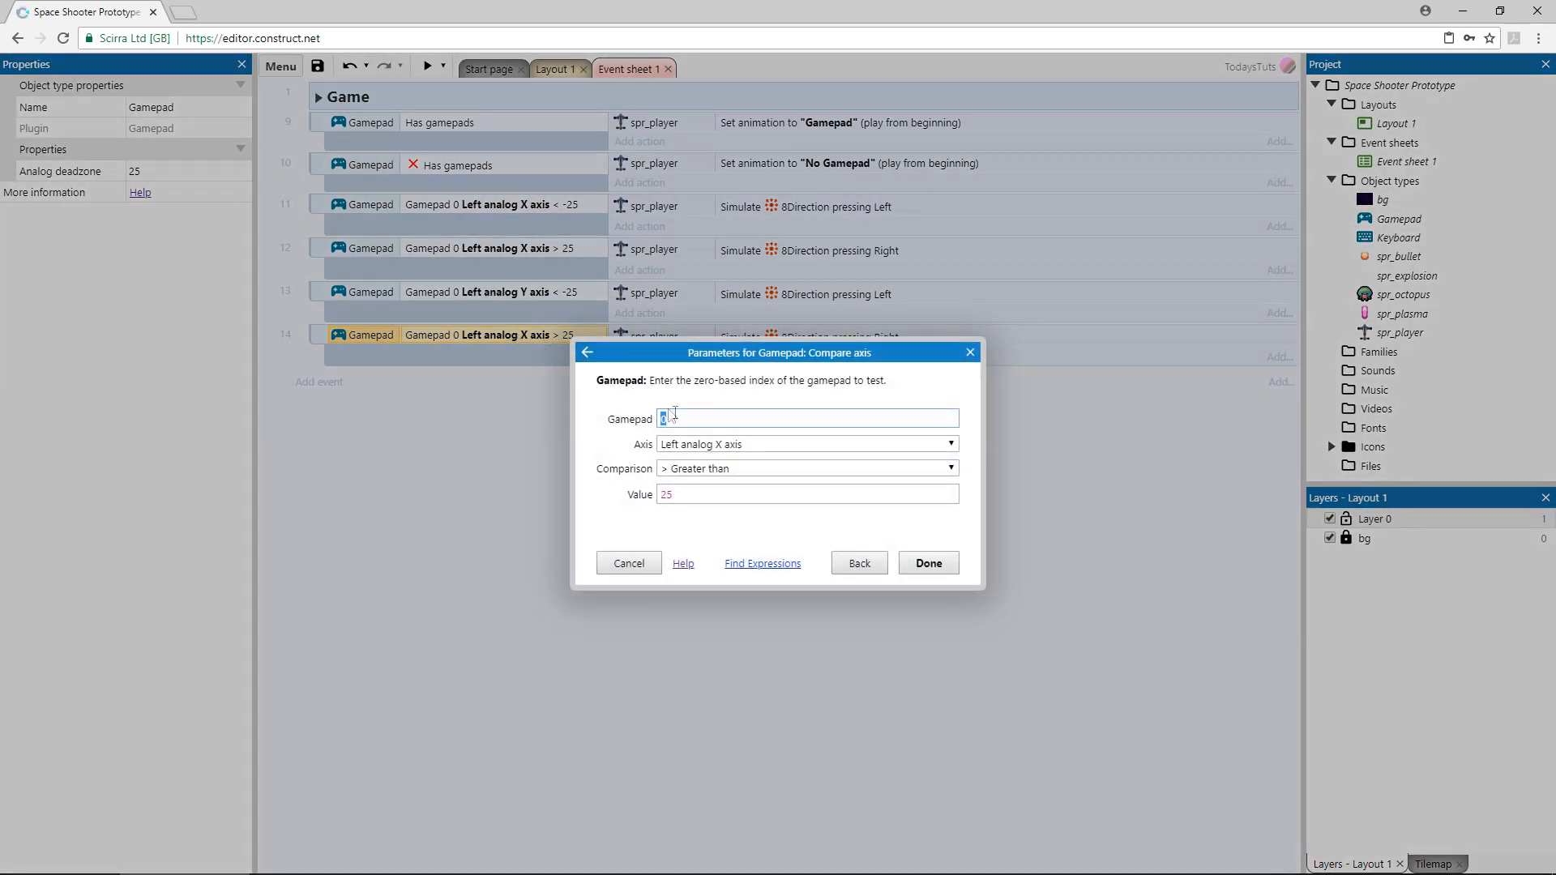
pyautogui.click(804, 444)
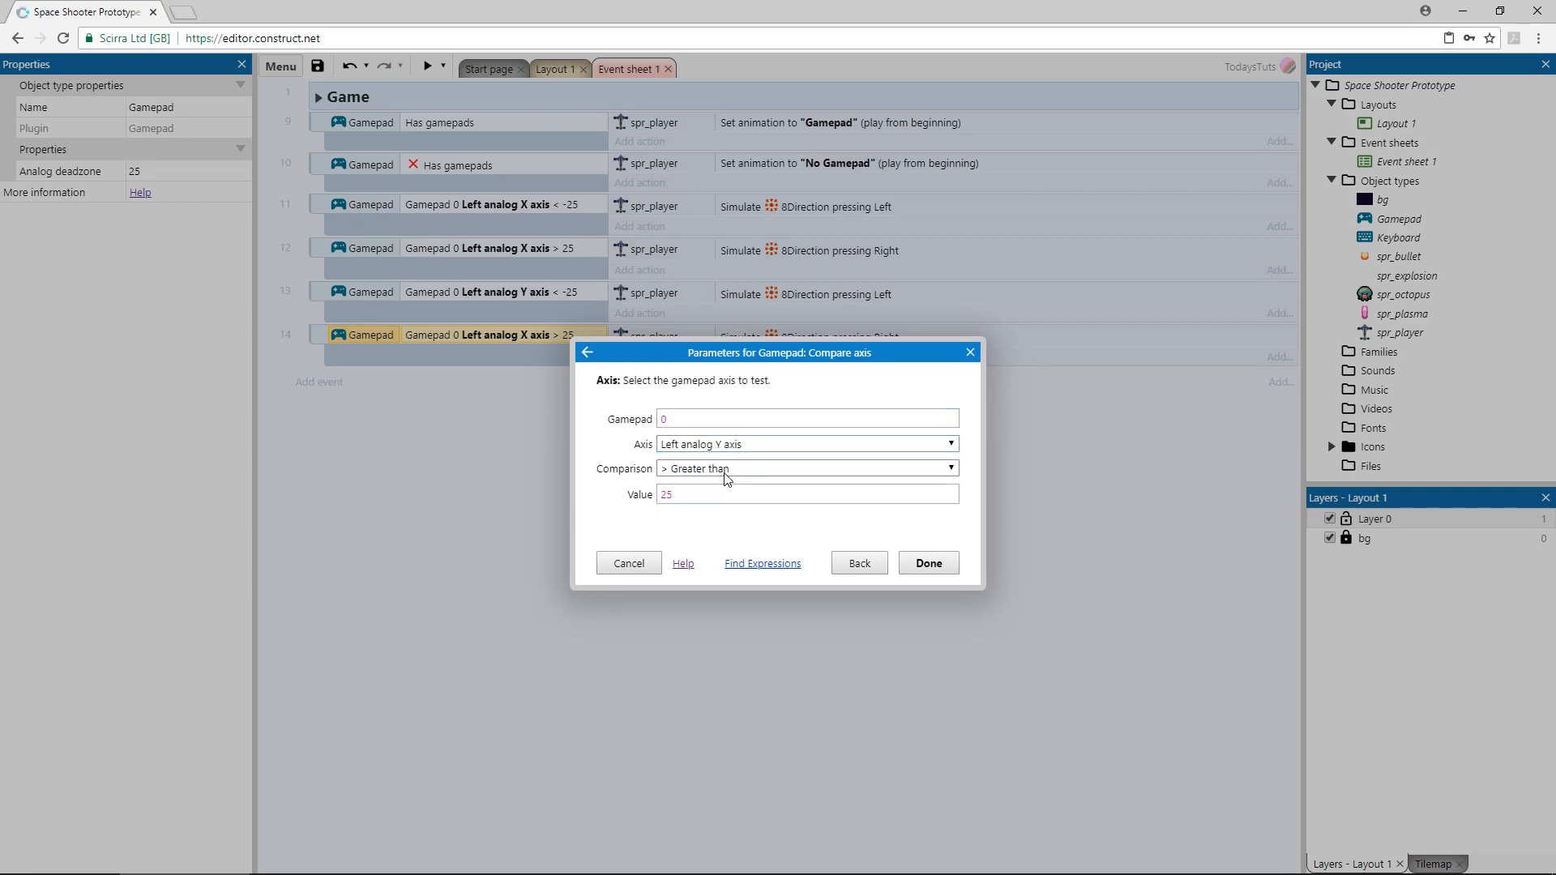
pyautogui.click(925, 562)
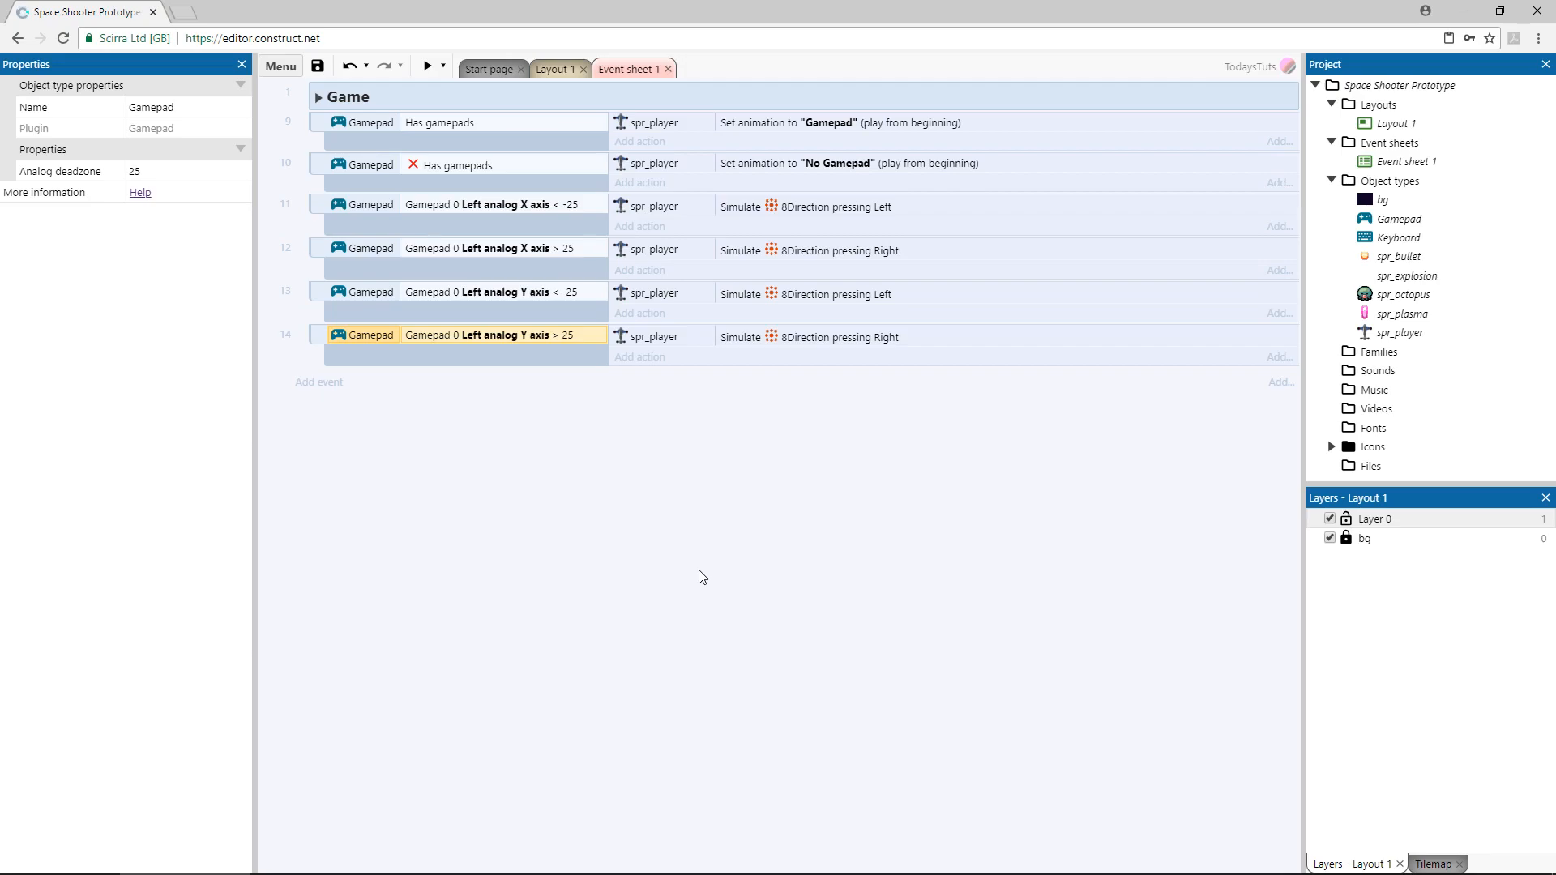
pyautogui.moveTo(817, 369)
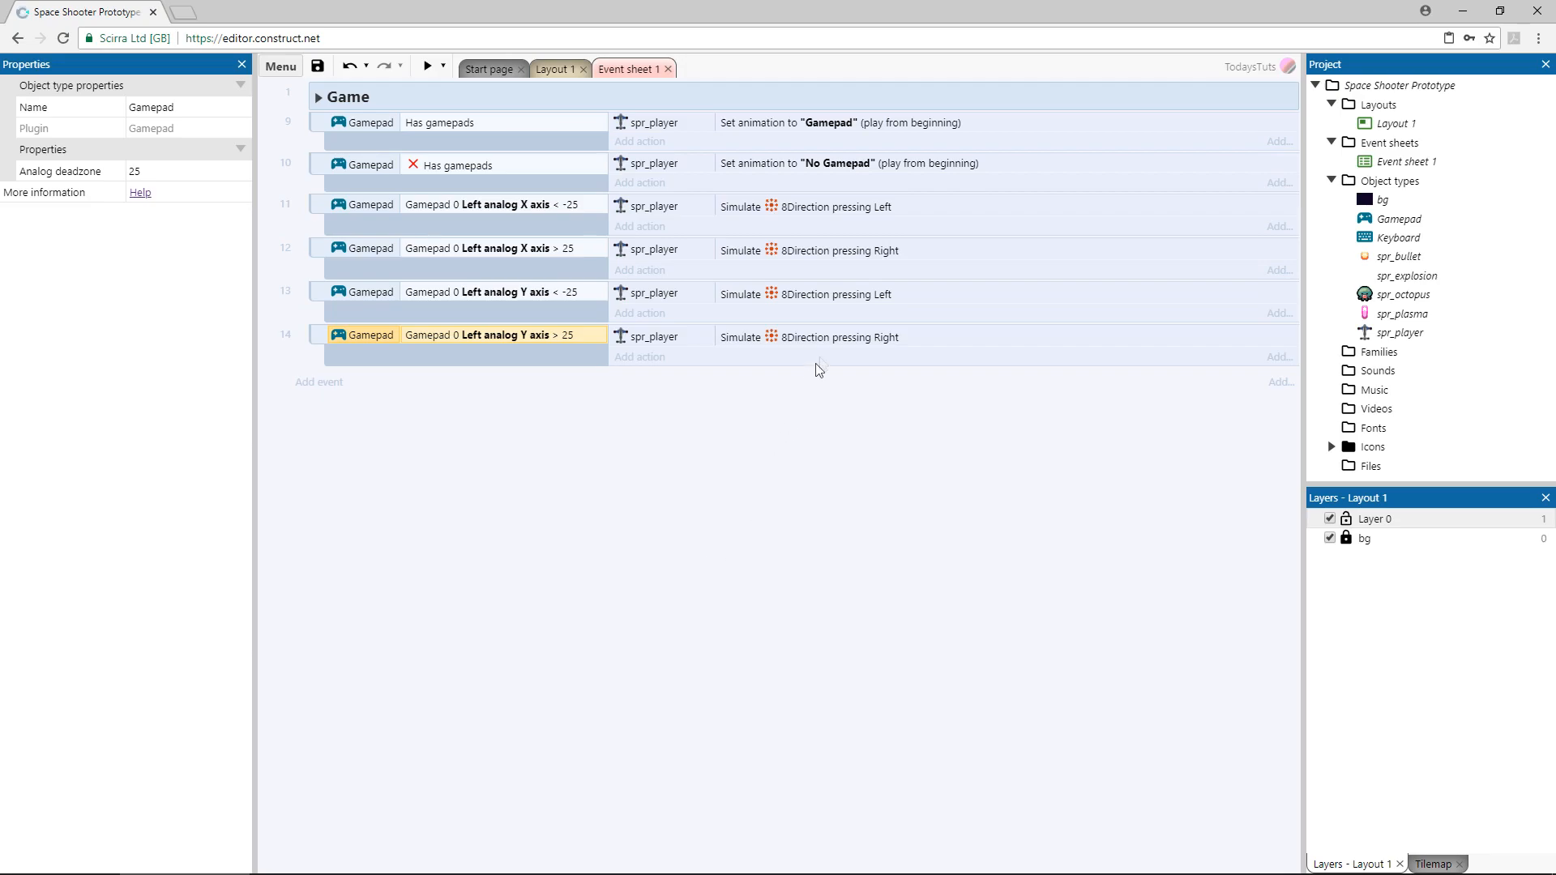
# Change event 13's simulated spr_player control to Down for Left analog Y axis > 25.
pyautogui.doubleClick(836, 293)
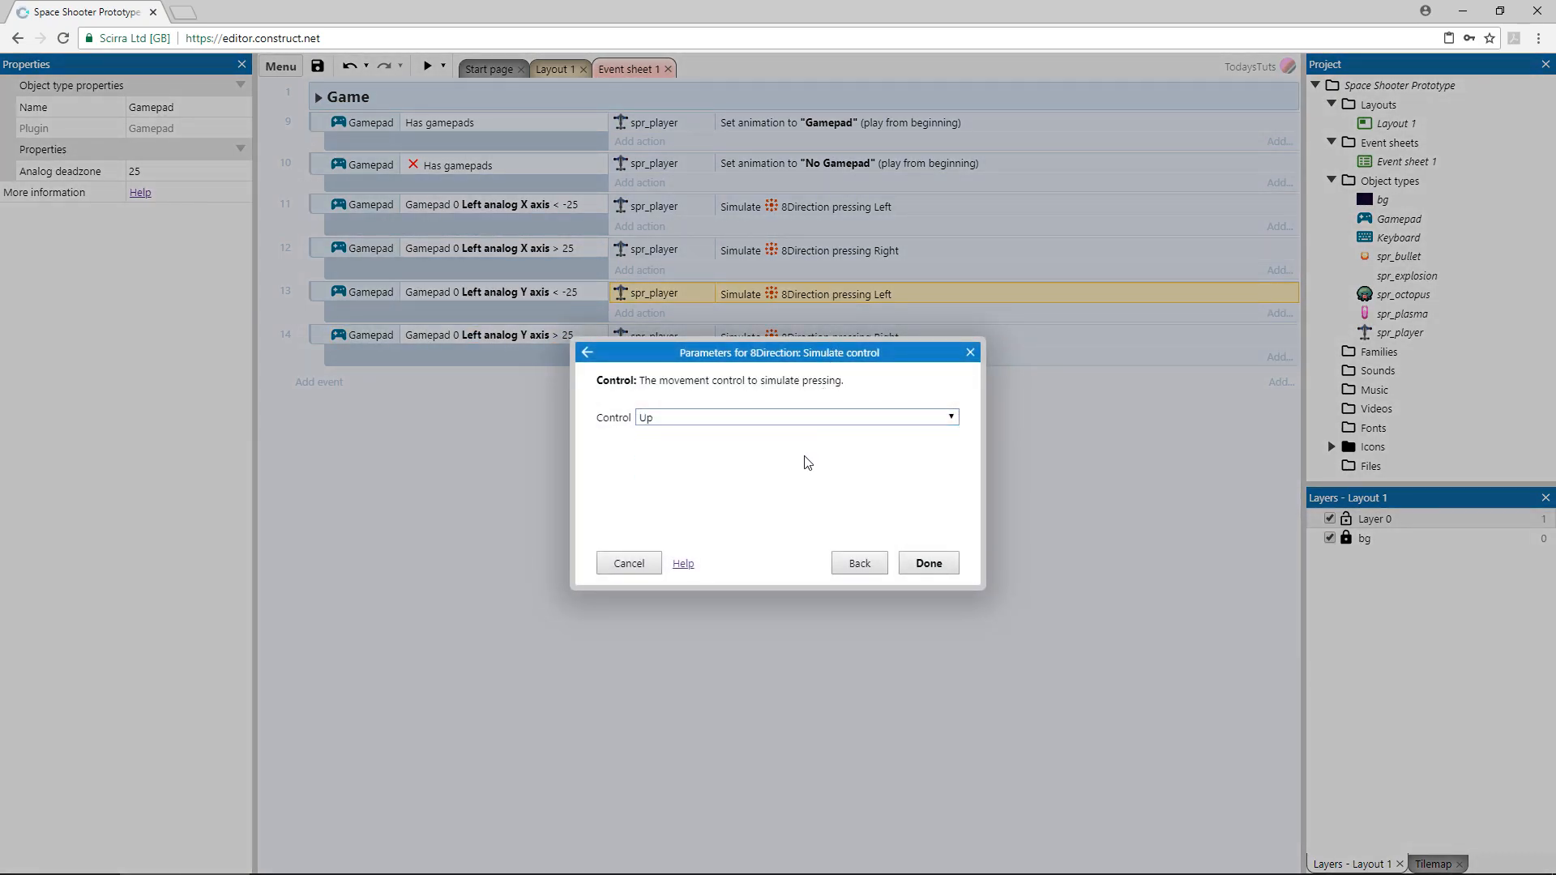
pyautogui.click(927, 563)
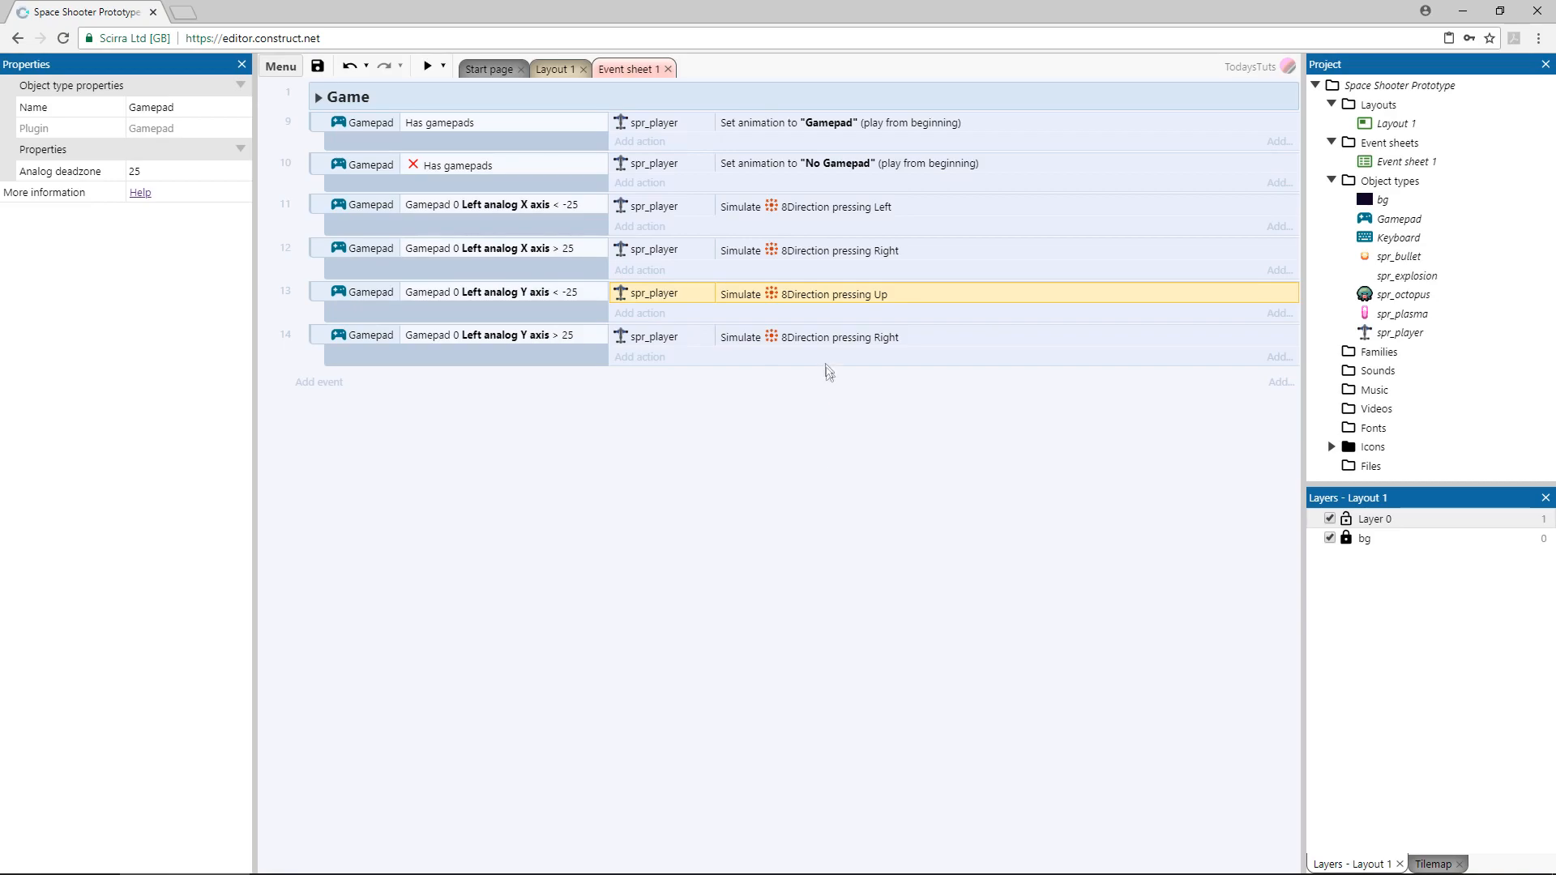
pyautogui.click(794, 417)
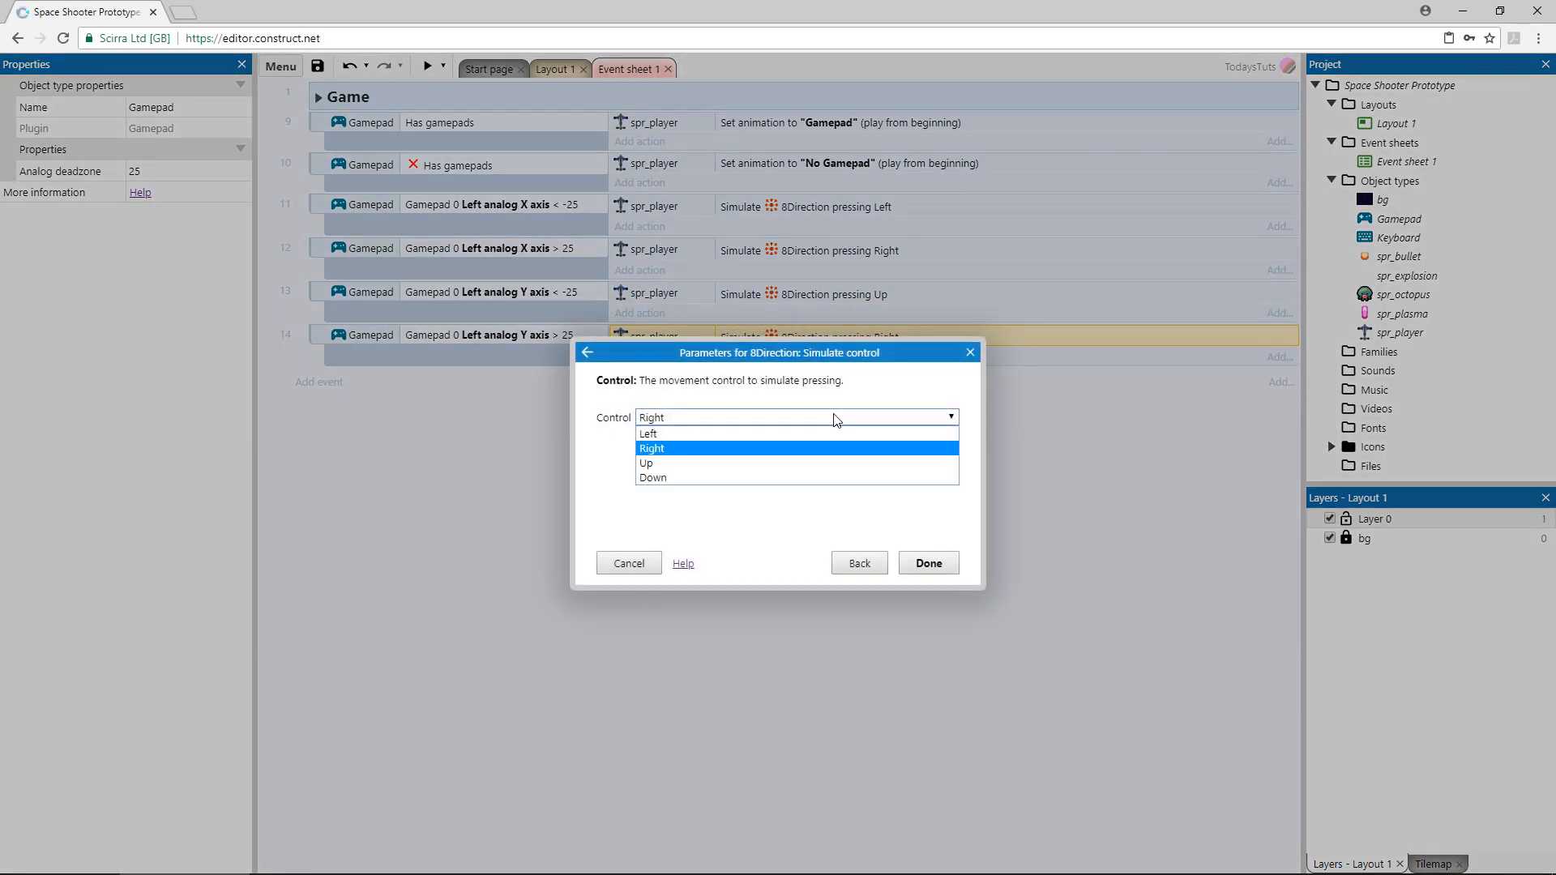
pyautogui.click(653, 477)
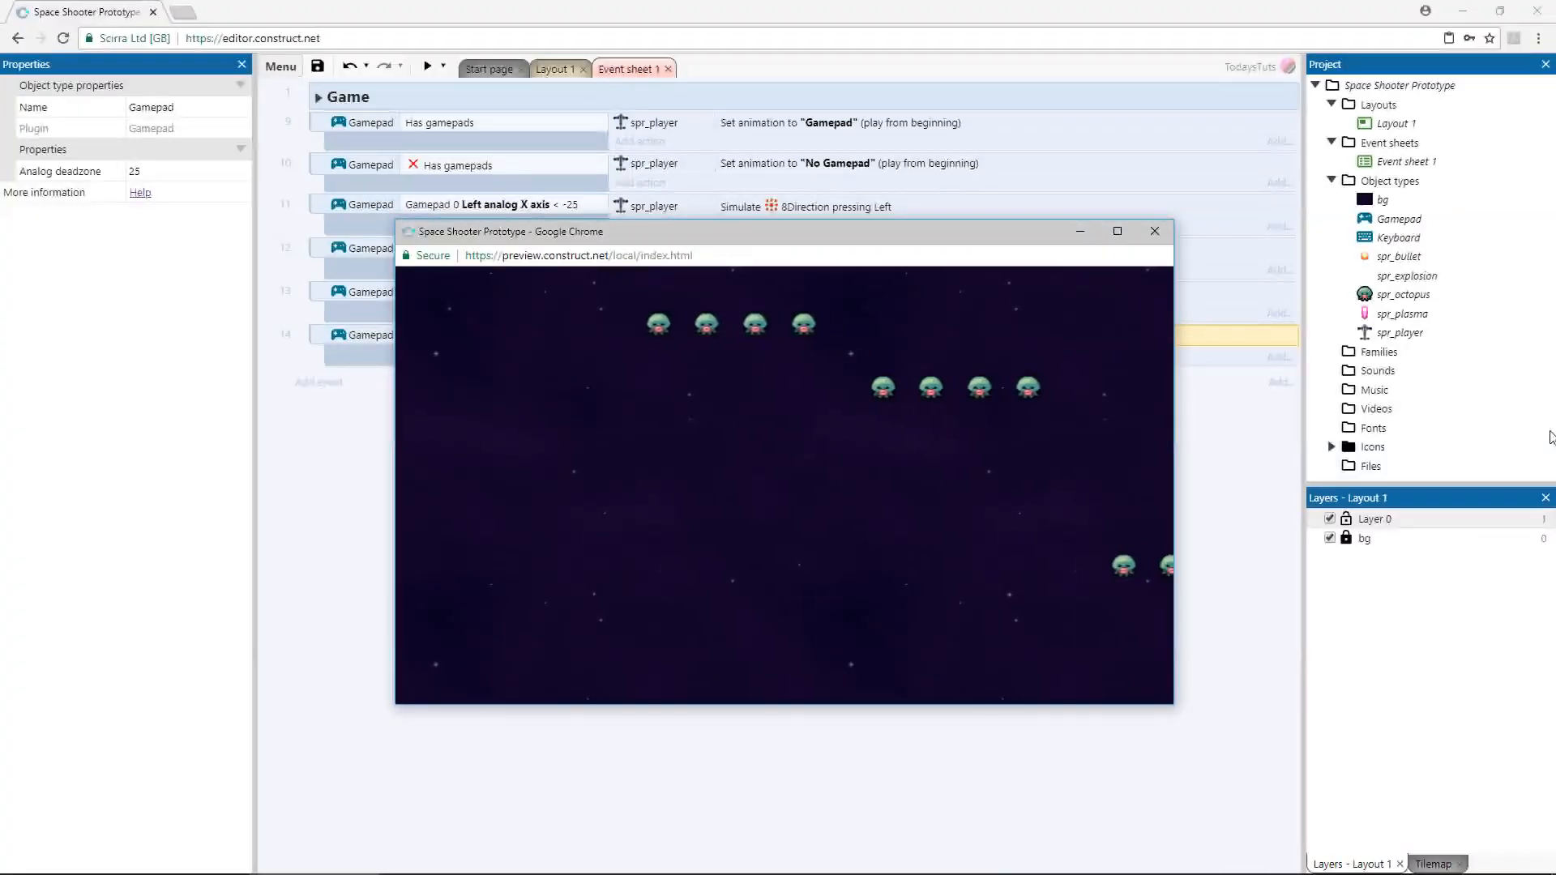
# Close the game preview after testing the analog stick movement.
pyautogui.click(1153, 231)
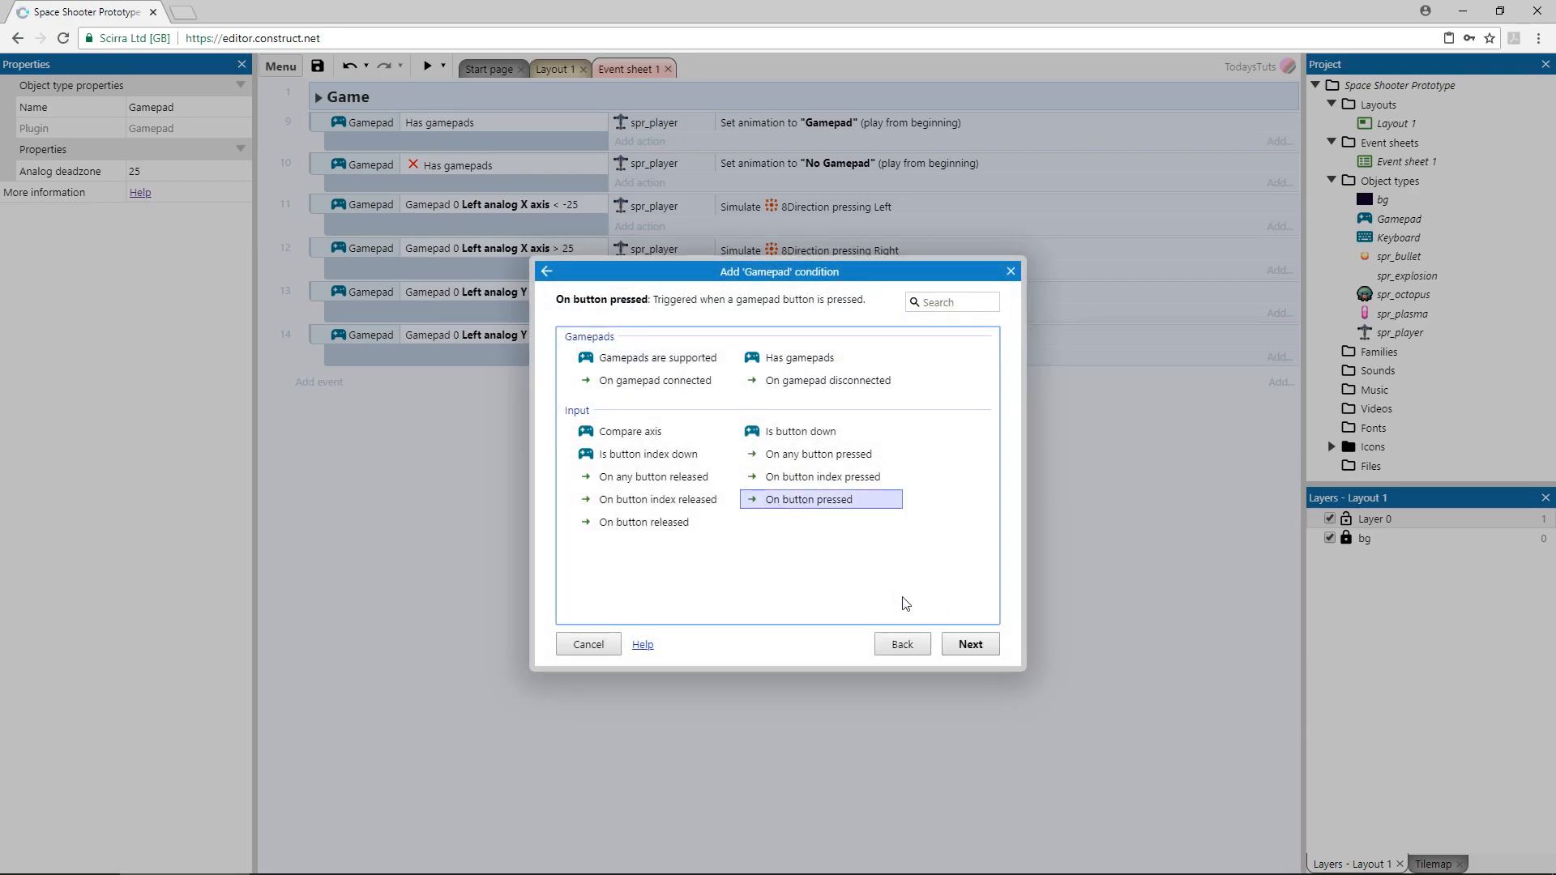
# Create a gamepad 0 On button pressed event for the Left shoulder trigger.
pyautogui.click(967, 644)
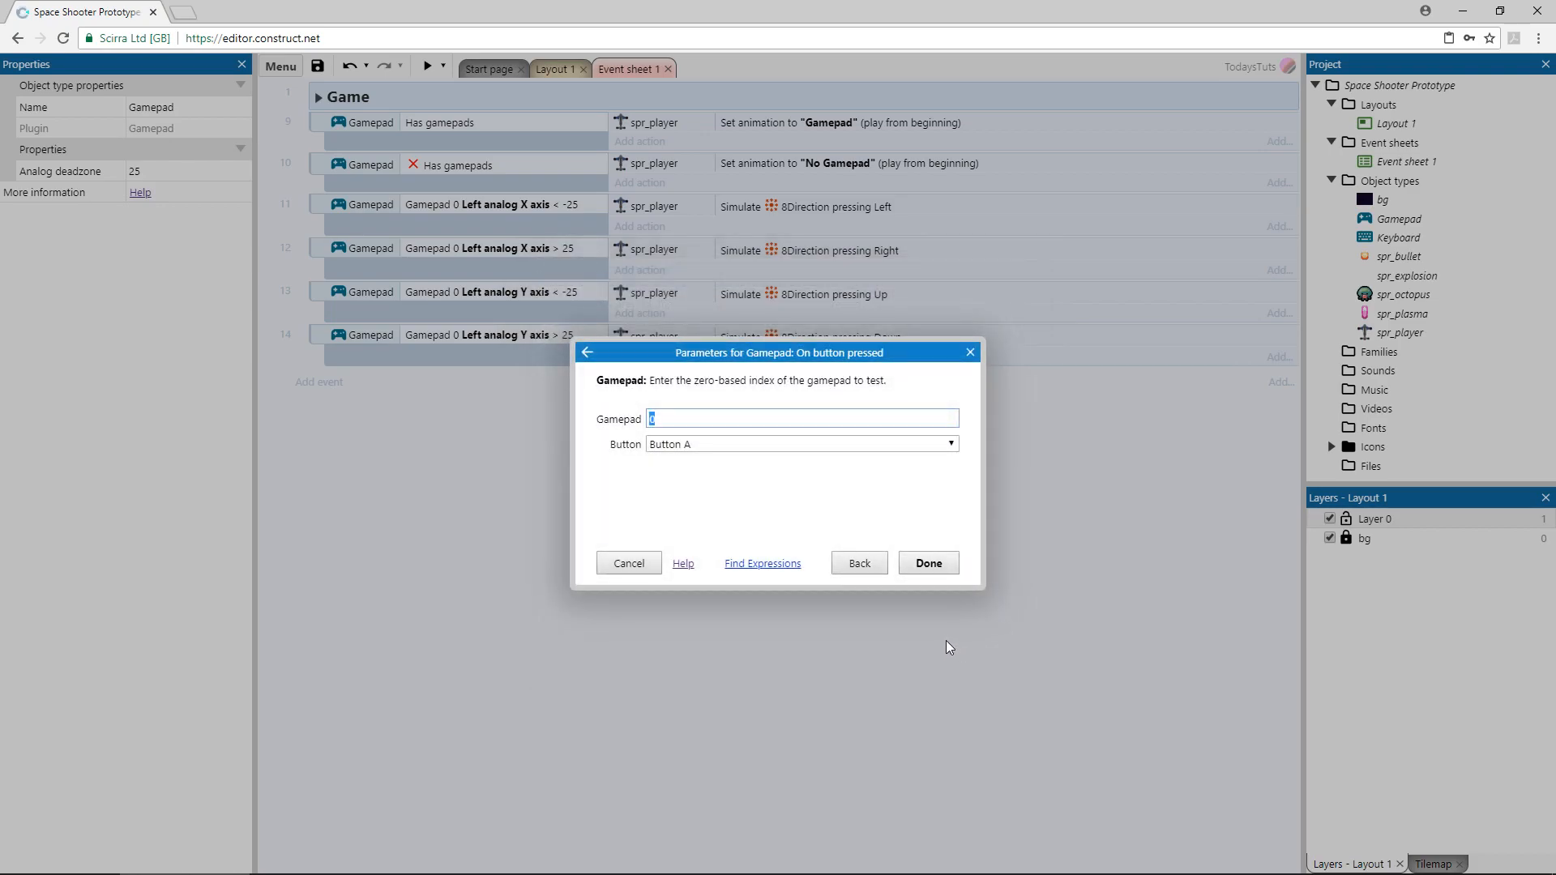
pyautogui.click(799, 443)
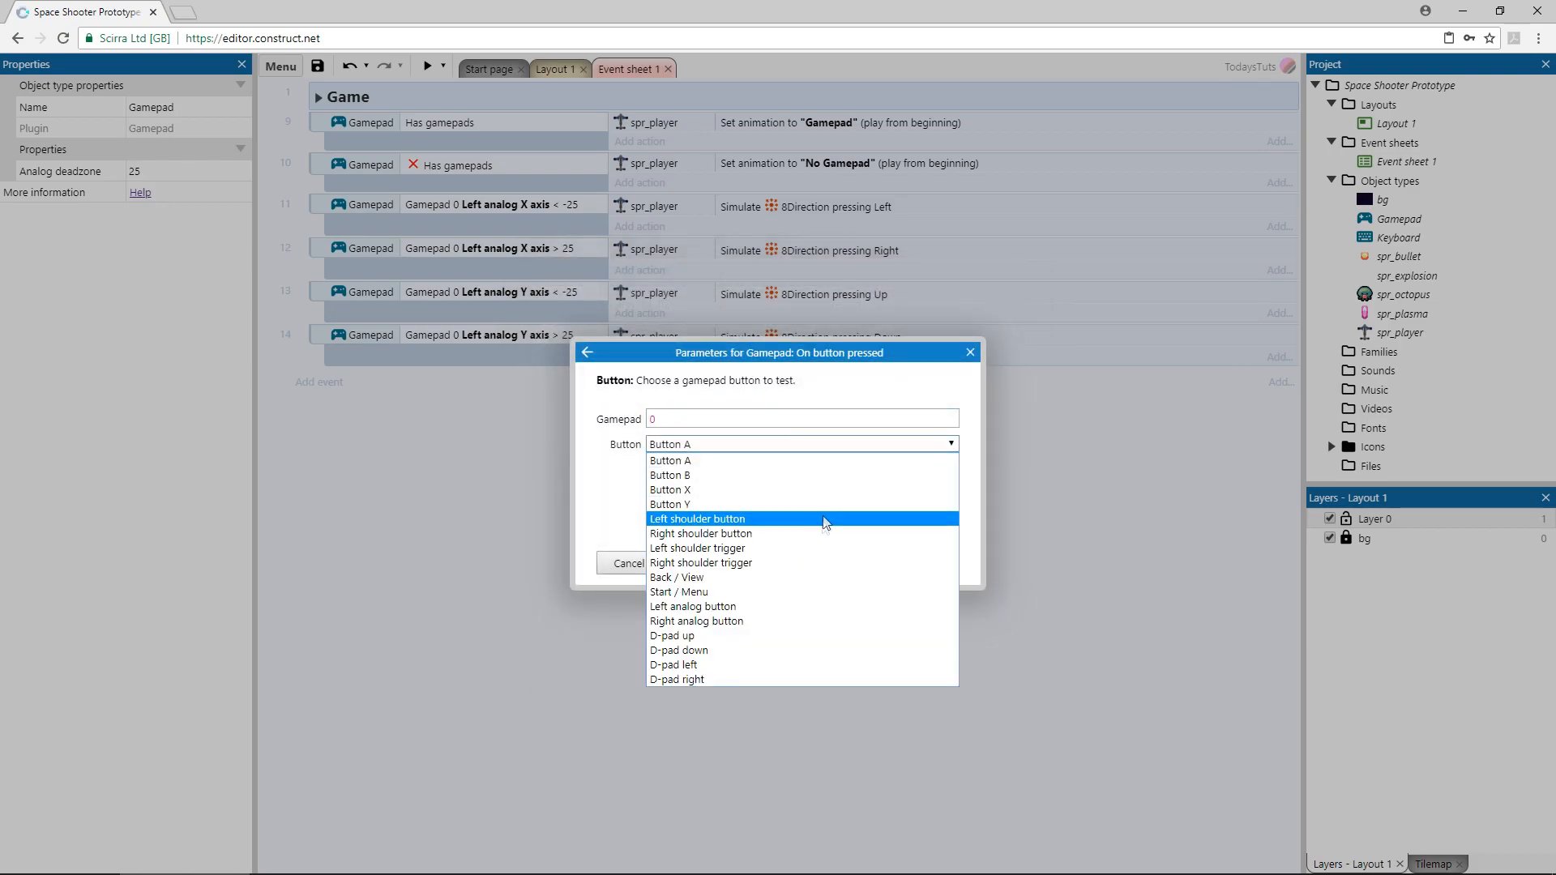
pyautogui.click(698, 548)
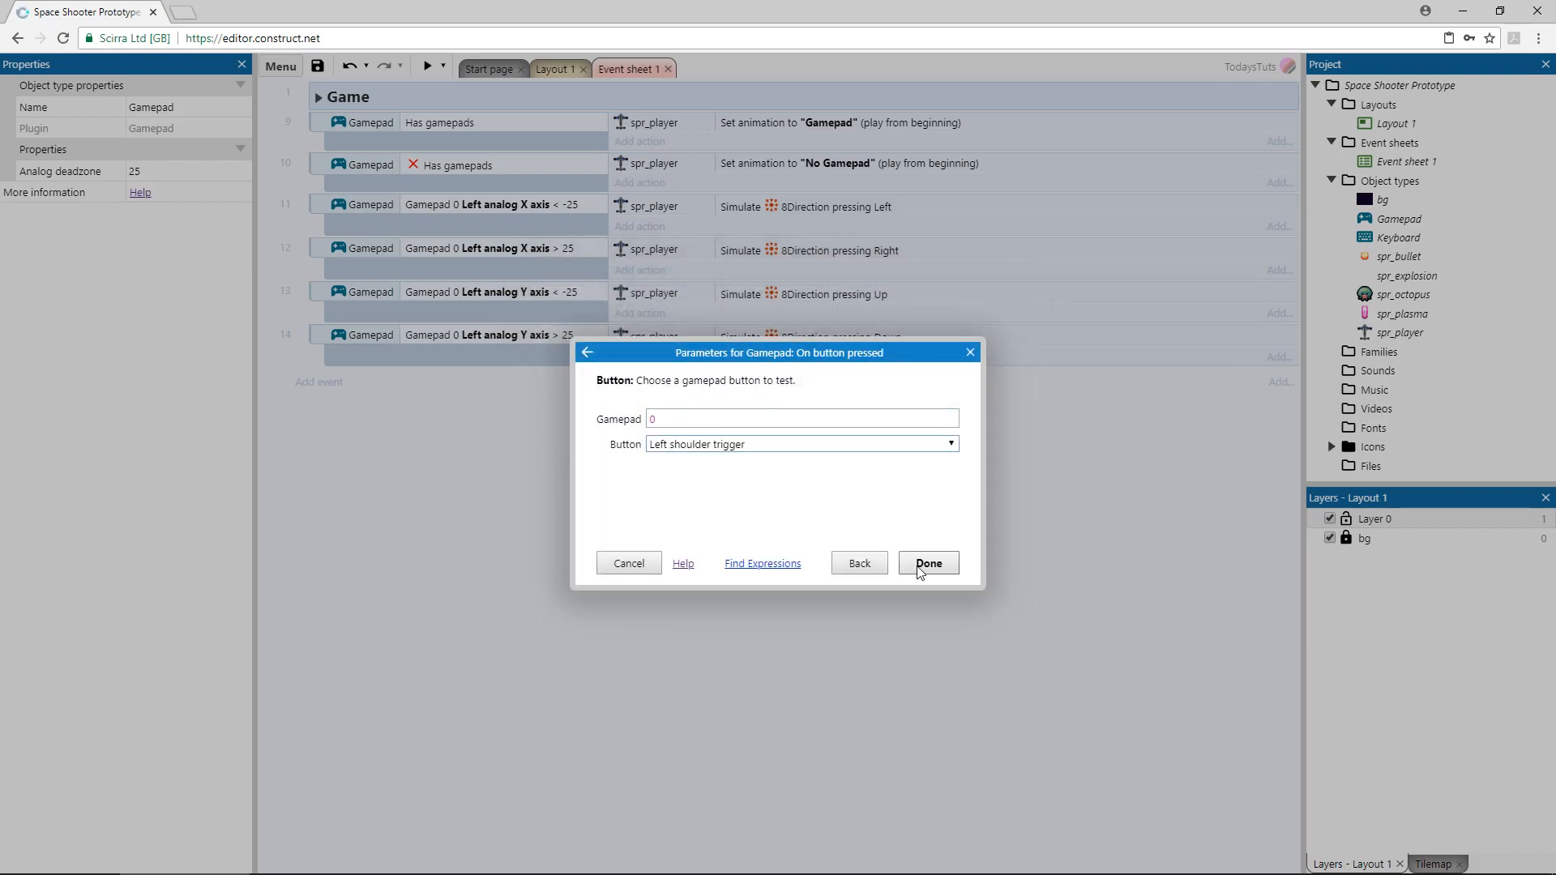
pyautogui.click(927, 562)
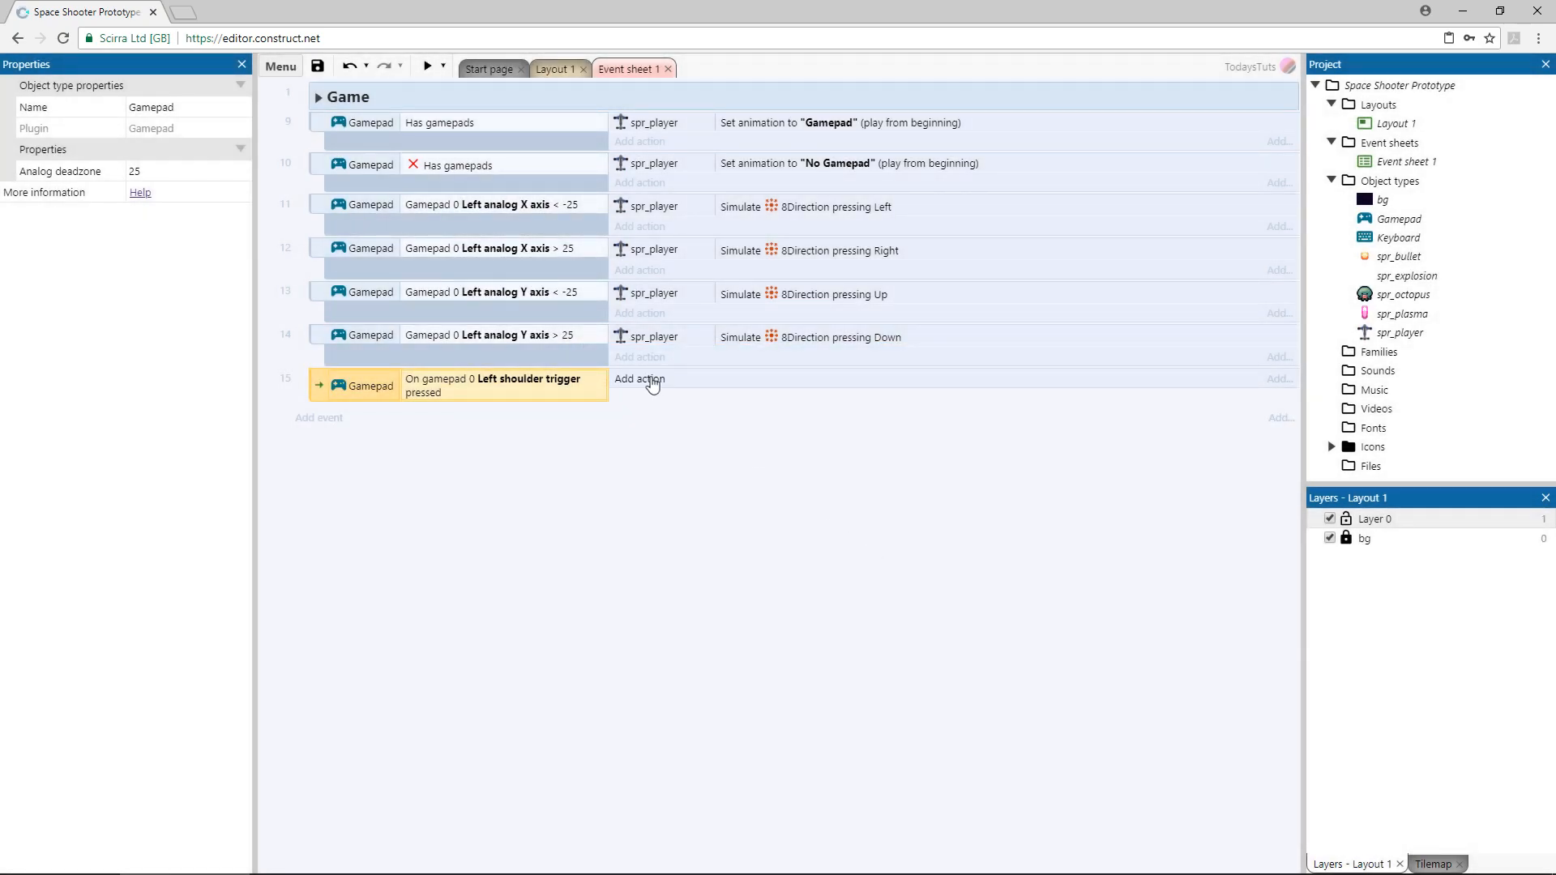
# Add a spr_player Spawn action creating spr_bullet on layer 1 at image point 1.
pyautogui.click(639, 379)
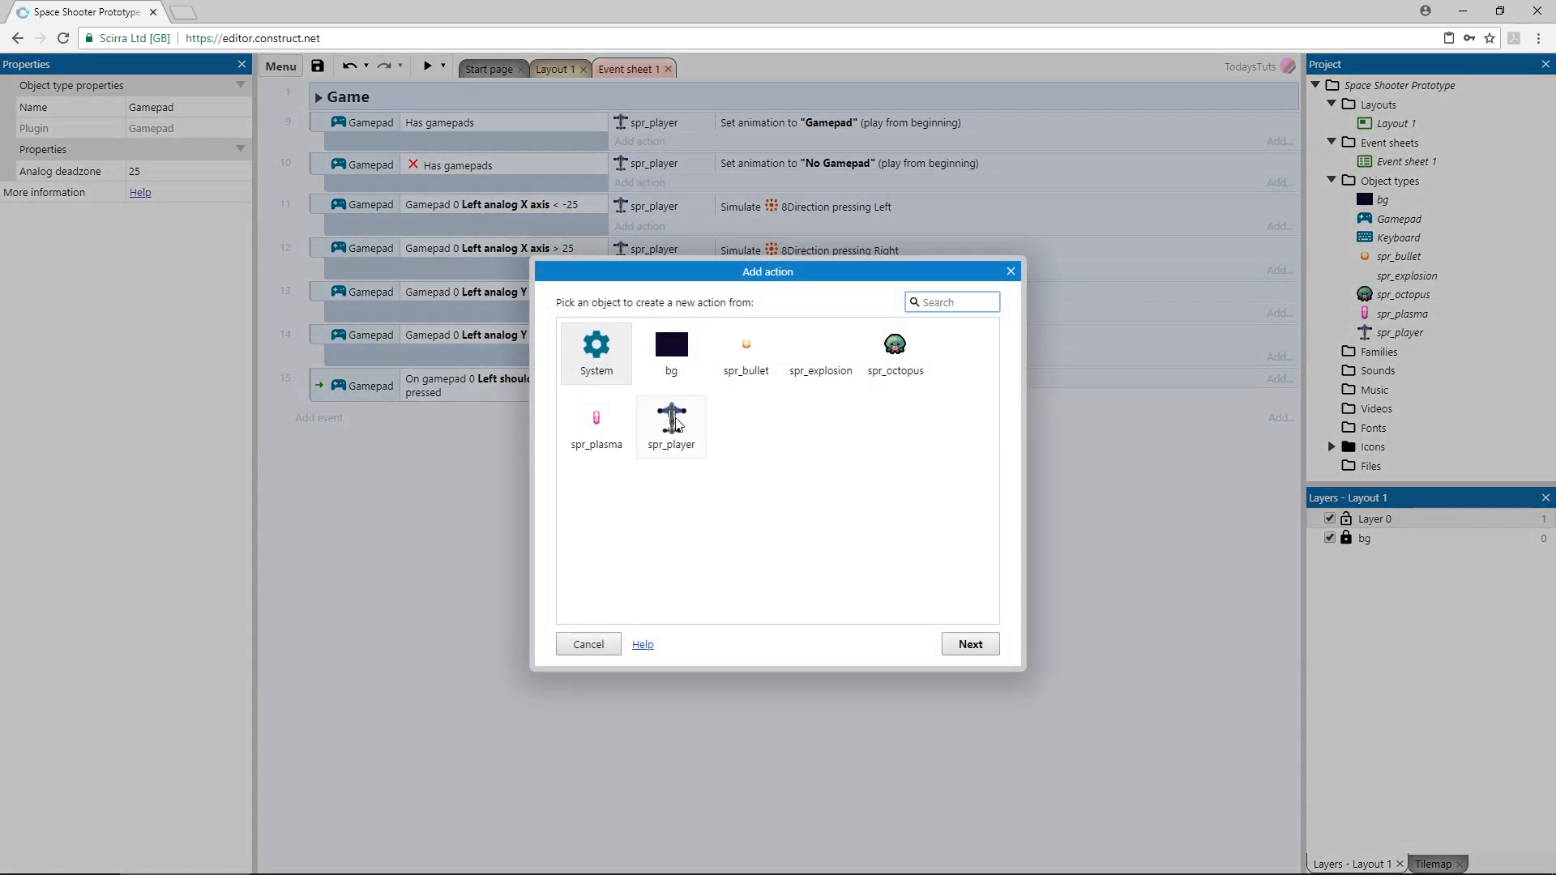
pyautogui.click(671, 421)
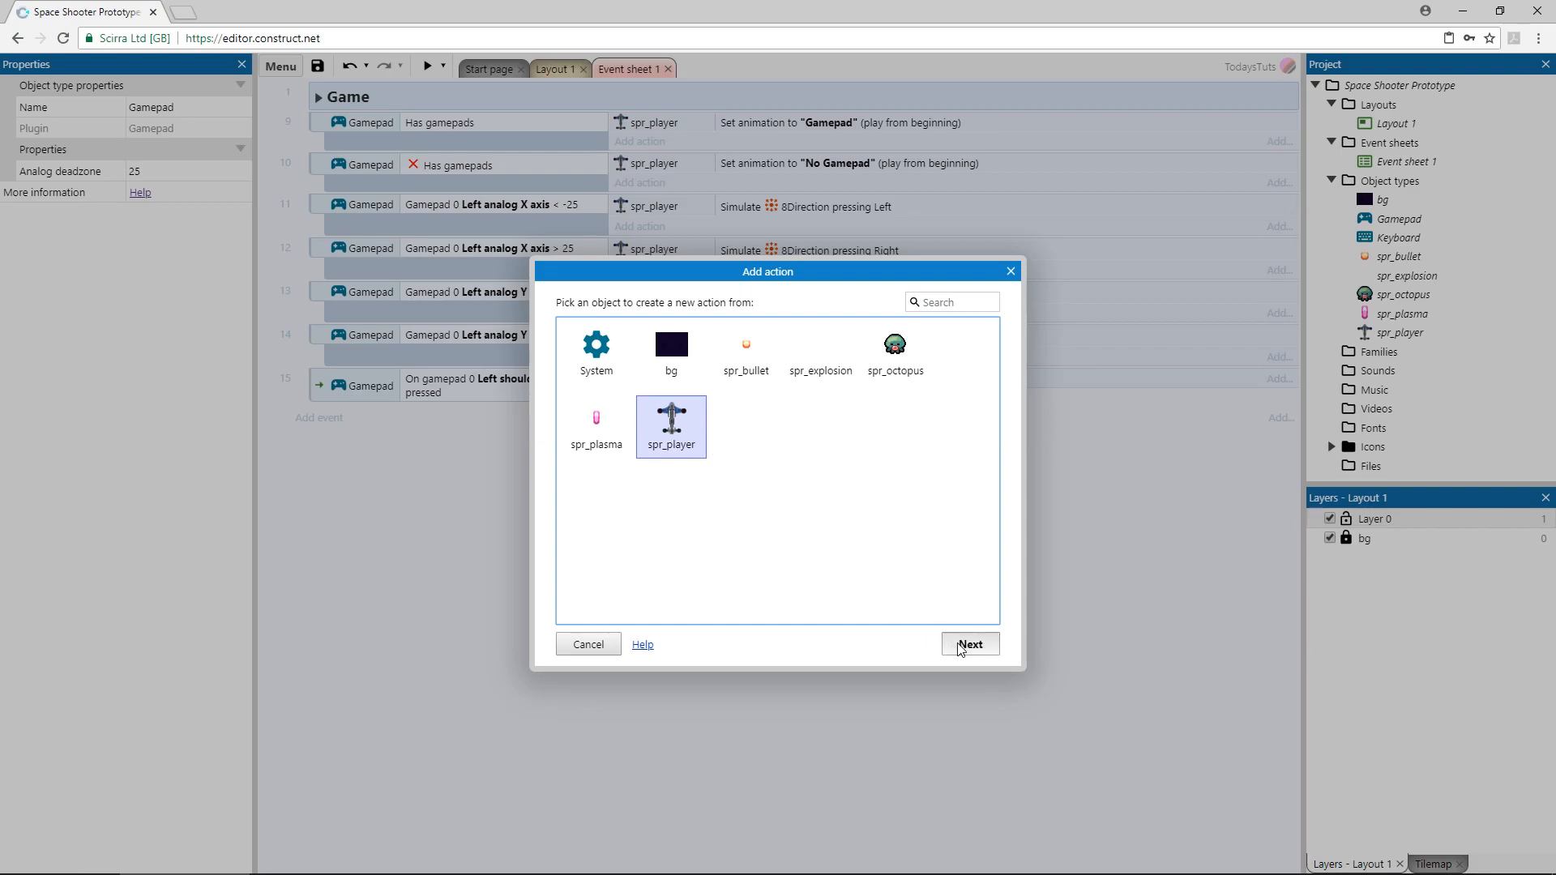
pyautogui.click(968, 644)
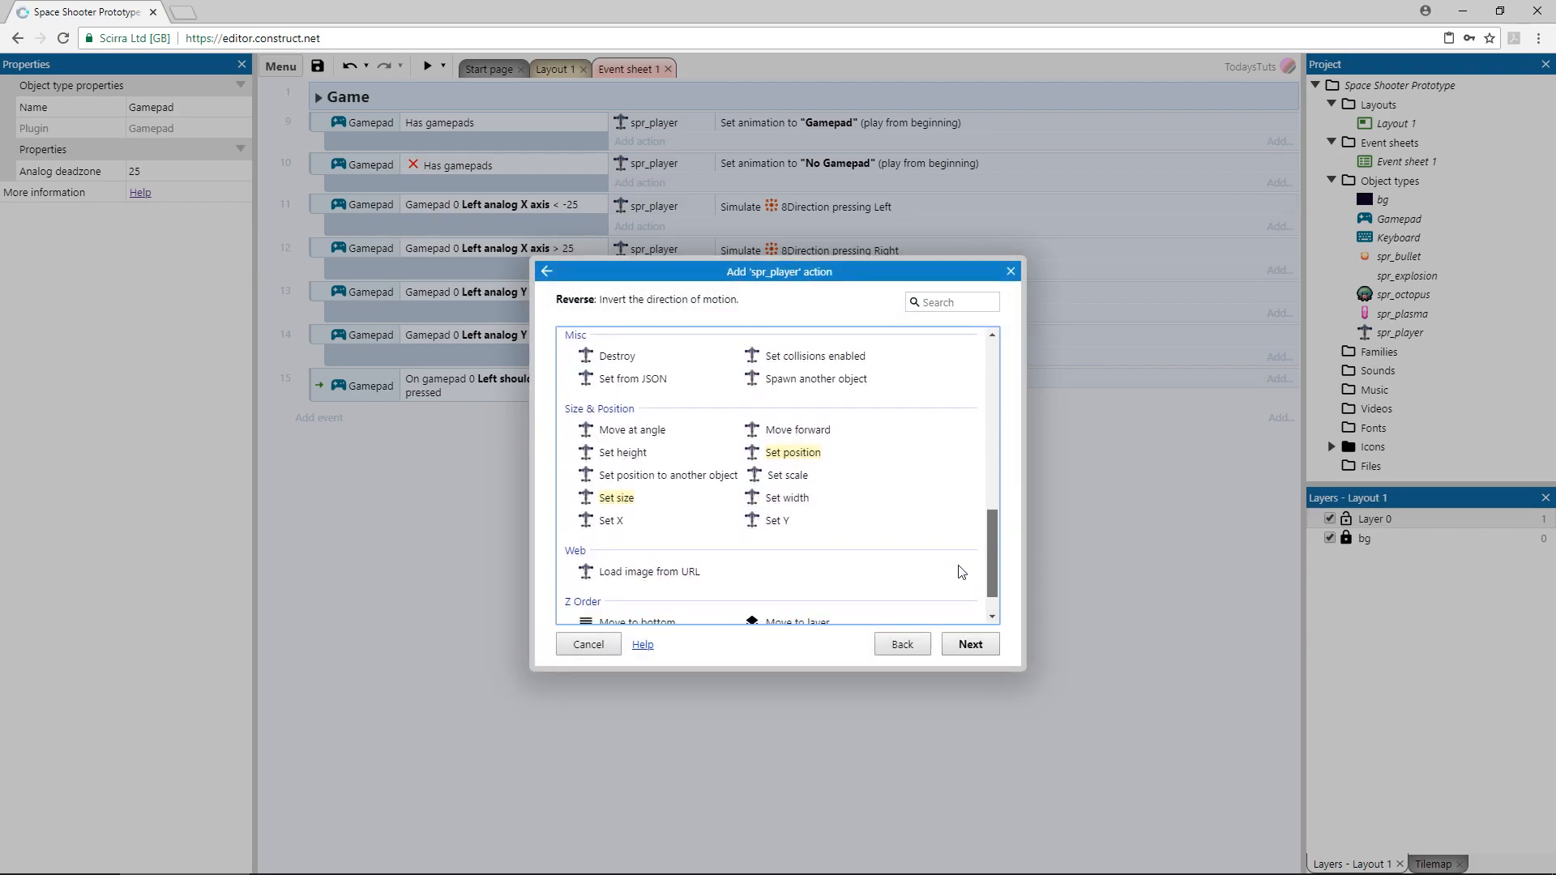
pyautogui.click(817, 378)
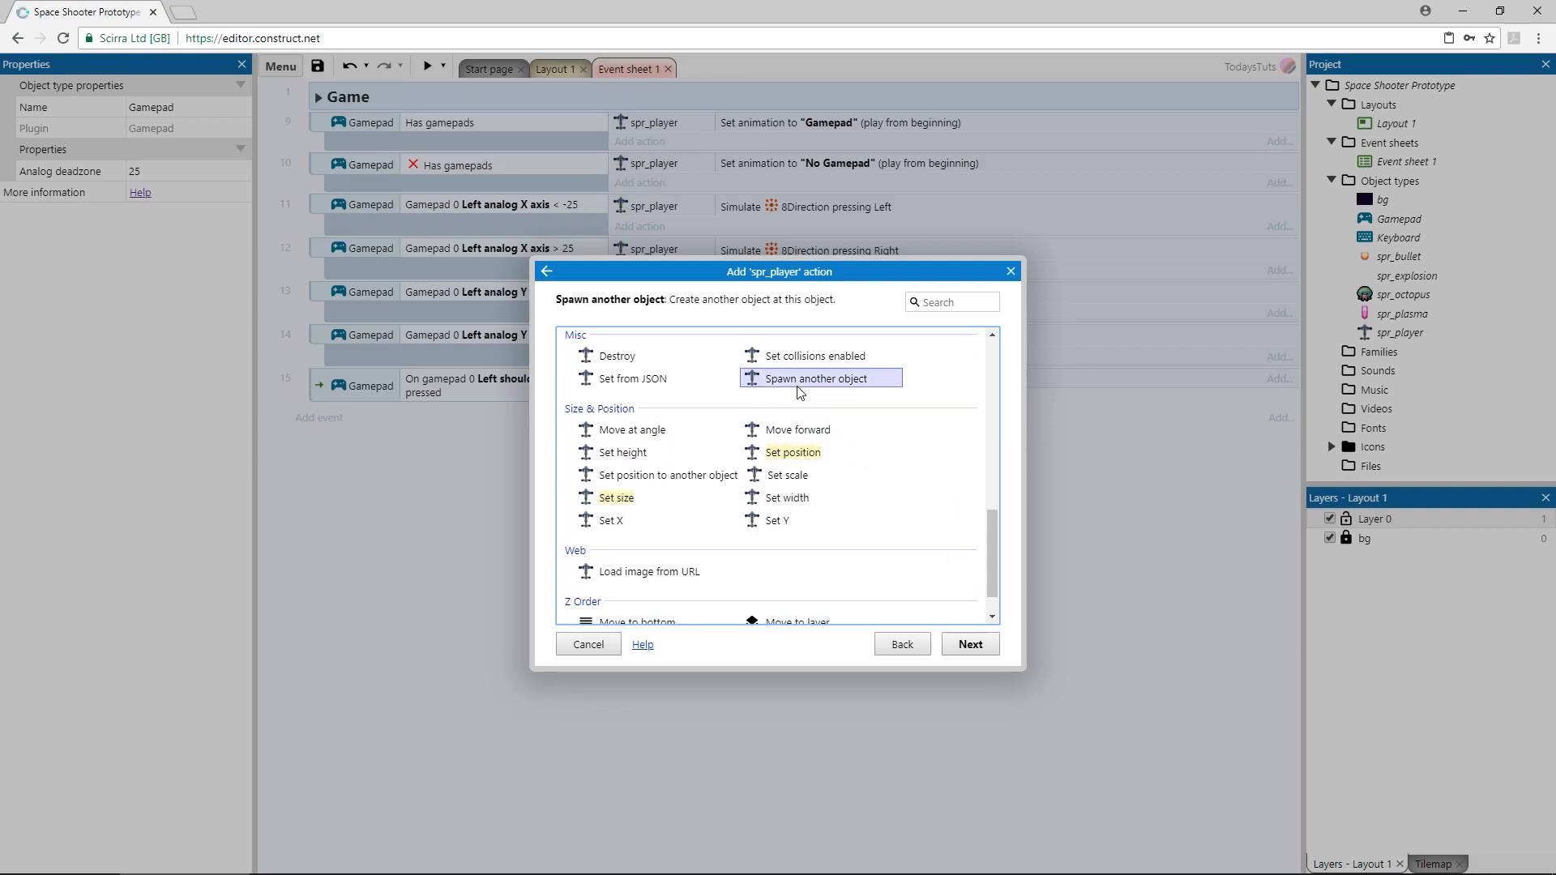
pyautogui.click(968, 644)
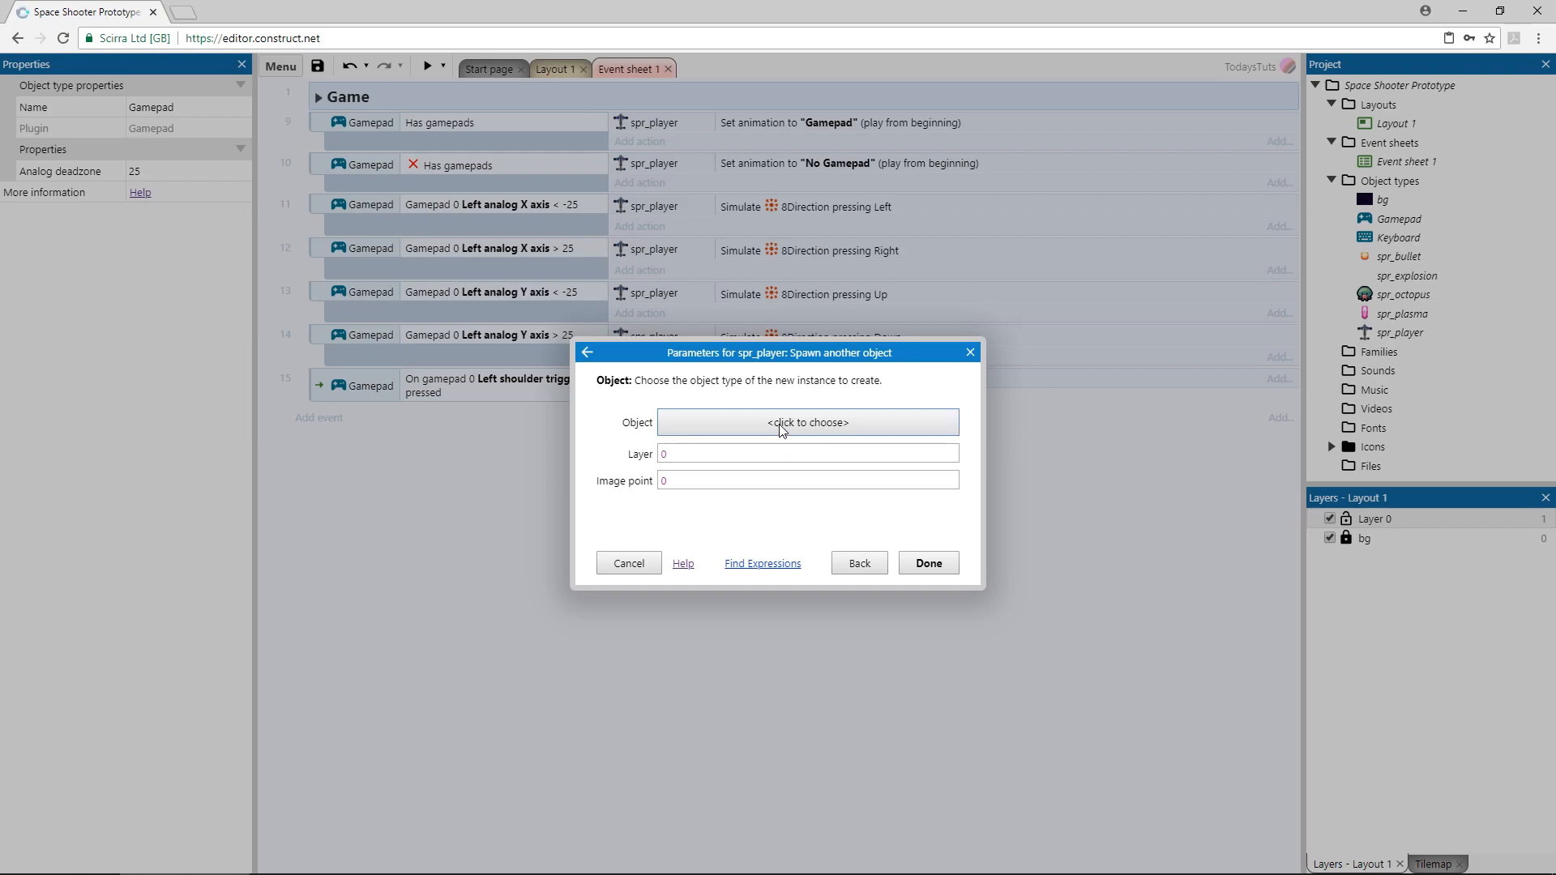
pyautogui.click(807, 422)
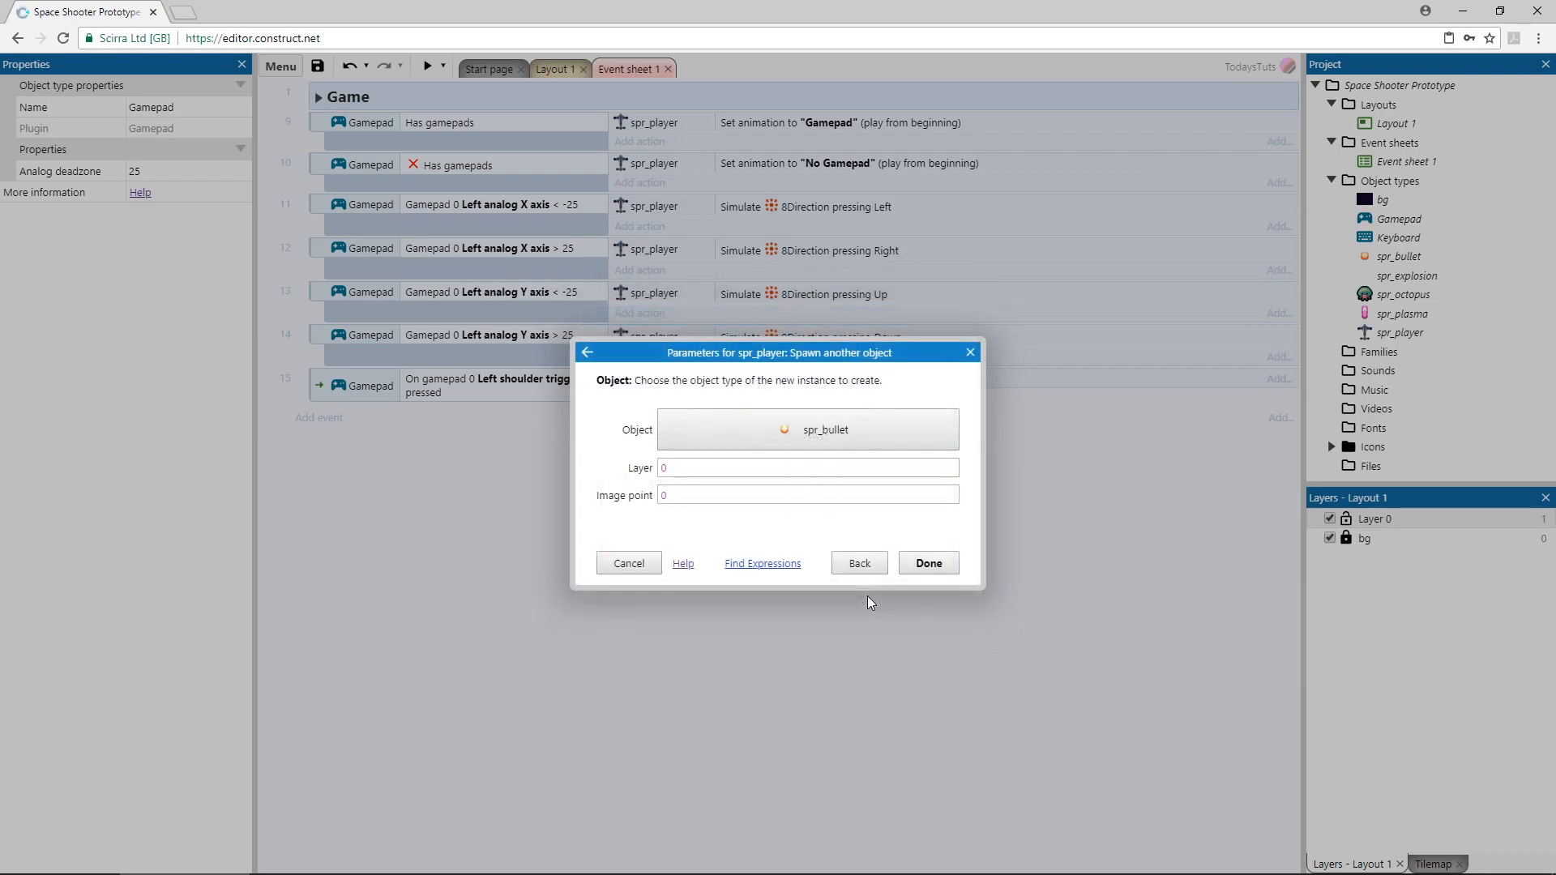
pyautogui.click(804, 467)
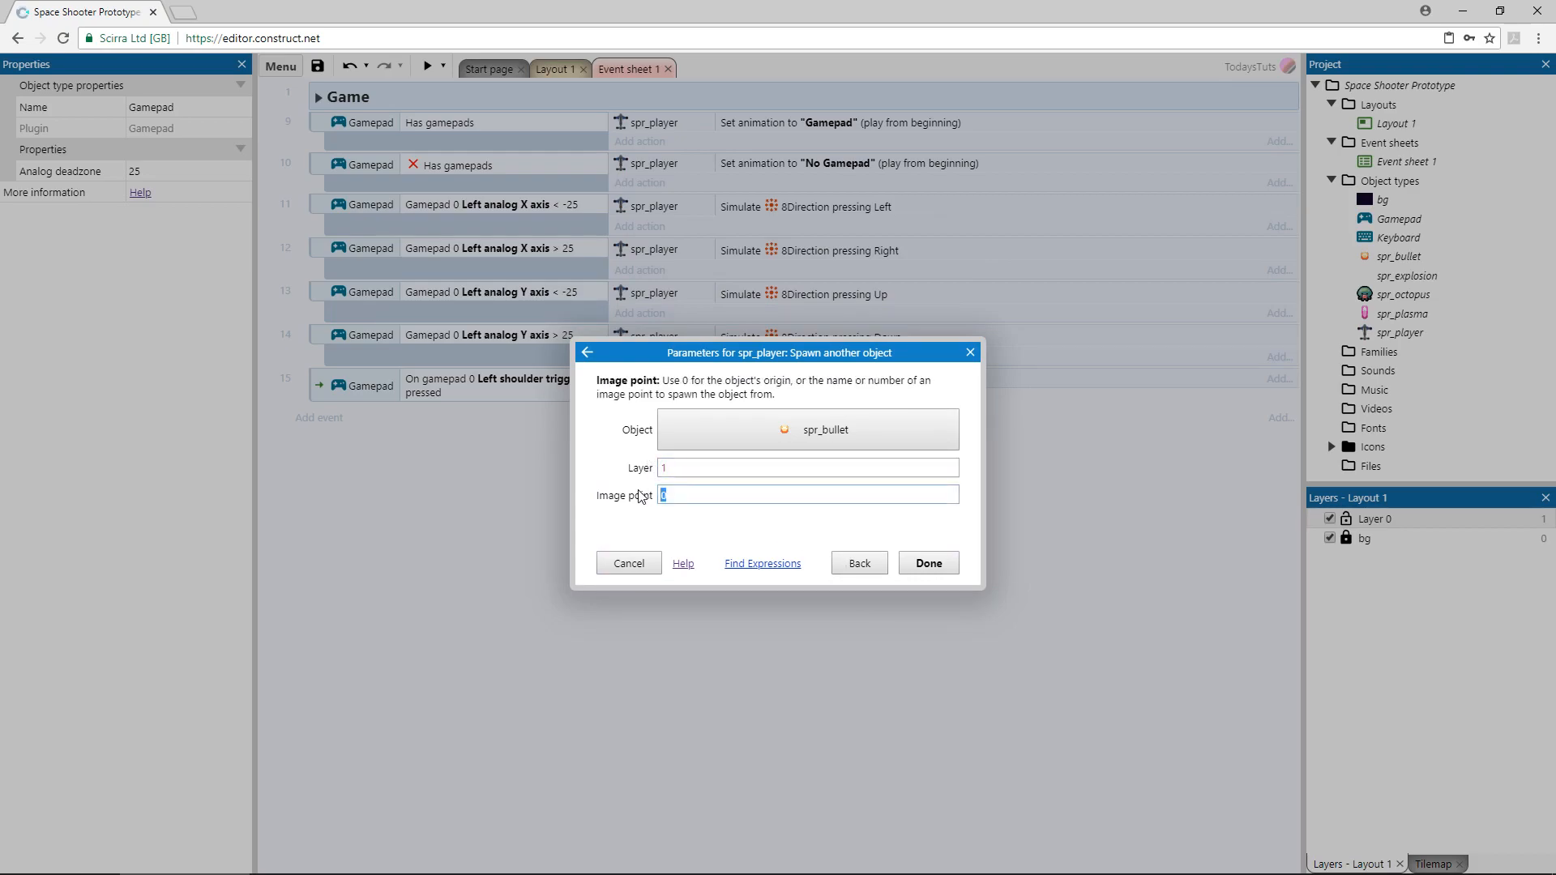
pyautogui.write('1')
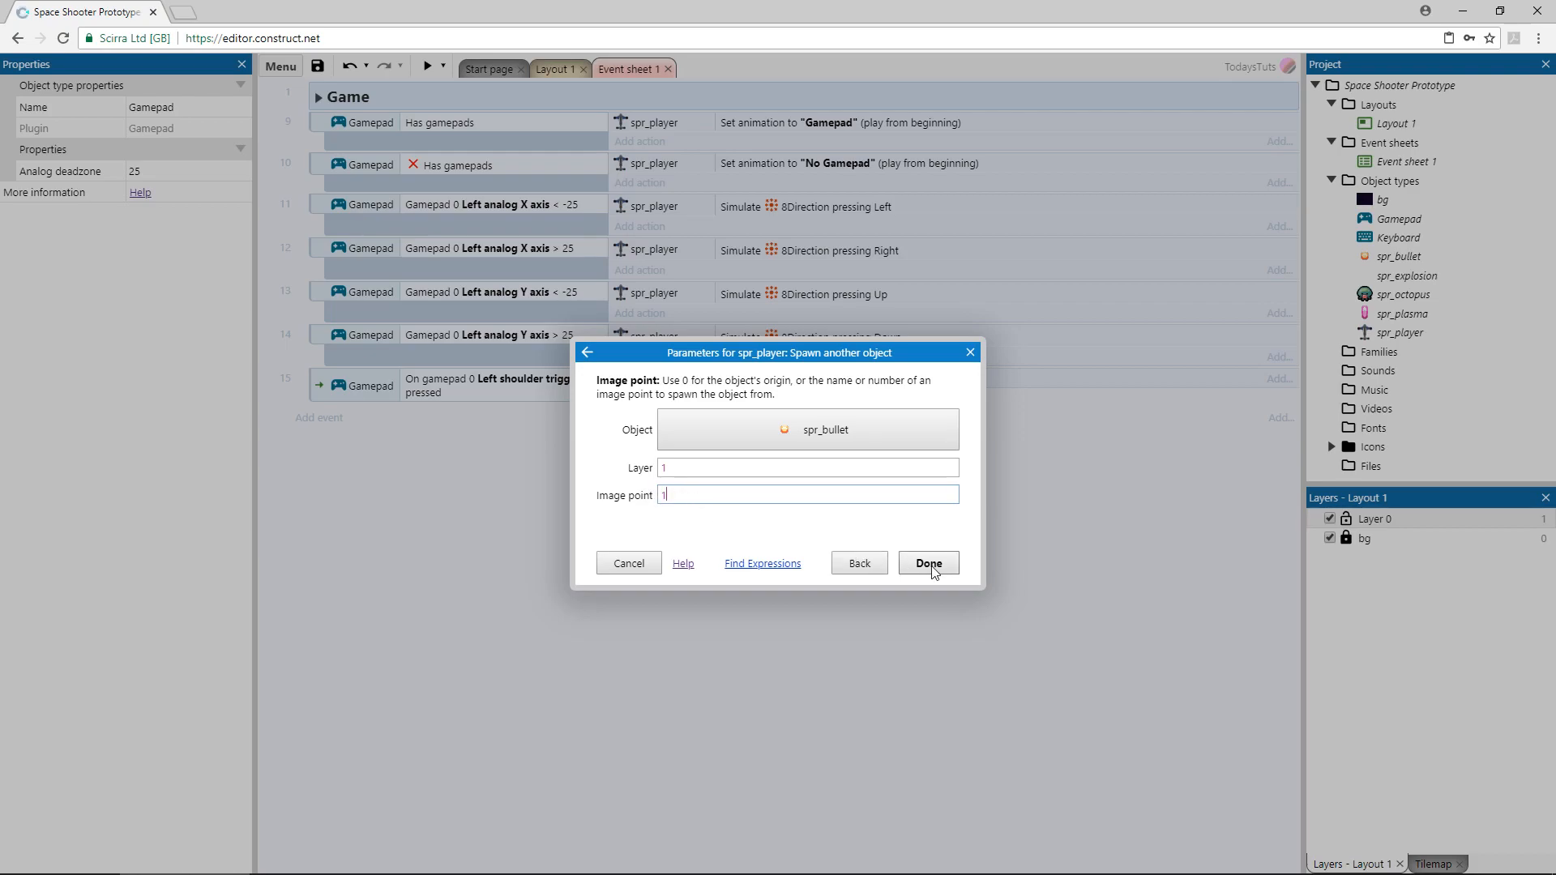
pyautogui.click(925, 562)
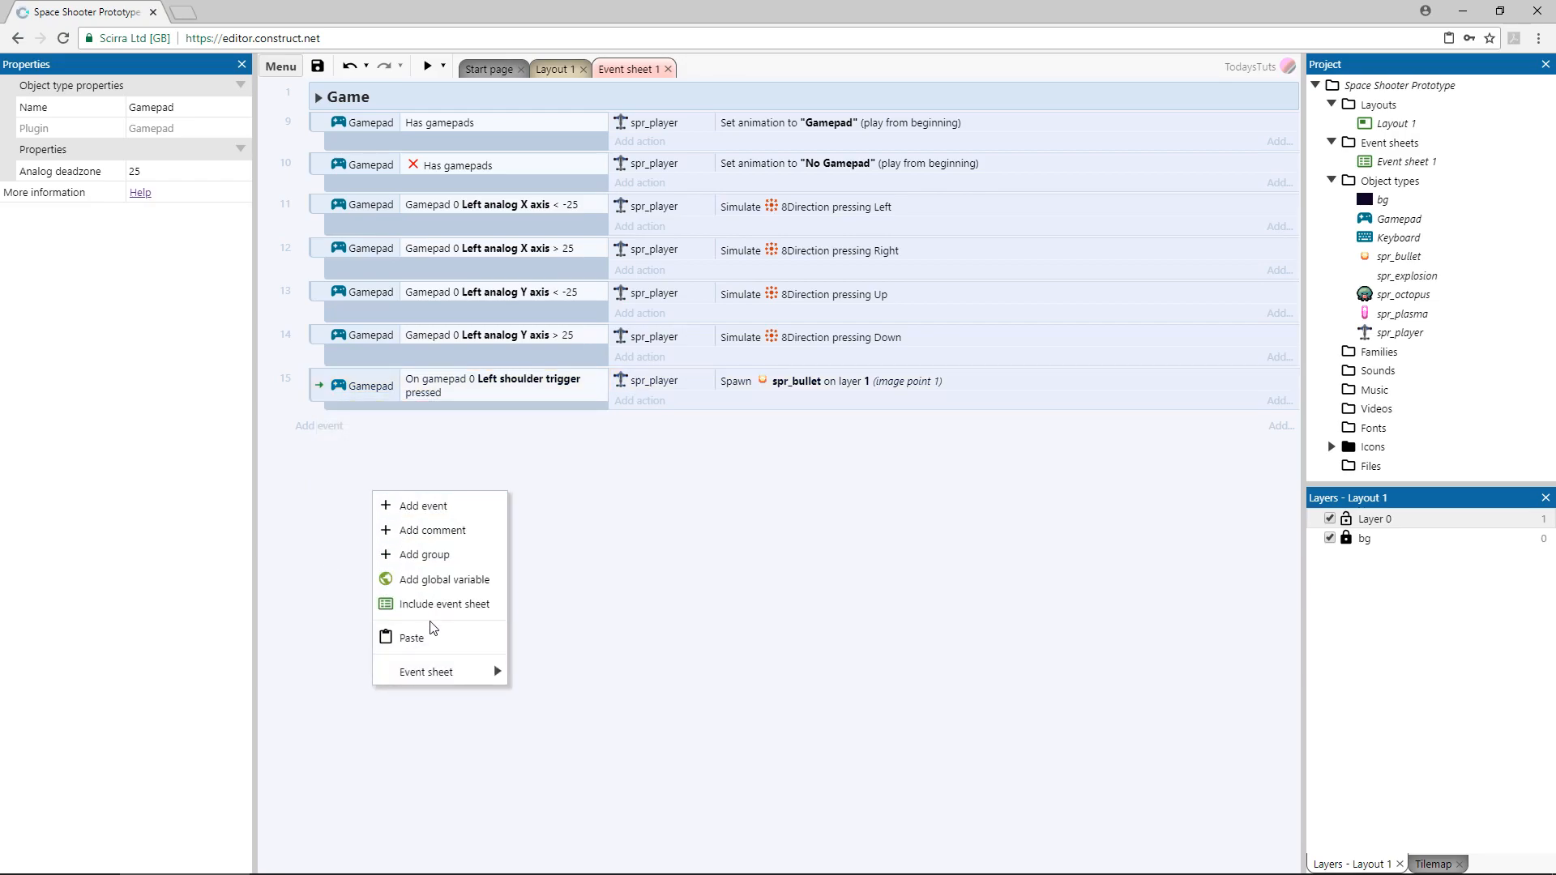
# Paste a copy of the shoulder event and switch its button to Right shoulder trigger.
pyautogui.click(412, 637)
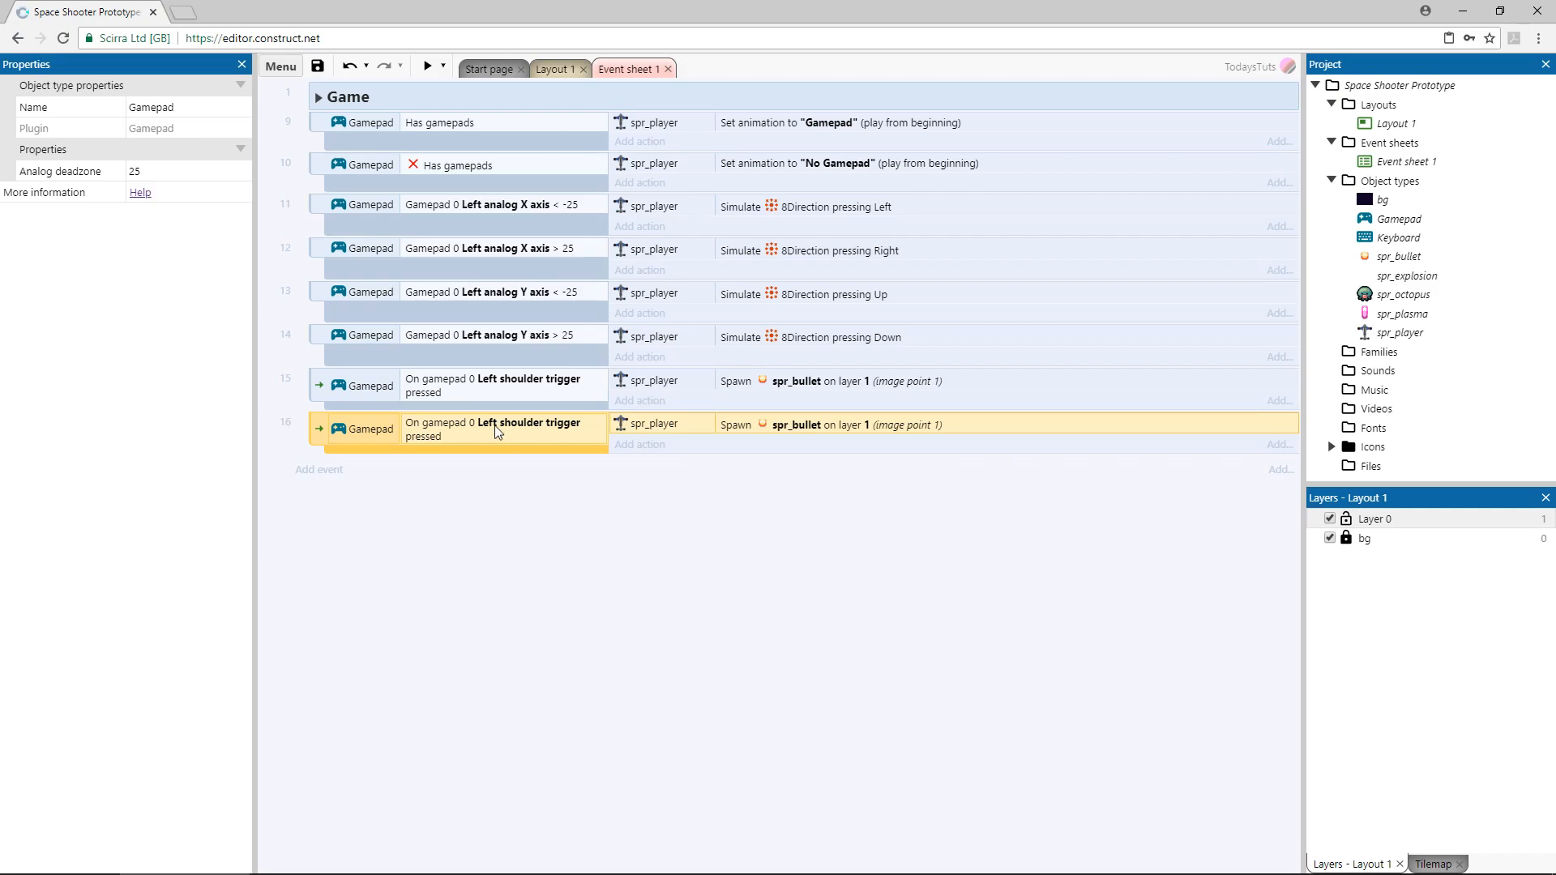
pyautogui.doubleClick(496, 429)
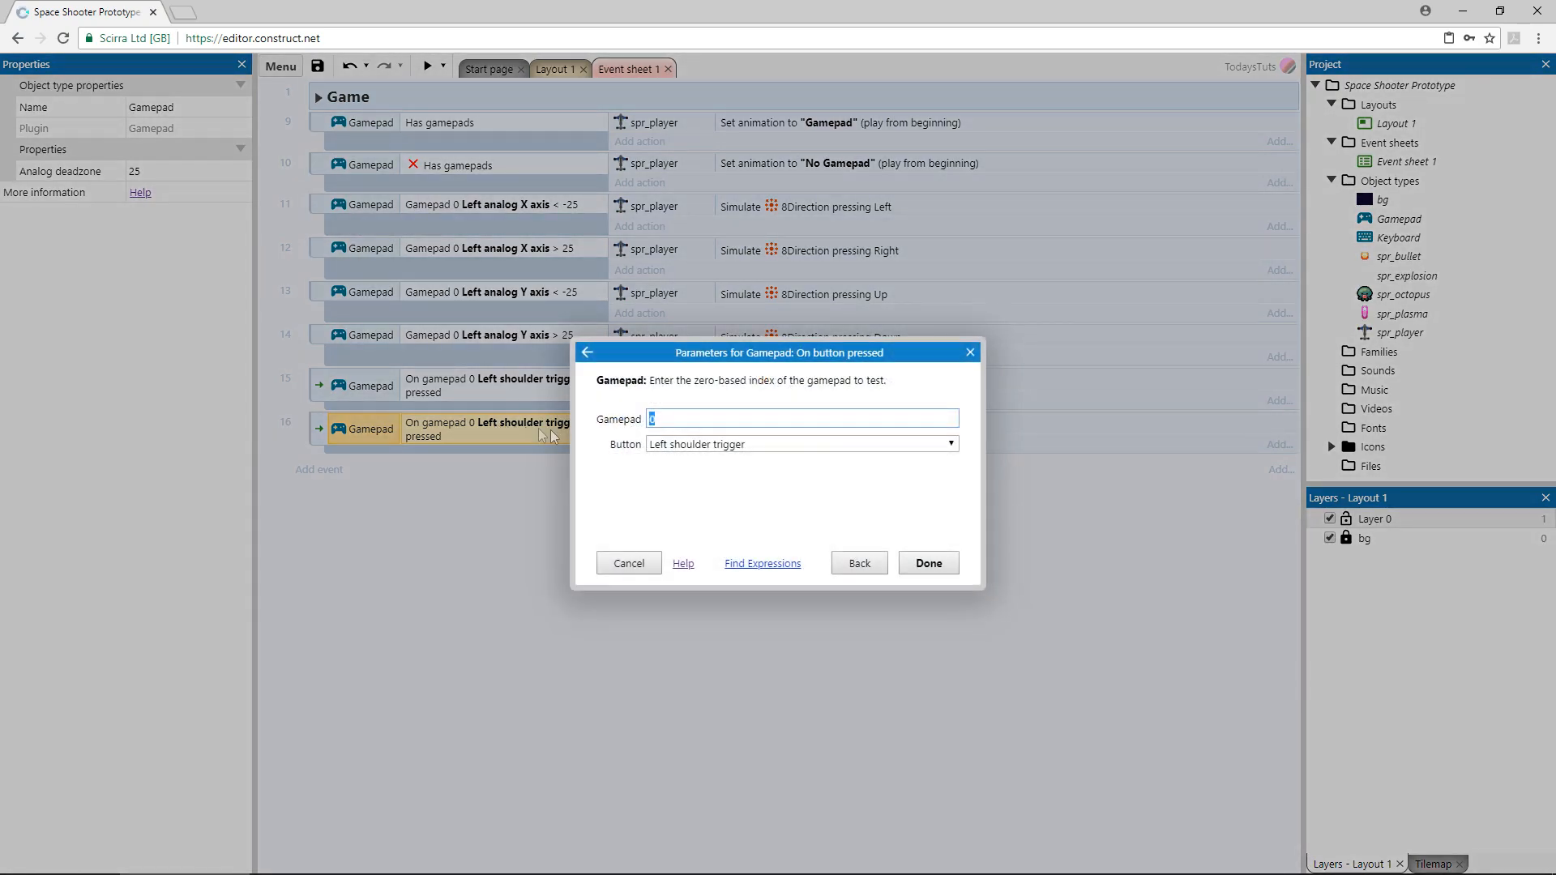
pyautogui.click(800, 443)
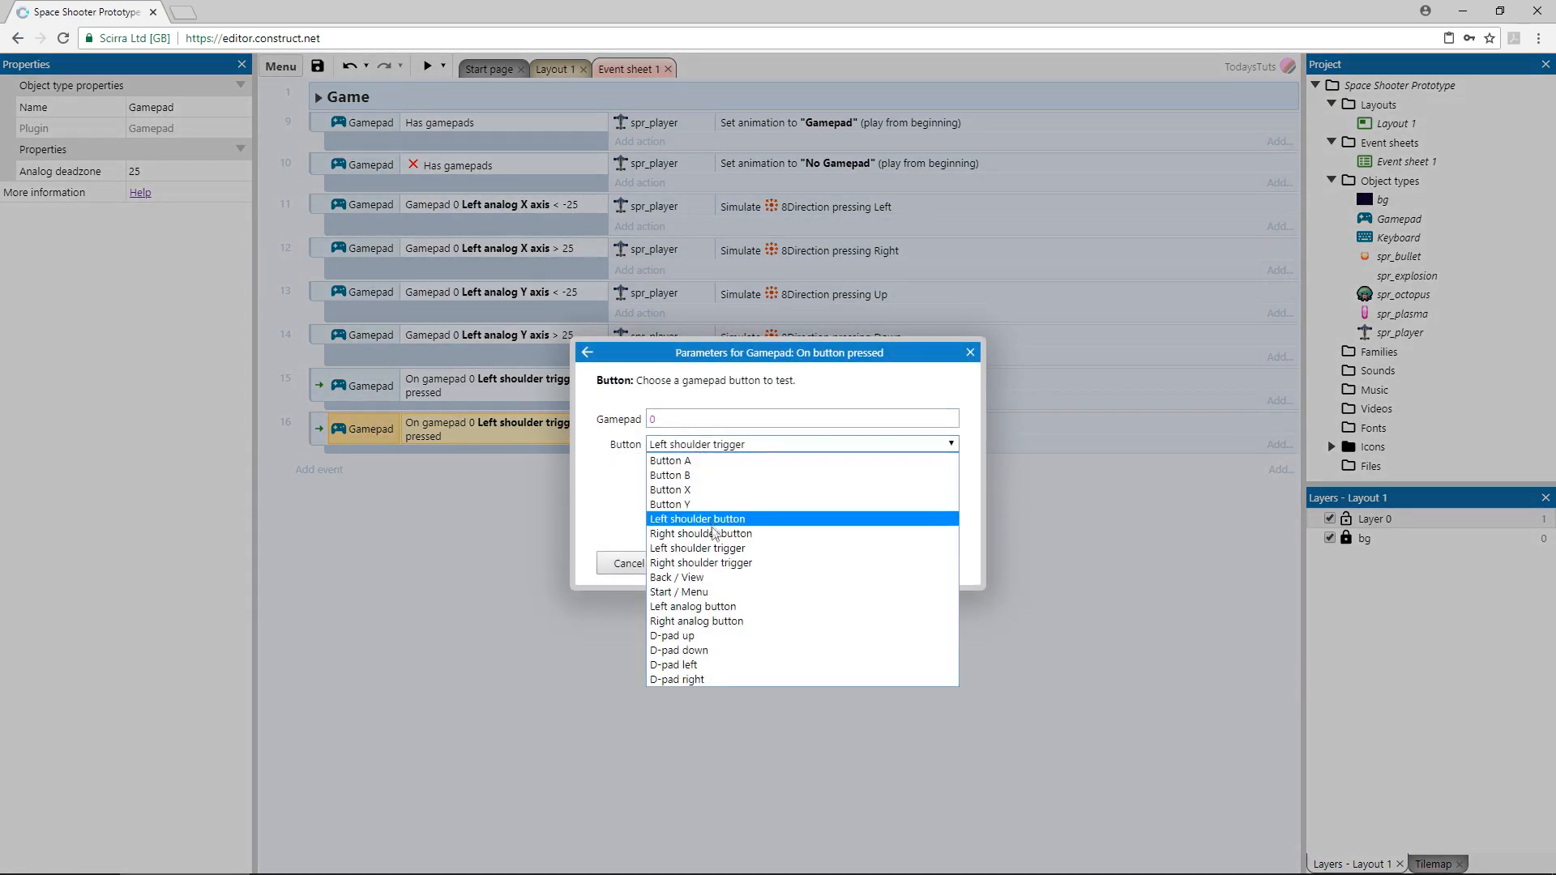
pyautogui.click(700, 562)
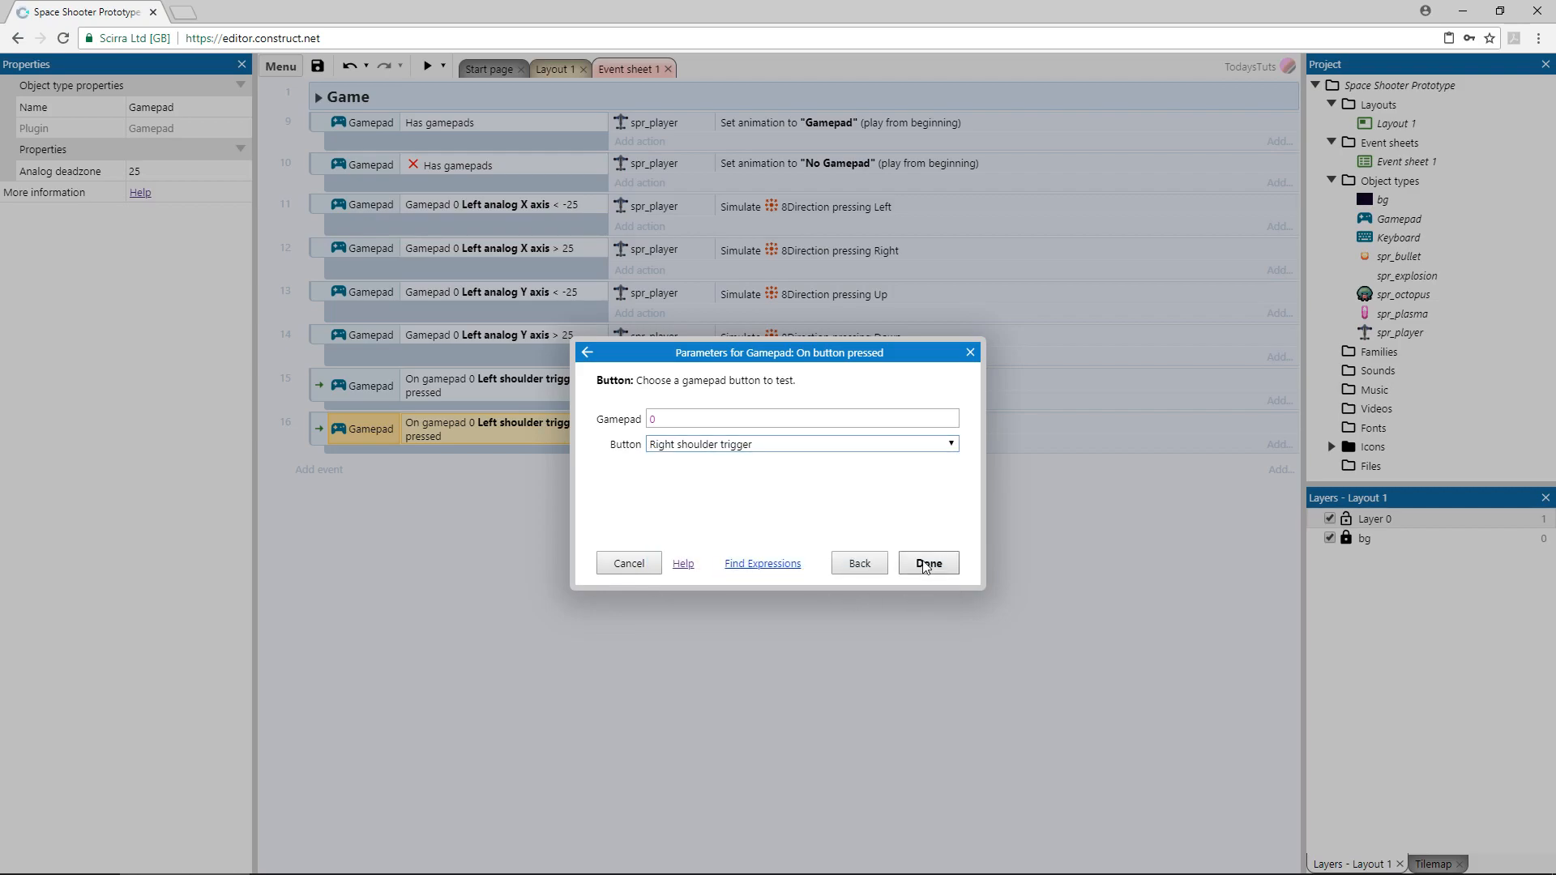
pyautogui.click(927, 562)
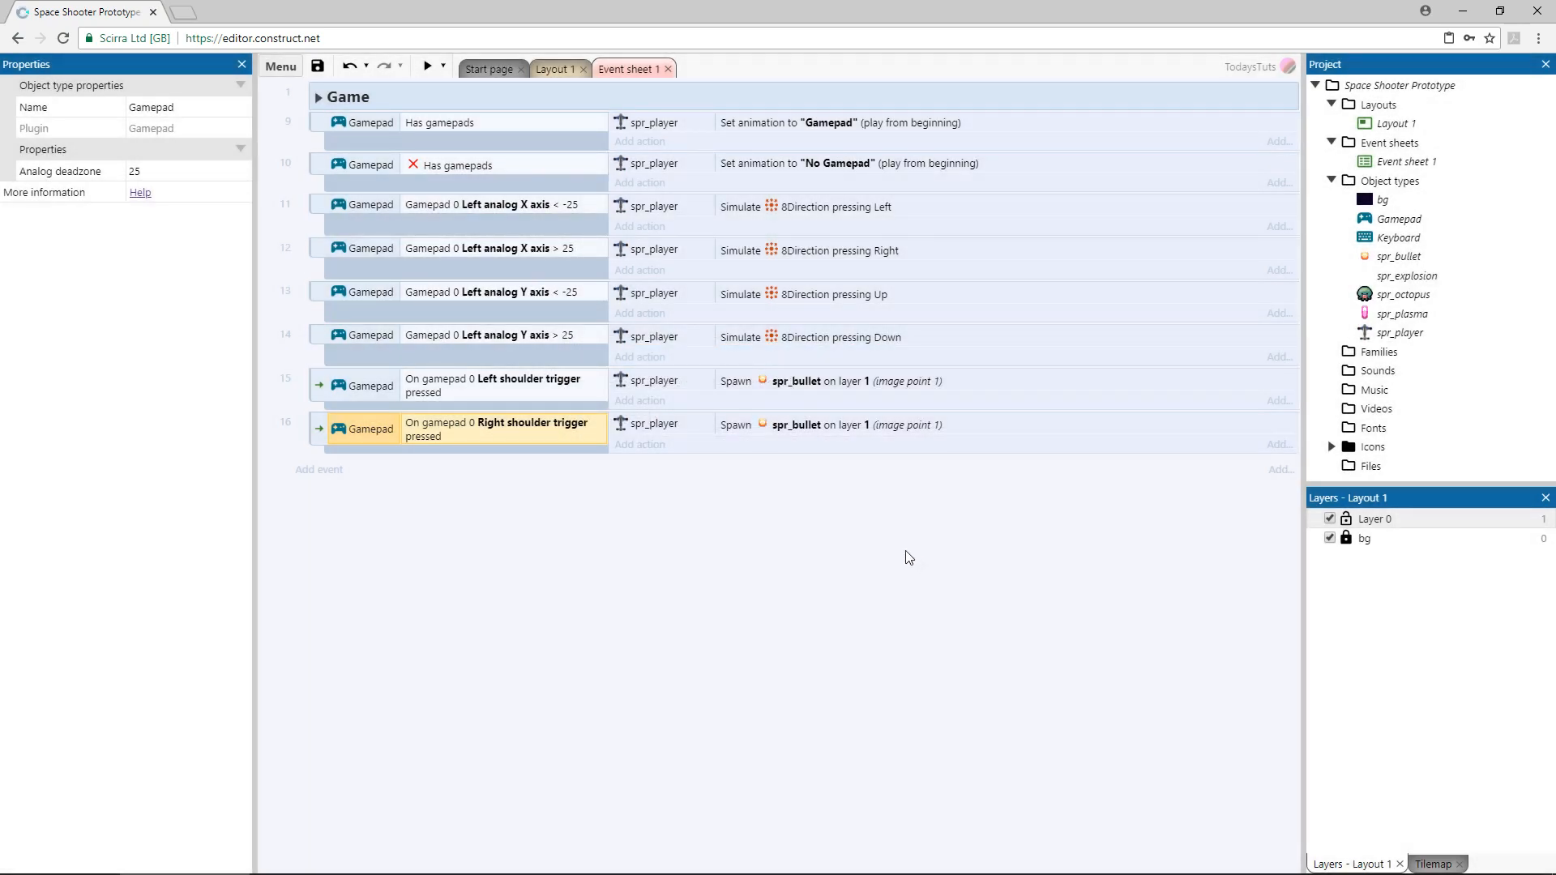
# Change event 16's spawned object to spr_plasma and run the layout preview.
pyautogui.doubleClick(834, 423)
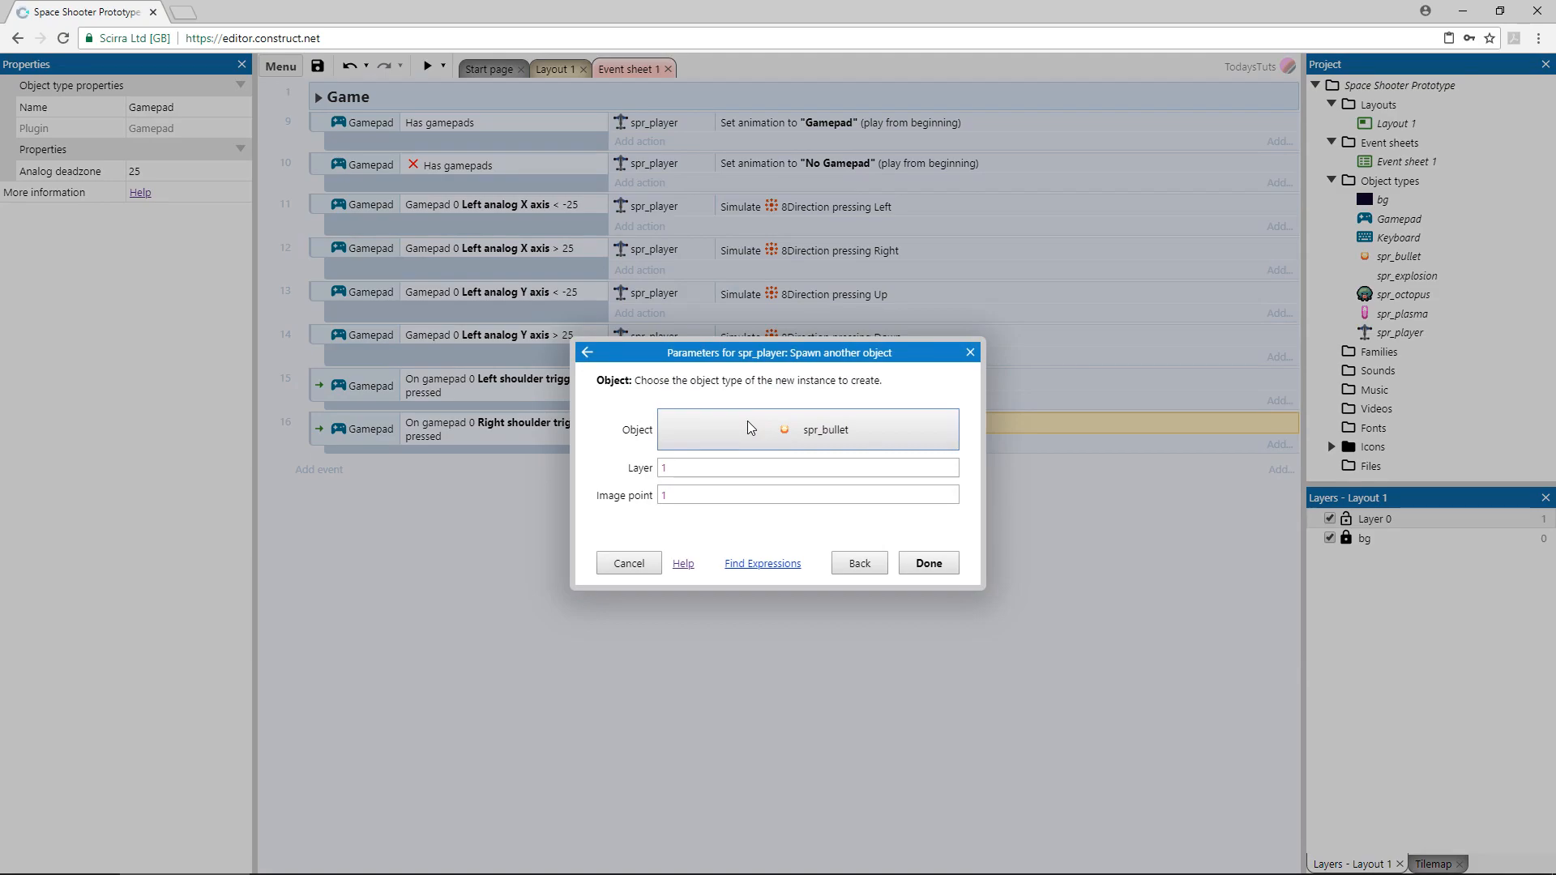
pyautogui.click(806, 428)
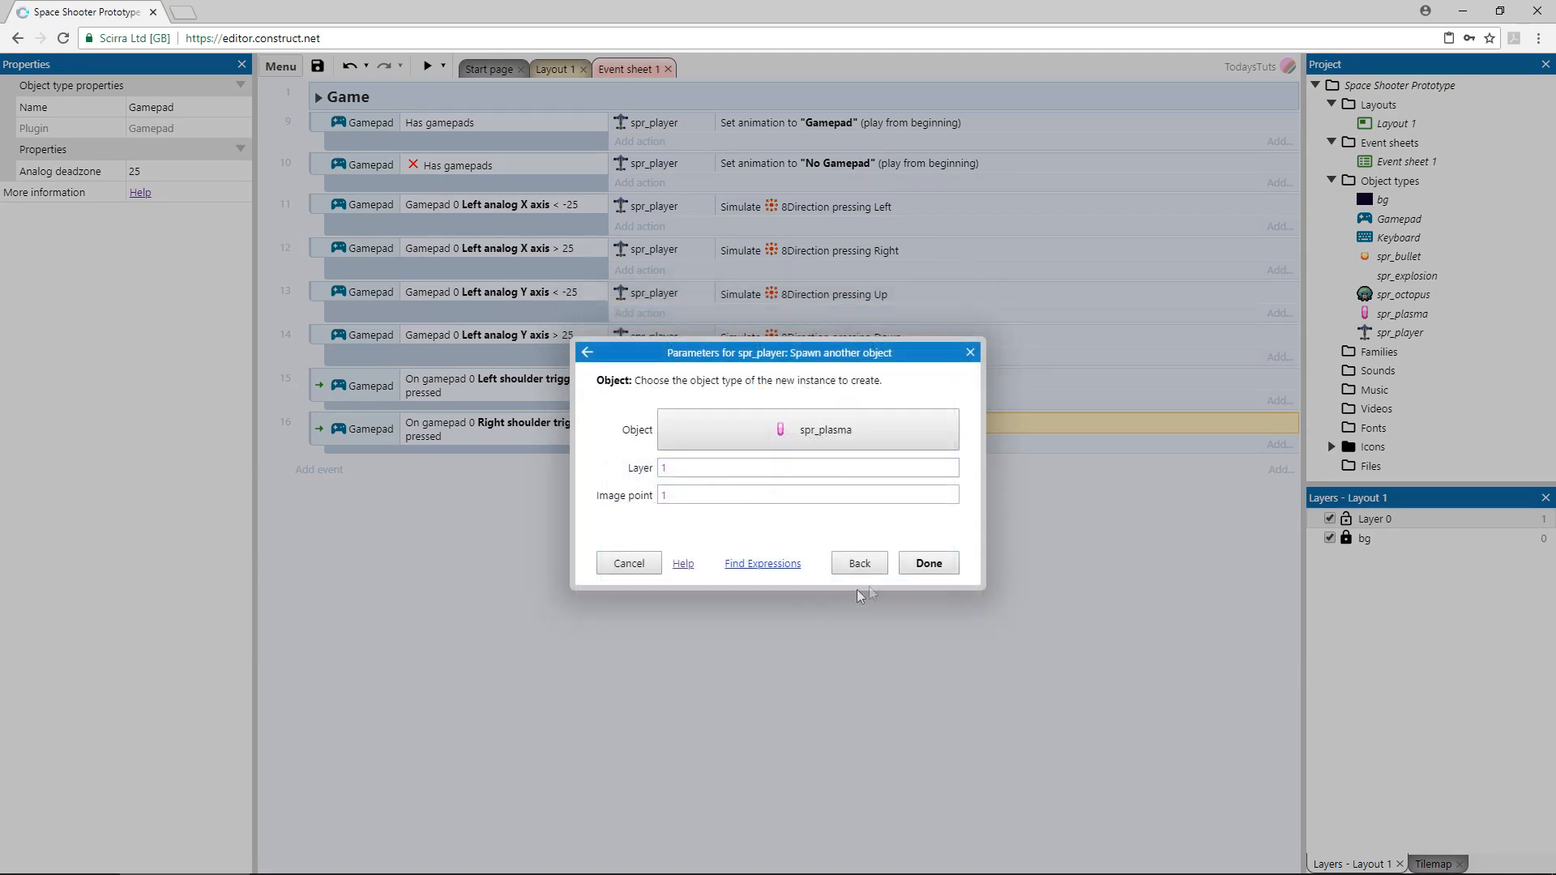
pyautogui.click(925, 563)
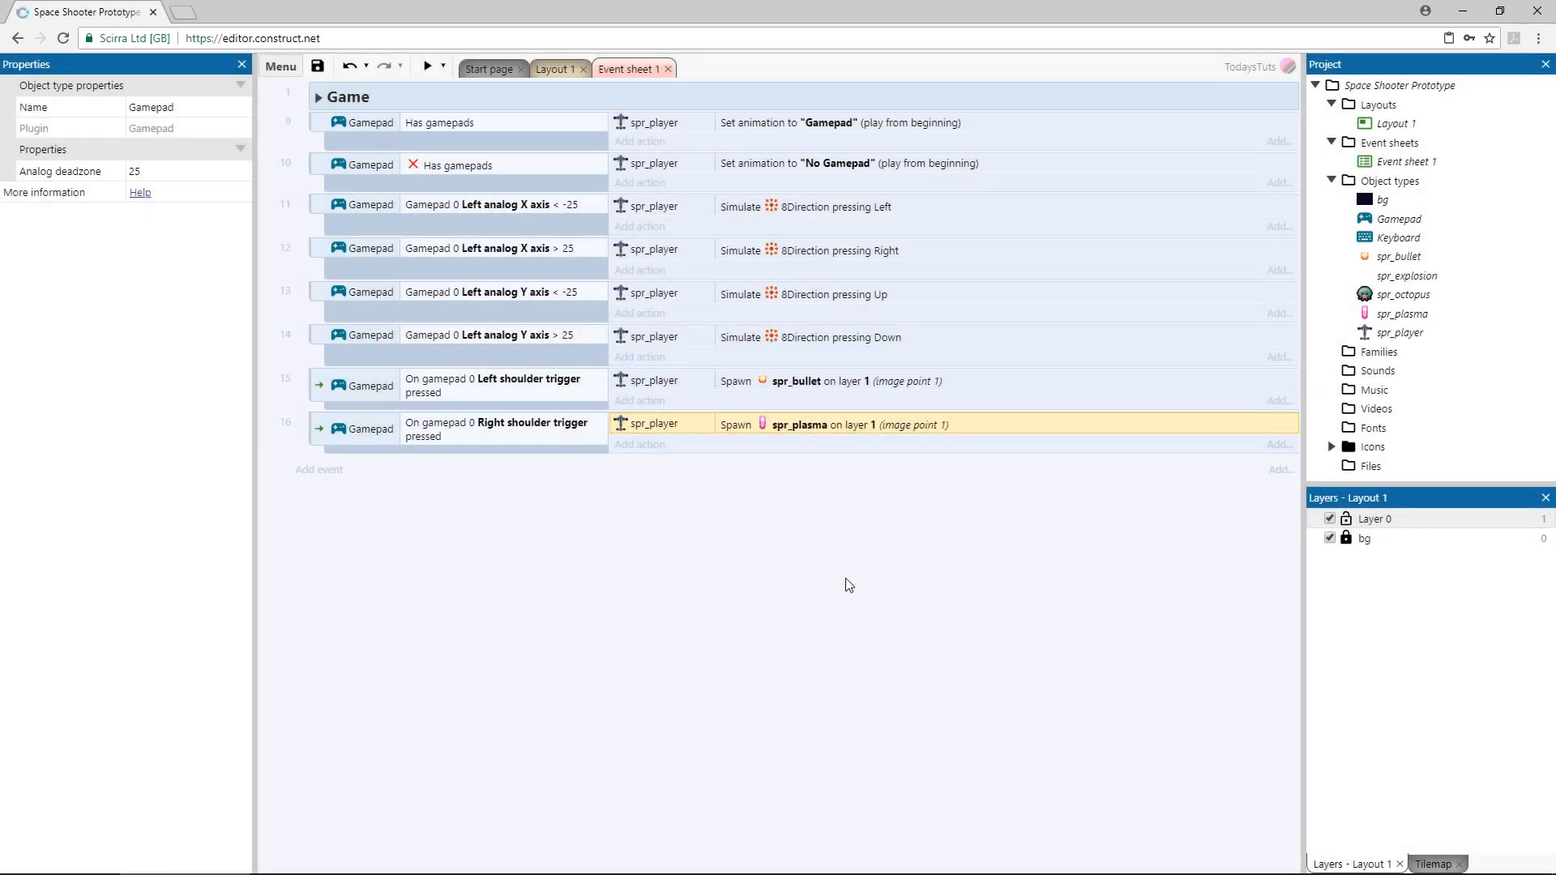
pyautogui.click(425, 65)
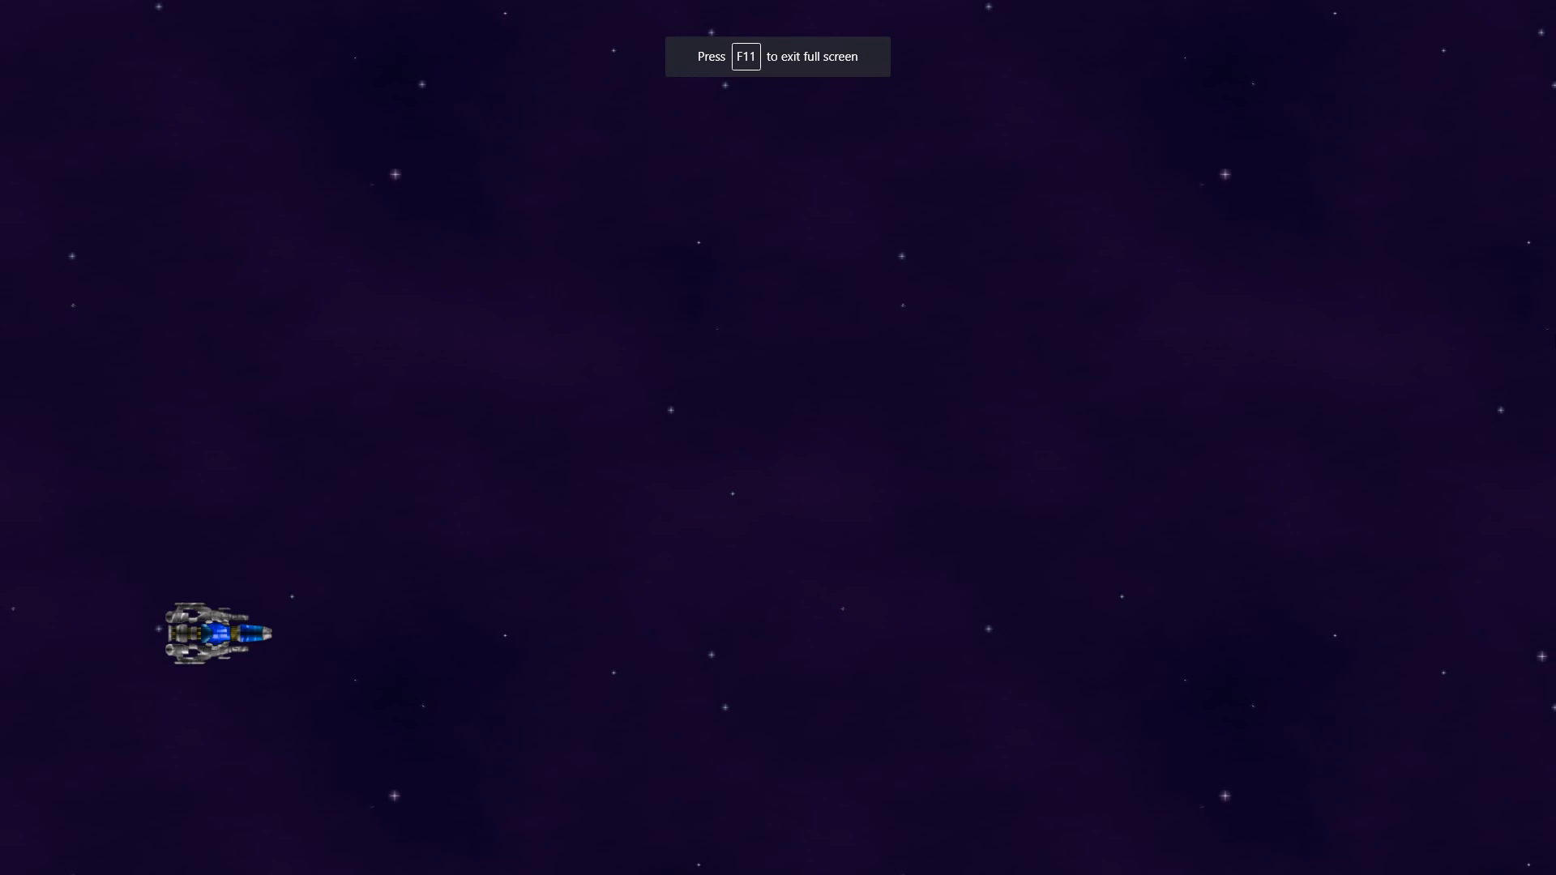